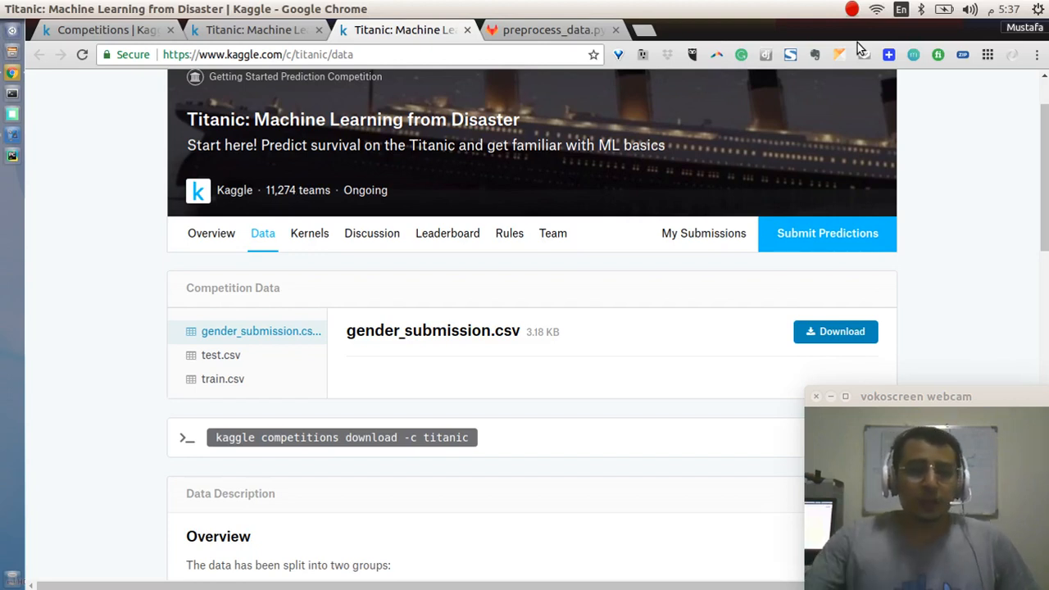
{"action": "mouse_move", "coordinate": [980, 347]}
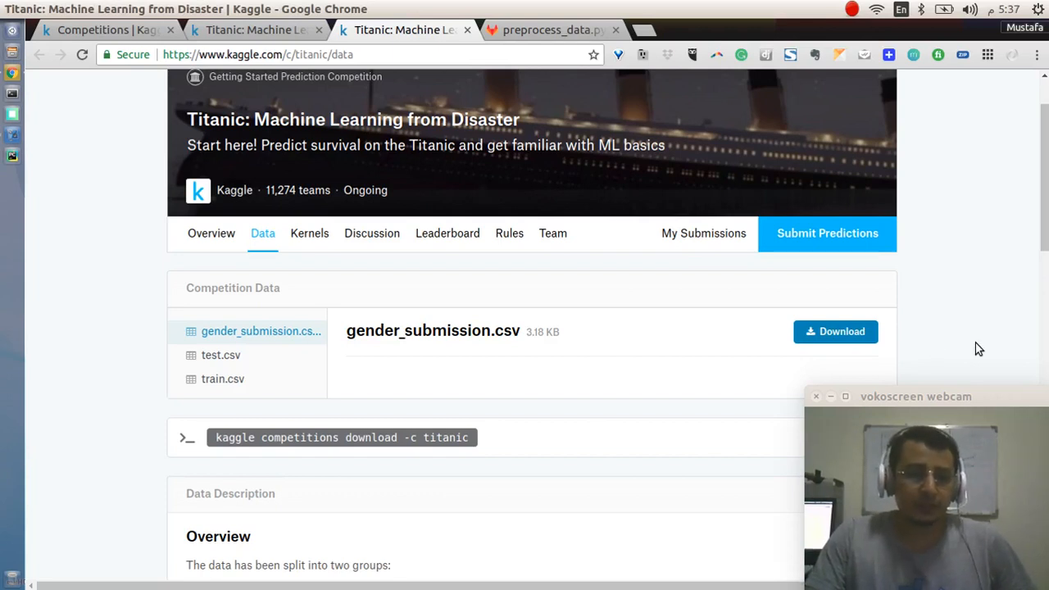
Bring up the Titanic competition's Data page listing gender_submission.csv, test.csv and train.csv.
{"action": "left_click", "coordinate": [106, 30]}
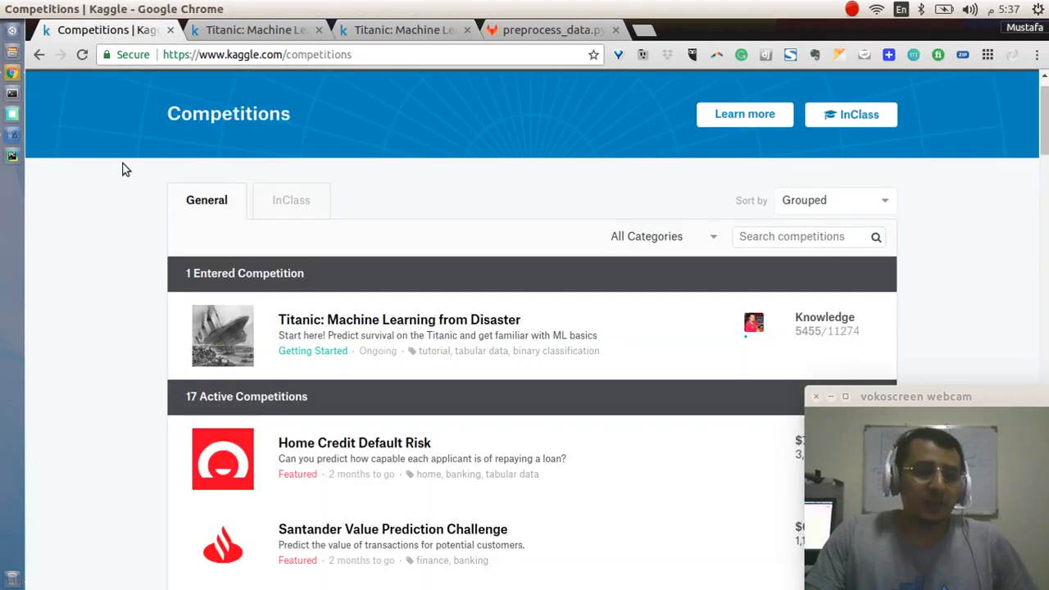
{"action": "mouse_move", "coordinate": [121, 315]}
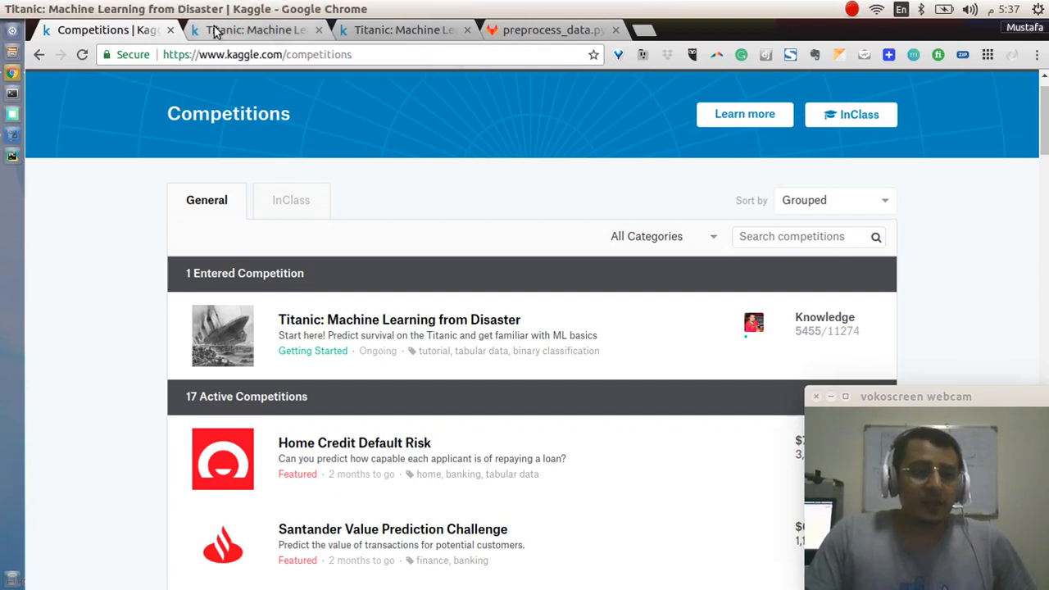
{"action": "left_click", "coordinate": [246, 30]}
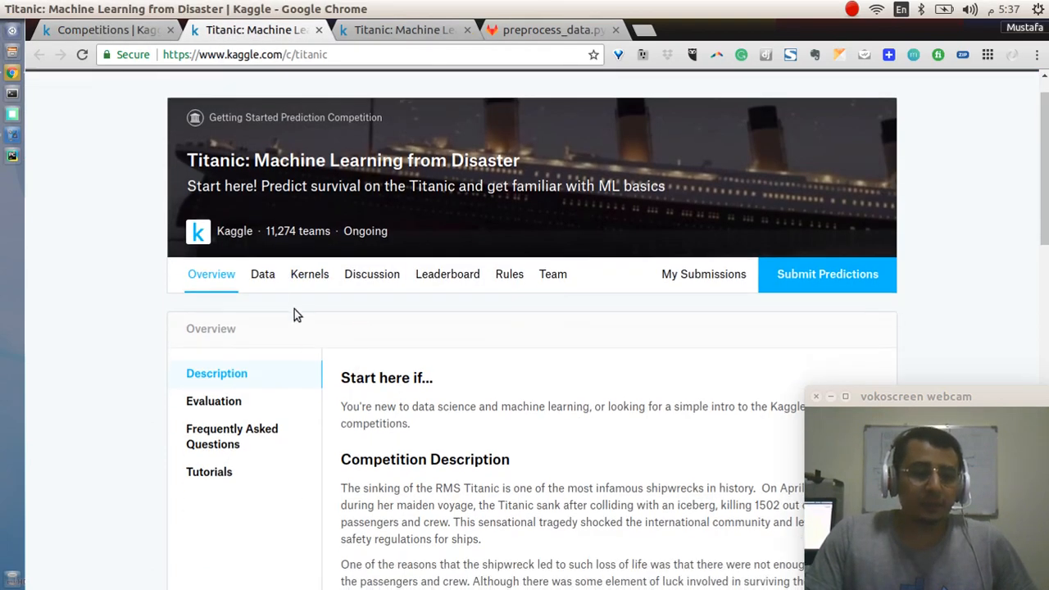
{"action": "left_click", "coordinate": [262, 273]}
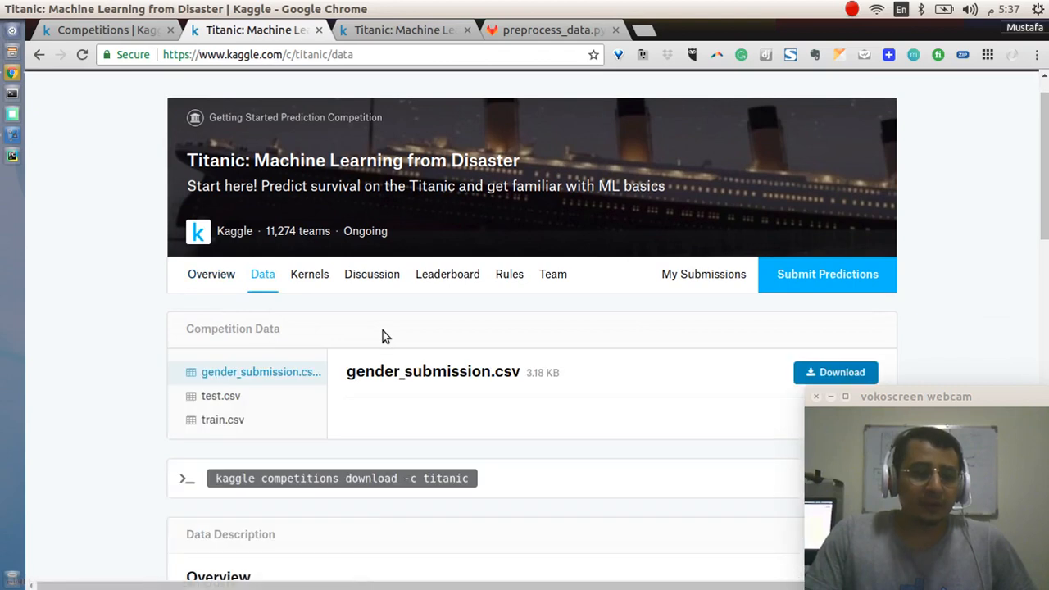
{"action": "scroll", "scroll_direction": "down", "scroll_amount": 3}
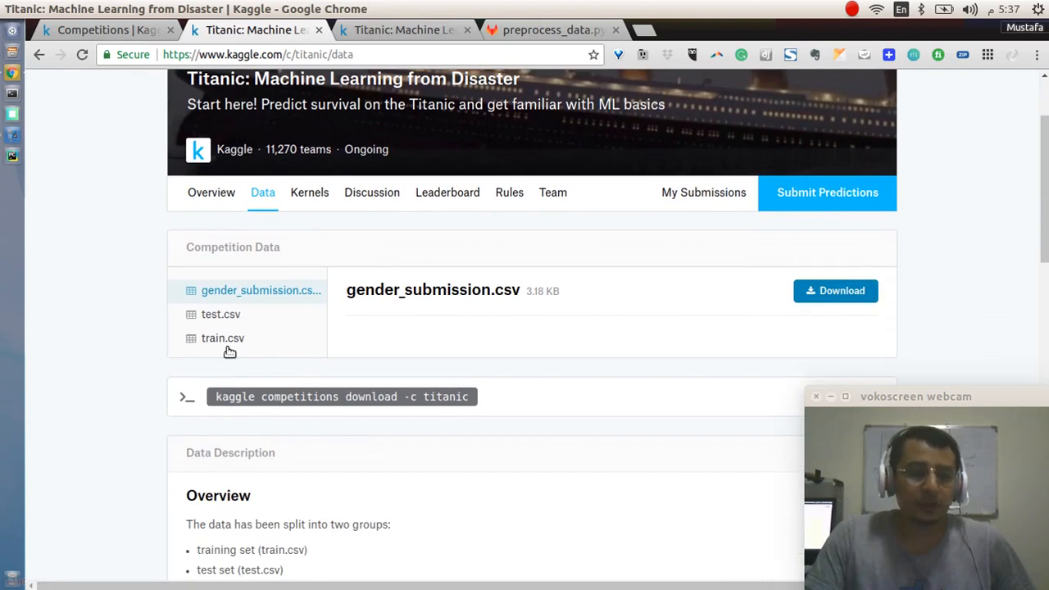
{"action": "mouse_move", "coordinate": [240, 315]}
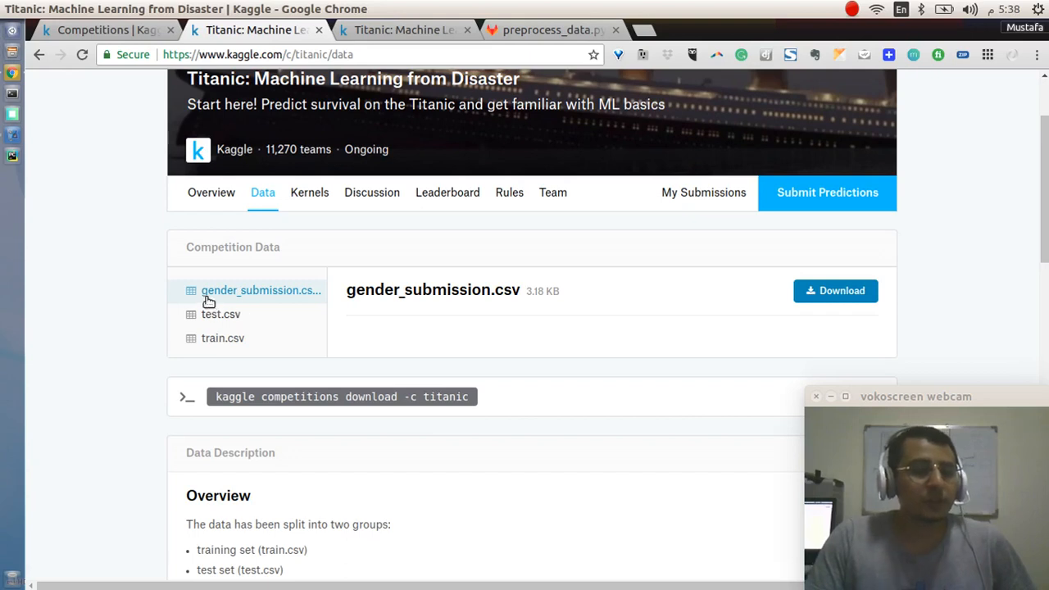
{"action": "mouse_move", "coordinate": [497, 297]}
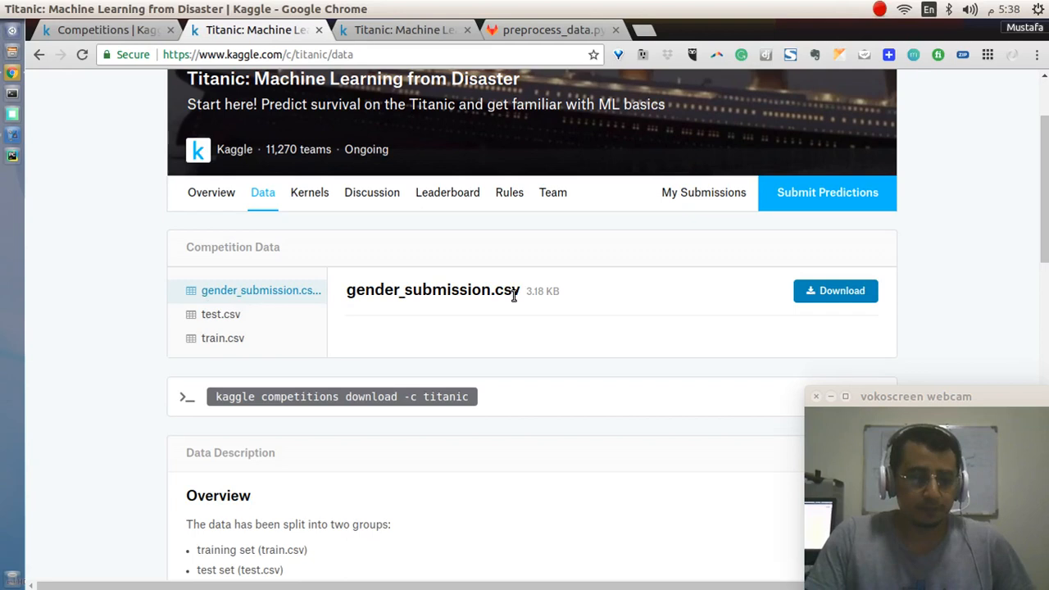
Scroll the Data page down to the Data Dictionary defining survival, pclass, sex and embarked.
{"action": "scroll", "scroll_direction": "down", "scroll_amount": 3}
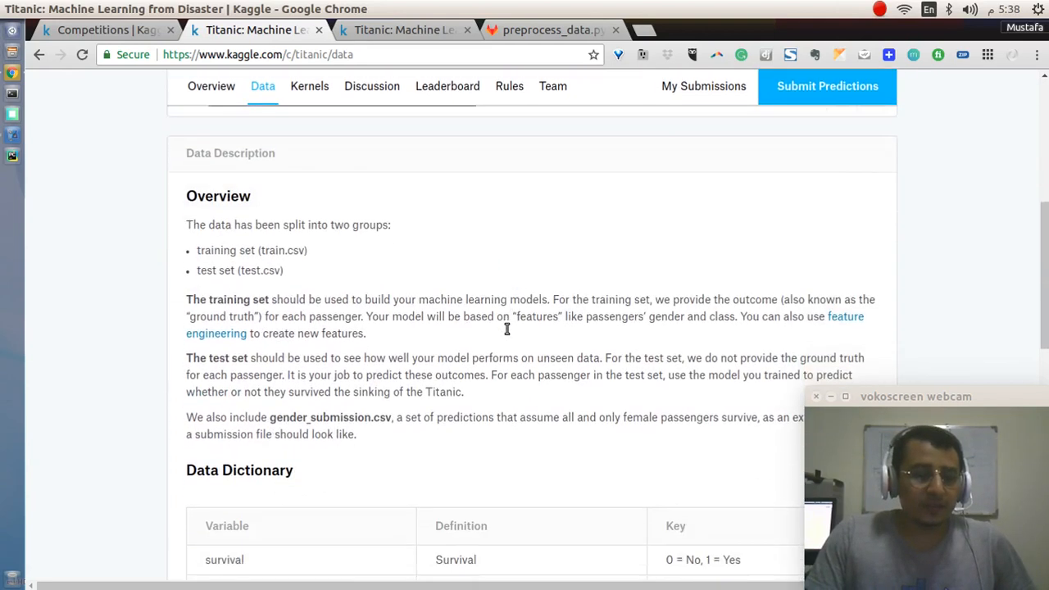
{"action": "scroll", "scroll_direction": "down", "scroll_amount": 3}
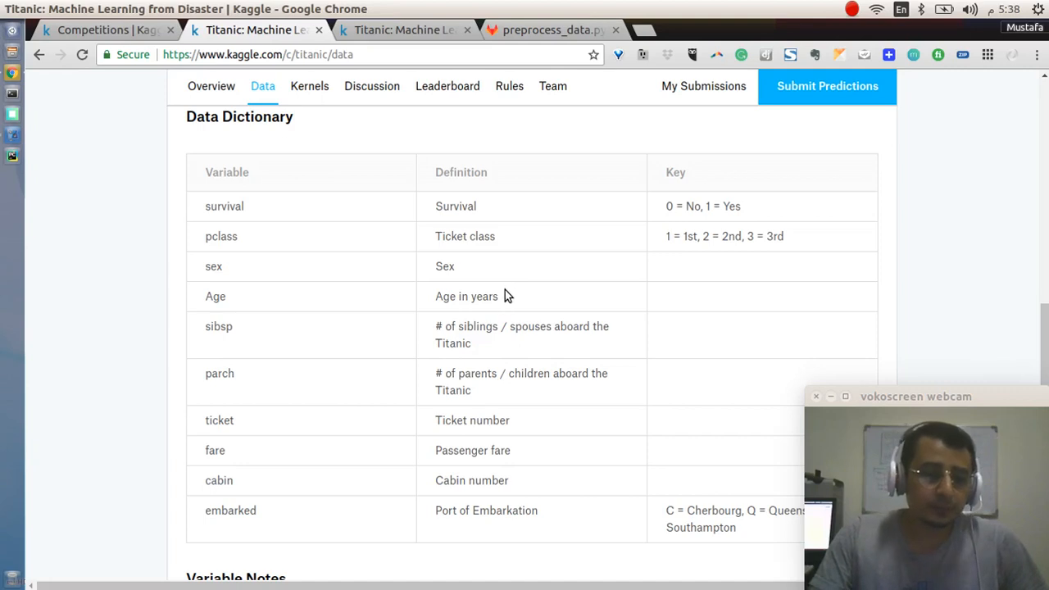
{"action": "mouse_move", "coordinate": [216, 209]}
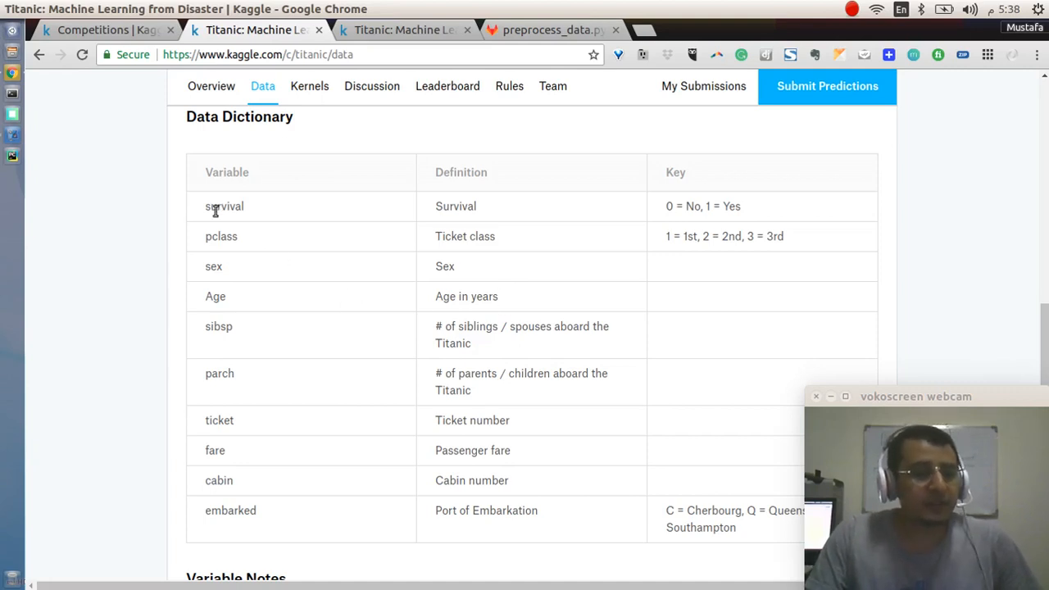
{"action": "mouse_move", "coordinate": [667, 206]}
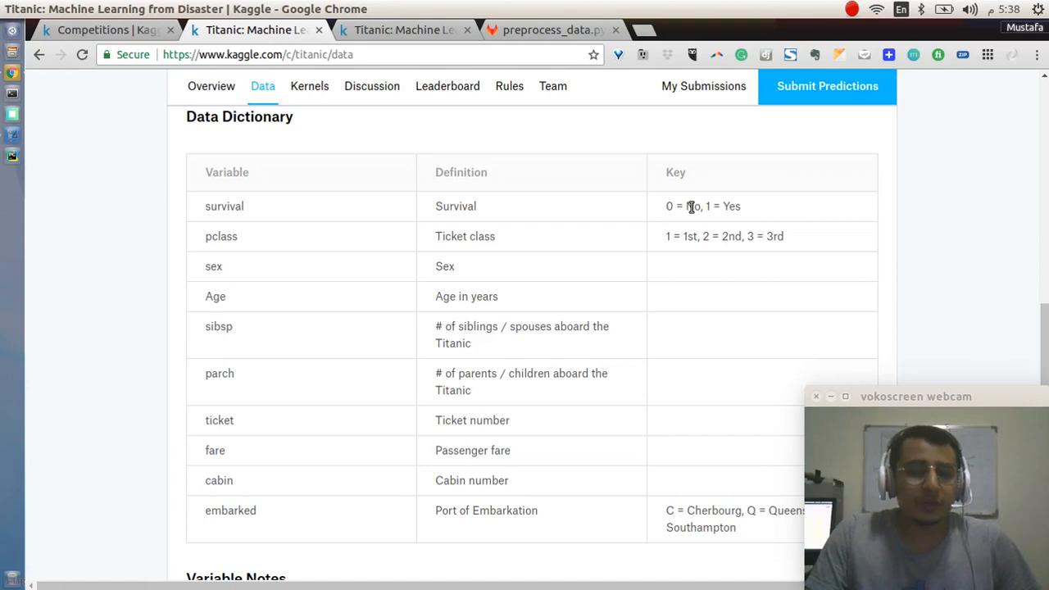
{"action": "mouse_move", "coordinate": [228, 243]}
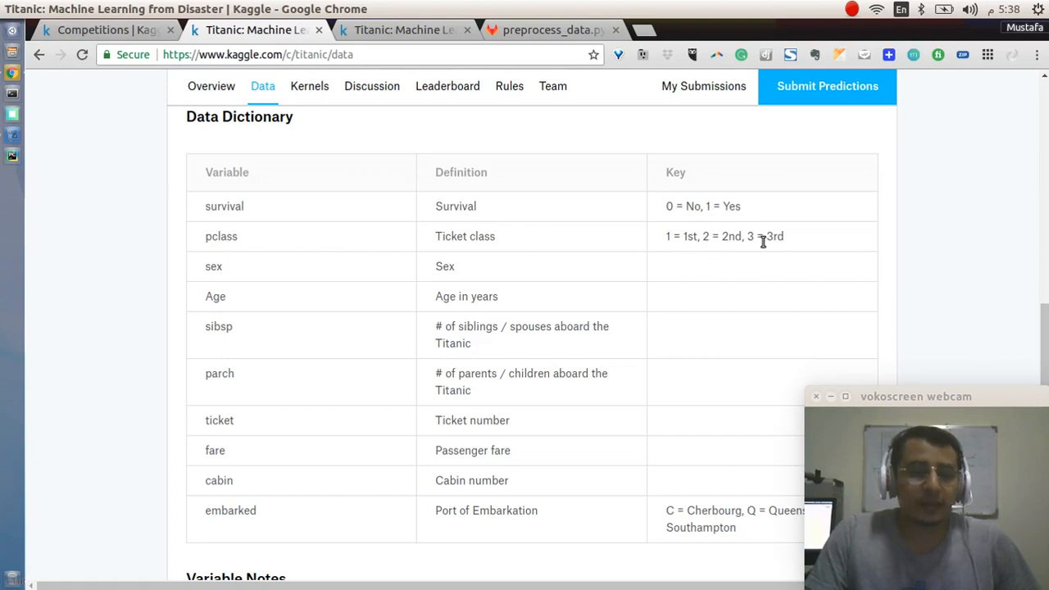
{"action": "mouse_move", "coordinate": [490, 531]}
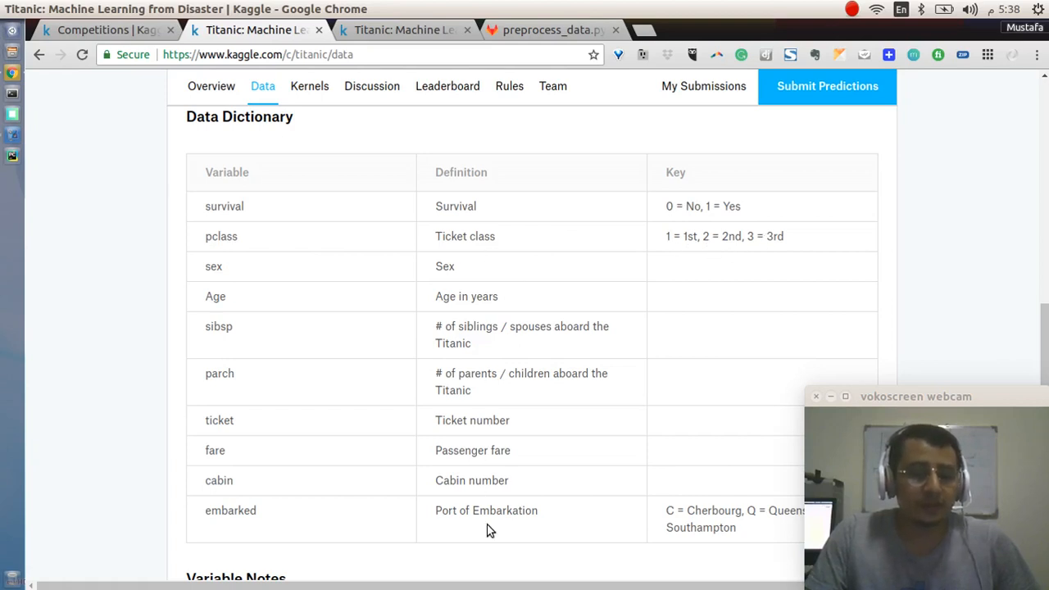
{"action": "mouse_move", "coordinate": [480, 528]}
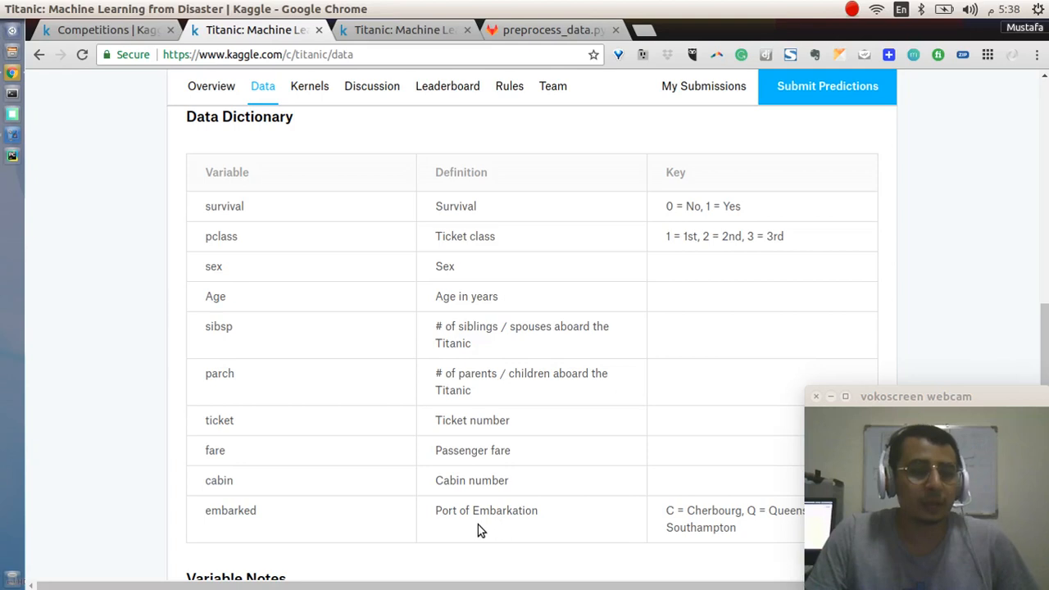
{"action": "mouse_move", "coordinate": [383, 244]}
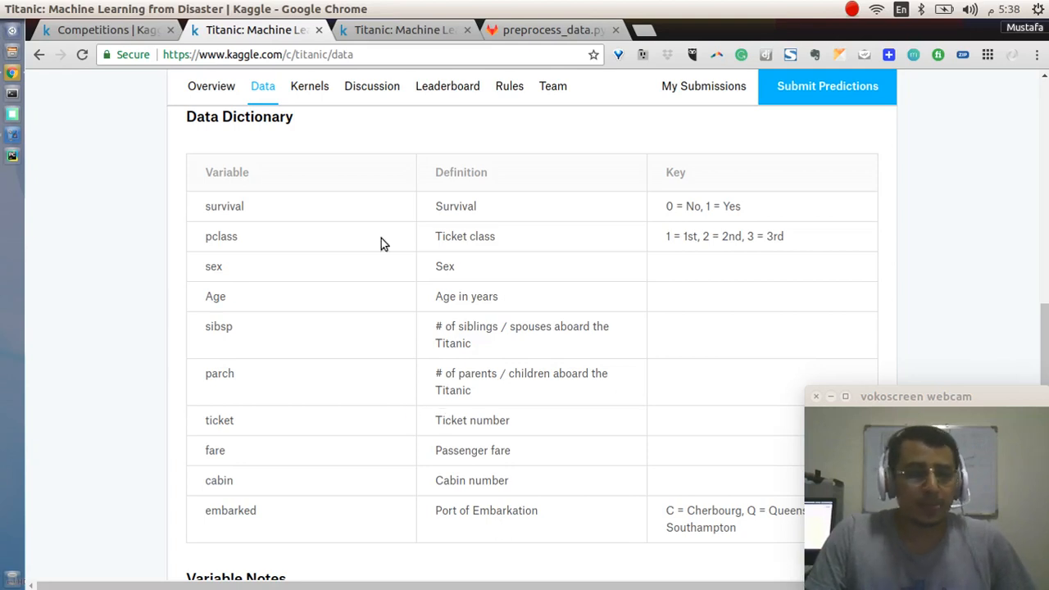
Show the Titanic Kernels page with recent kernels titanic-cortex and Titanic plus public kernels.
{"action": "left_click", "coordinate": [410, 30]}
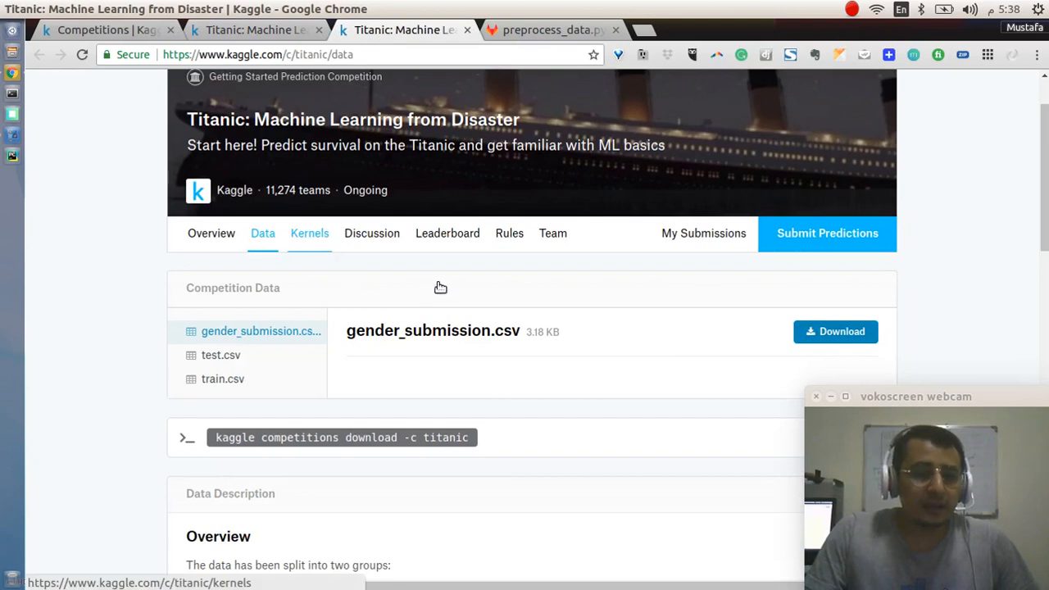
{"action": "left_click", "coordinate": [308, 233]}
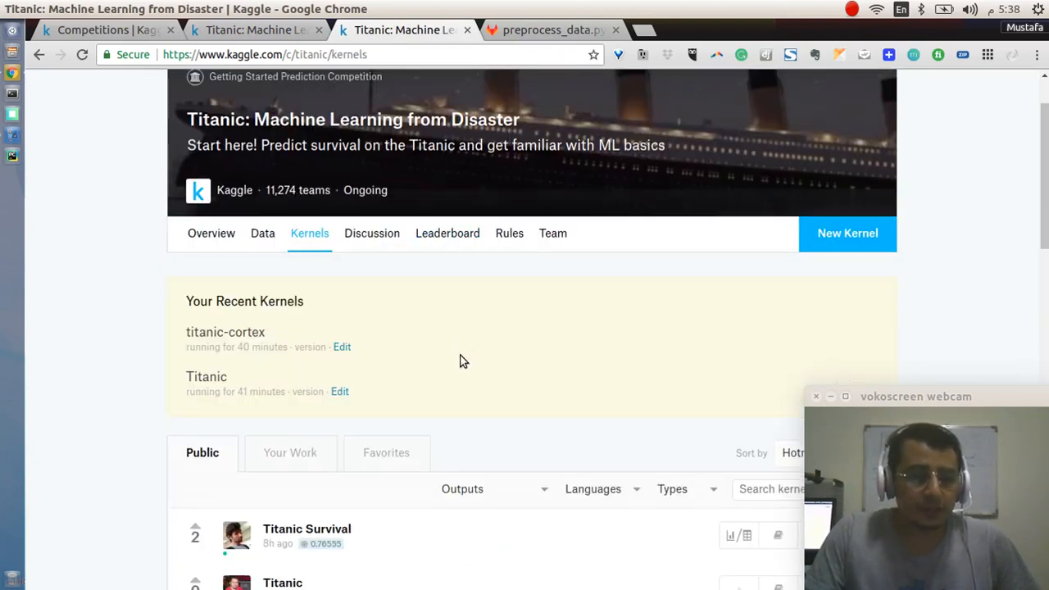
{"action": "scroll", "scroll_direction": "down", "scroll_amount": 3}
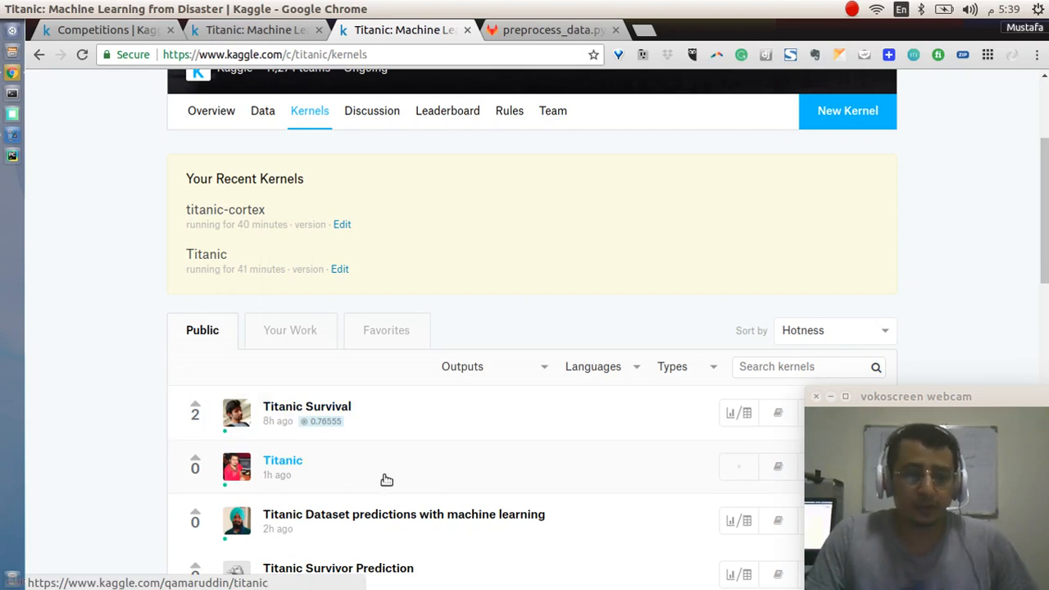
{"action": "mouse_move", "coordinate": [549, 31]}
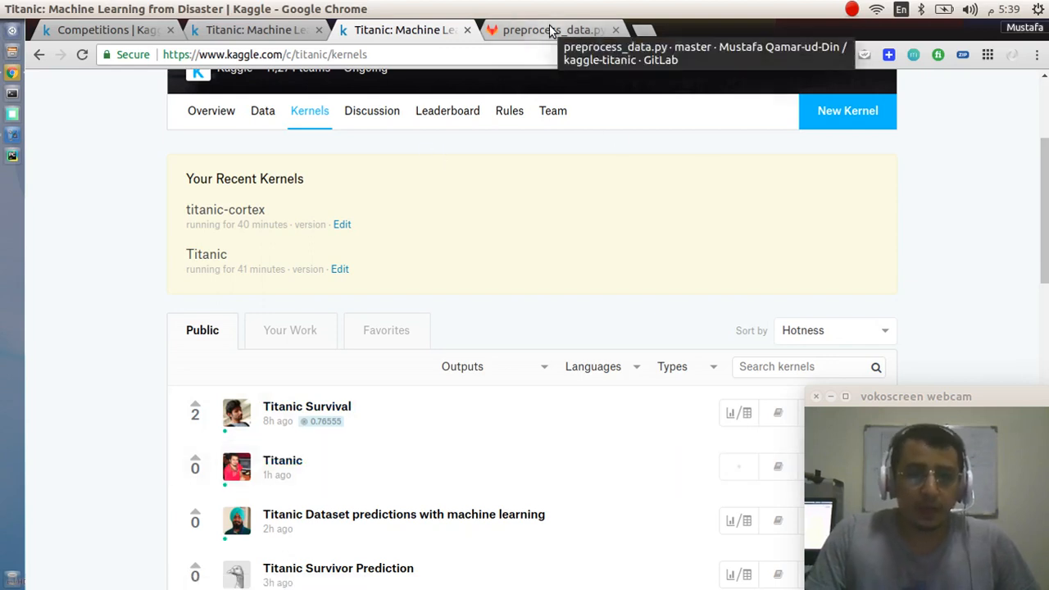
Show preprocess_data.py from the kaggle-titanic repository and scroll into its preprocessing code.
{"action": "left_click", "coordinate": [544, 30]}
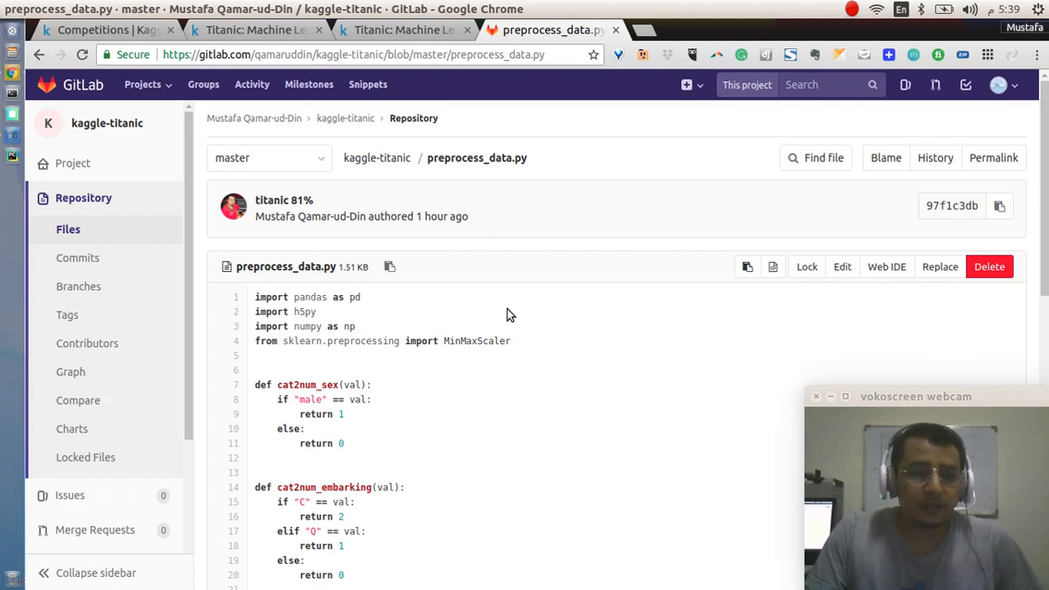
{"action": "mouse_move", "coordinate": [475, 328]}
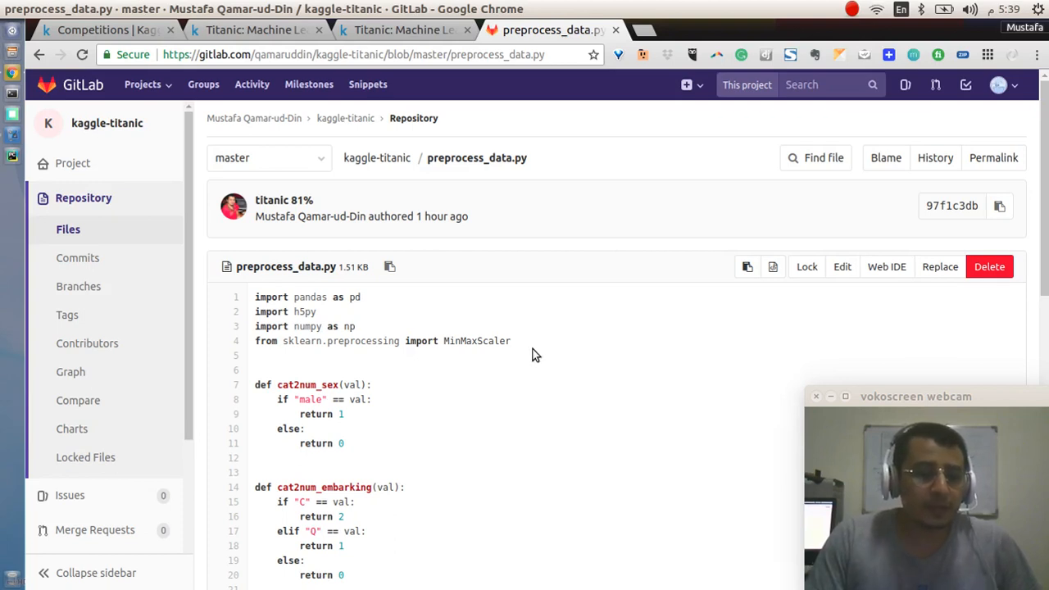
{"action": "mouse_move", "coordinate": [538, 359]}
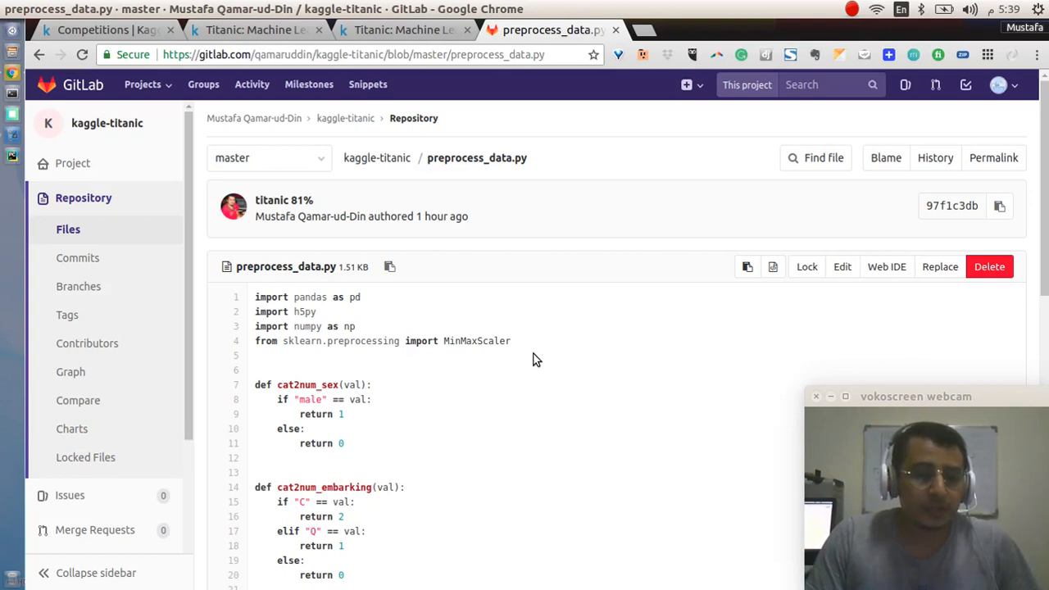
{"action": "scroll", "scroll_direction": "down", "scroll_amount": 3}
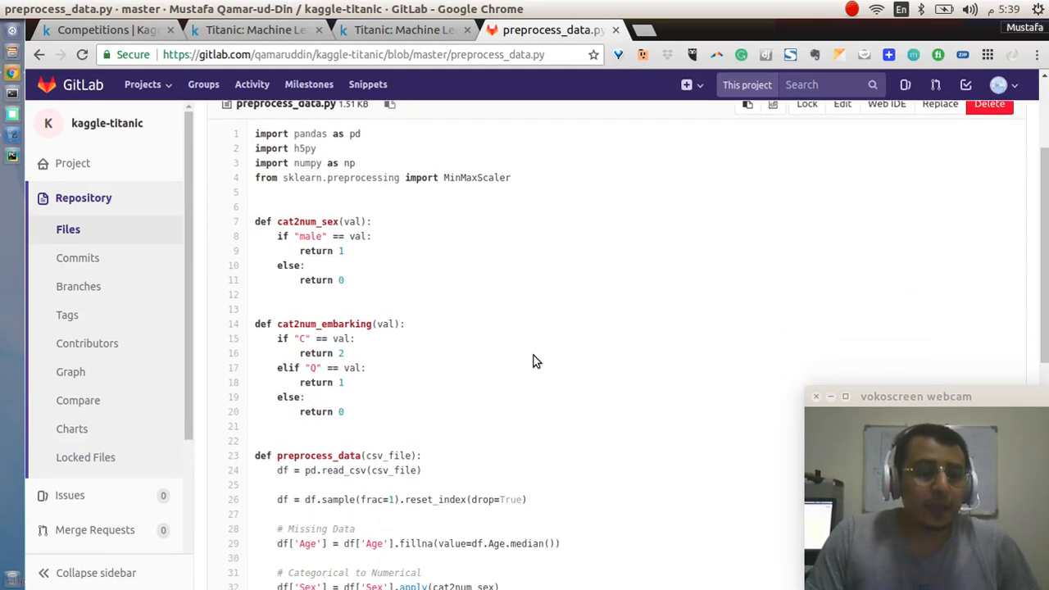
{"action": "mouse_move", "coordinate": [380, 361]}
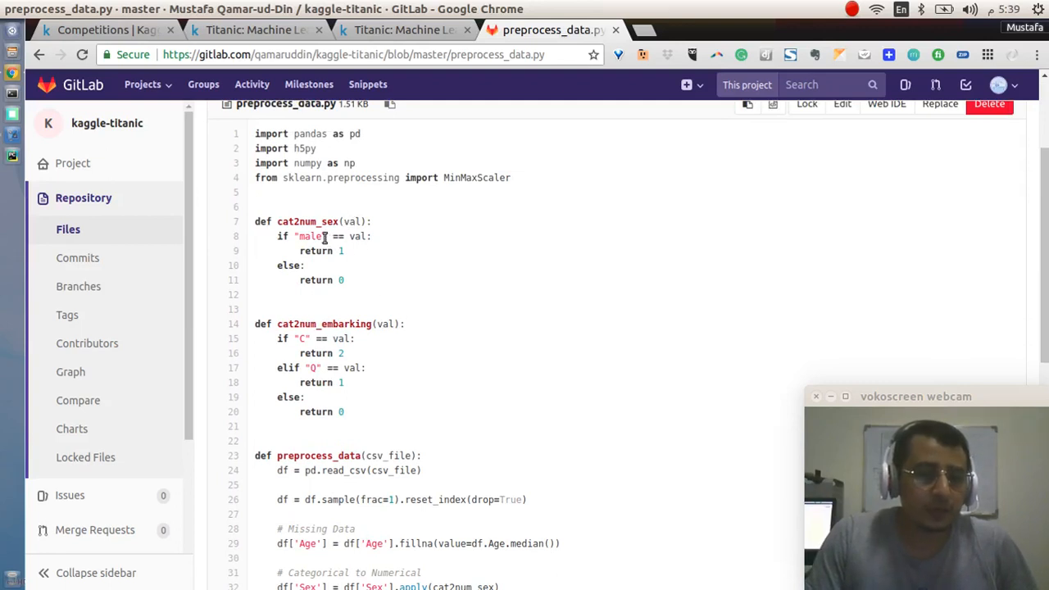
{"action": "mouse_move", "coordinate": [349, 290]}
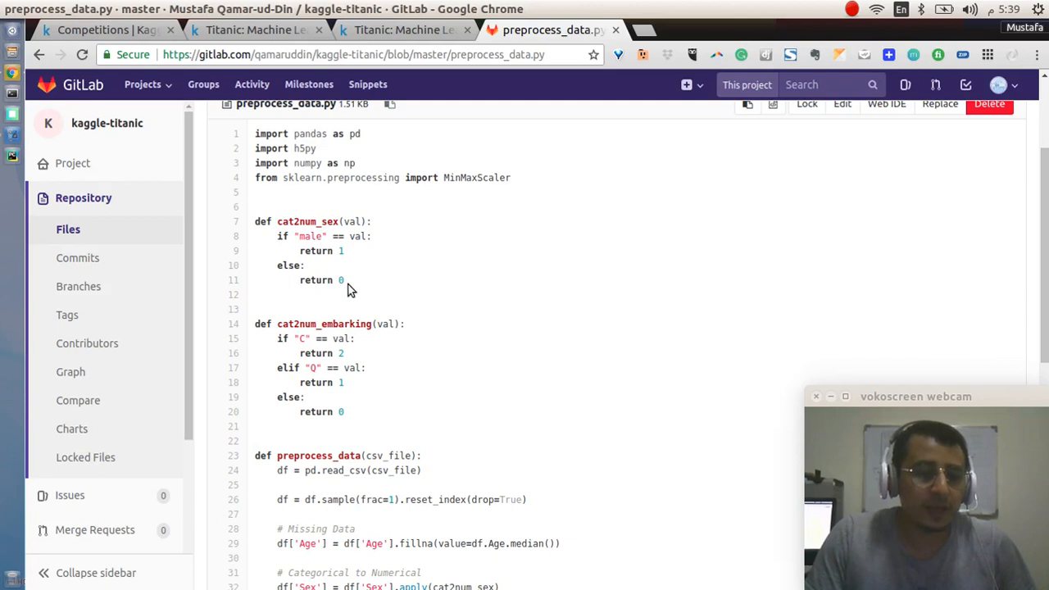
Scroll past the cat2num helpers to the preprocess_data function's cleaning and feature steps.
{"action": "scroll", "scroll_direction": "down", "scroll_amount": 3}
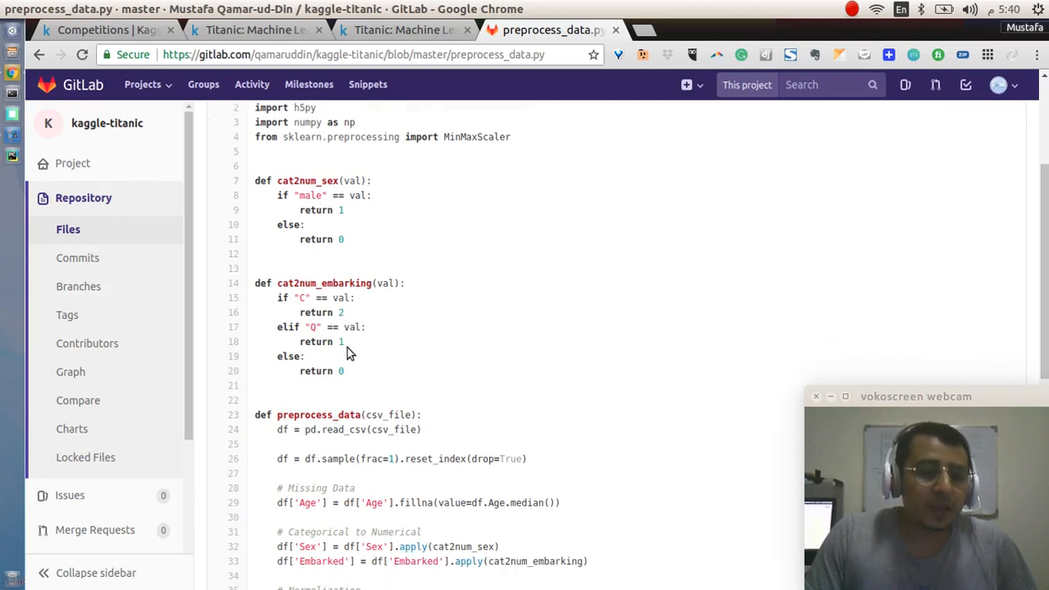
{"action": "scroll", "scroll_direction": "down", "scroll_amount": 3}
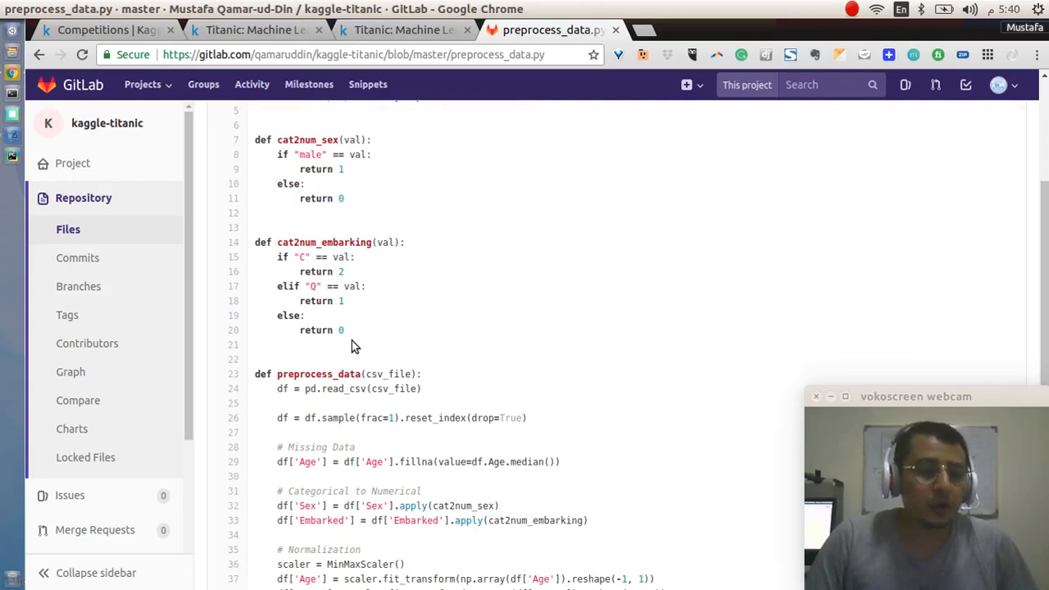
{"action": "mouse_move", "coordinate": [354, 182]}
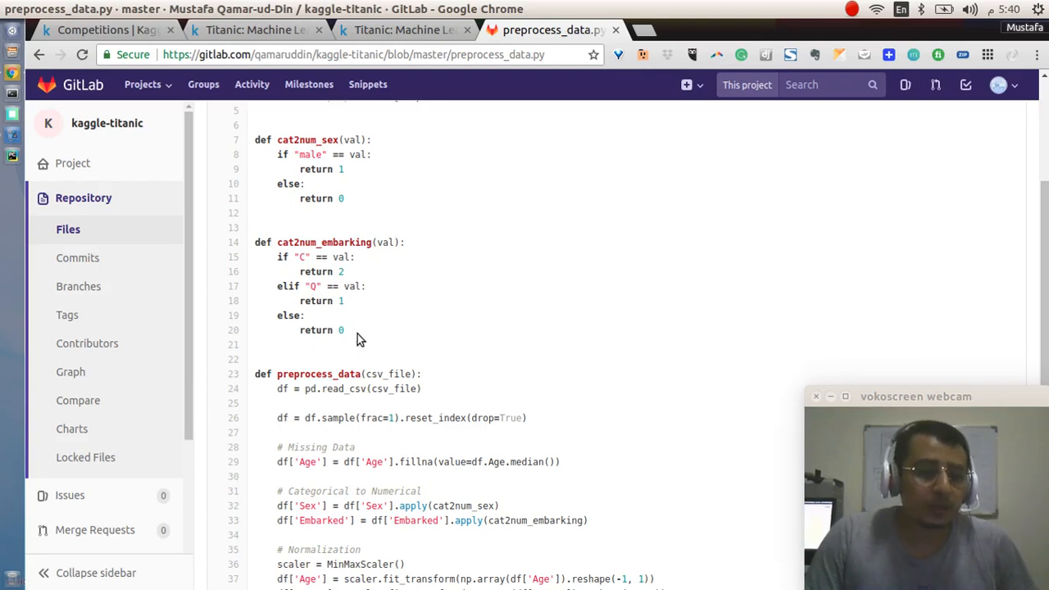
{"action": "scroll", "scroll_direction": "down", "scroll_amount": 3}
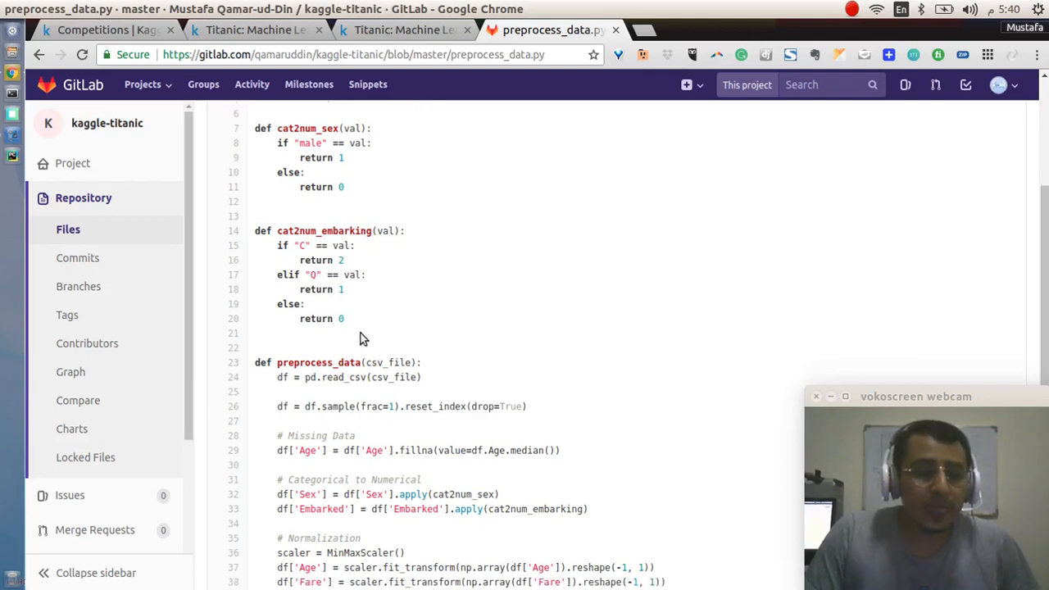
{"action": "scroll", "scroll_direction": "down", "scroll_amount": 3}
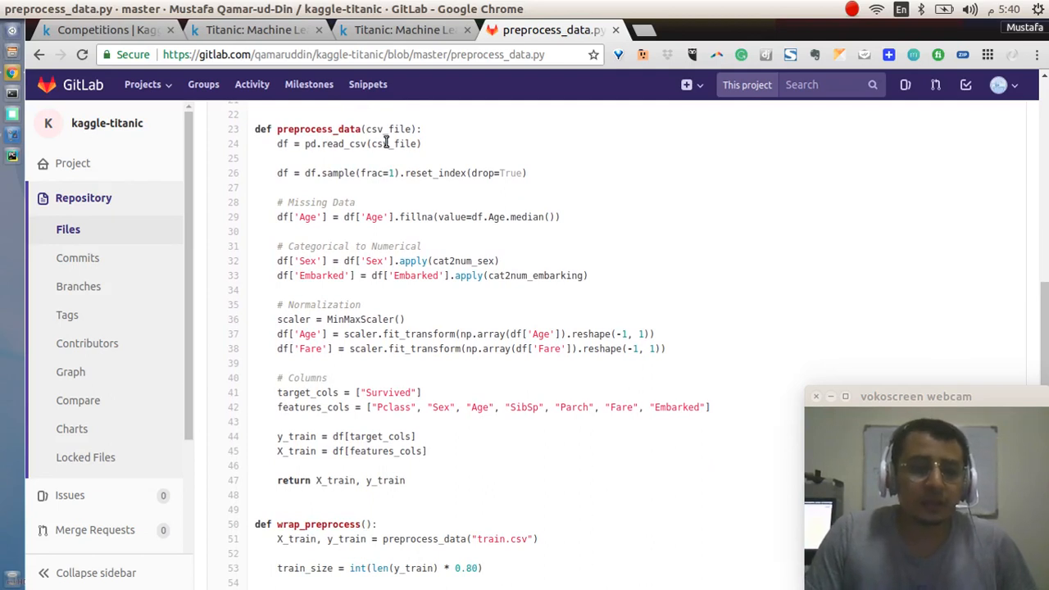
{"action": "mouse_move", "coordinate": [410, 161]}
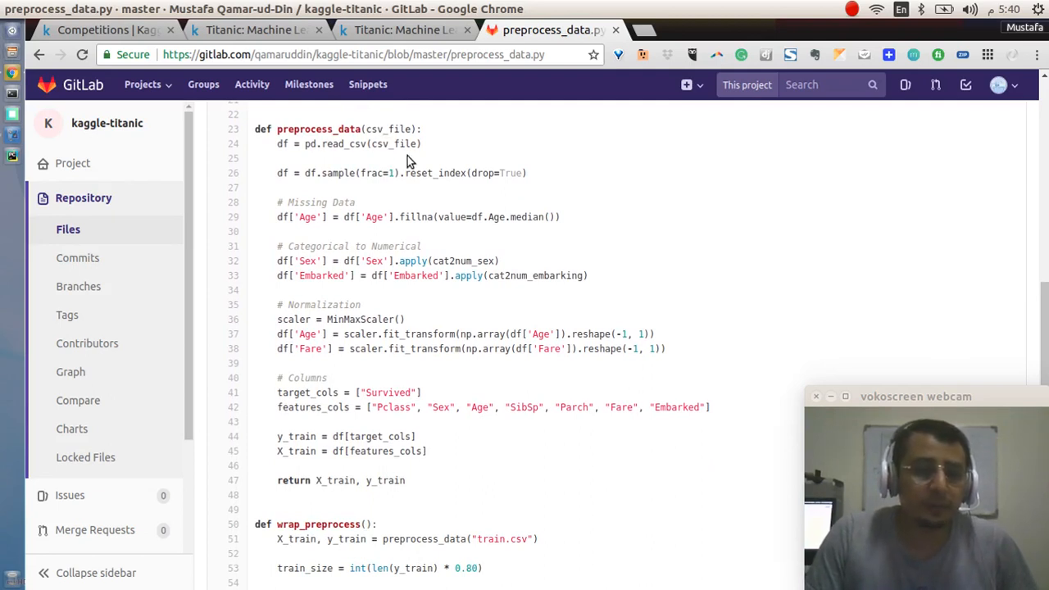
{"action": "mouse_move", "coordinate": [282, 174]}
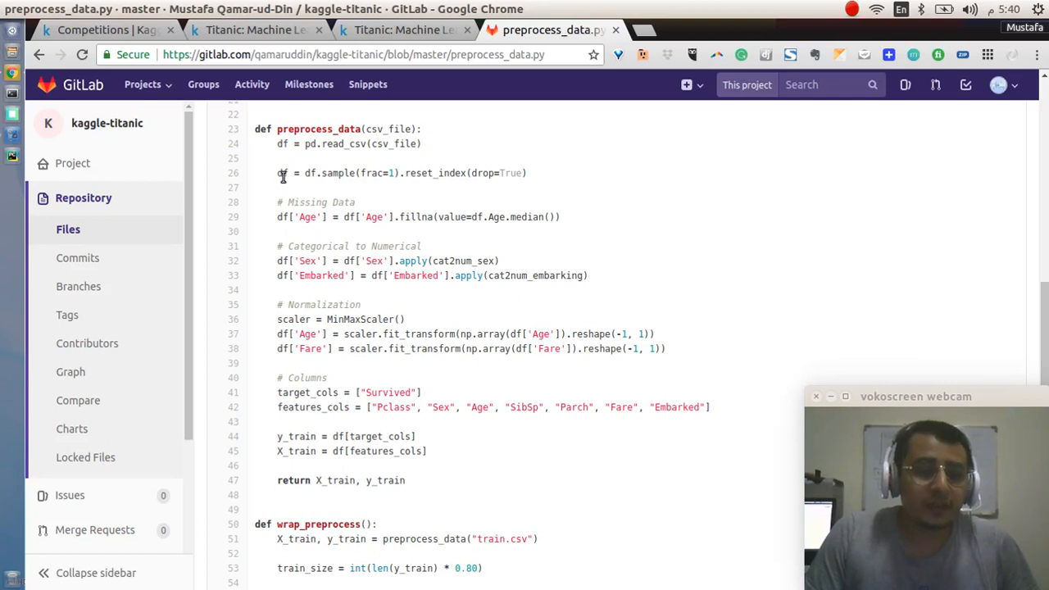
{"action": "mouse_move", "coordinate": [341, 184]}
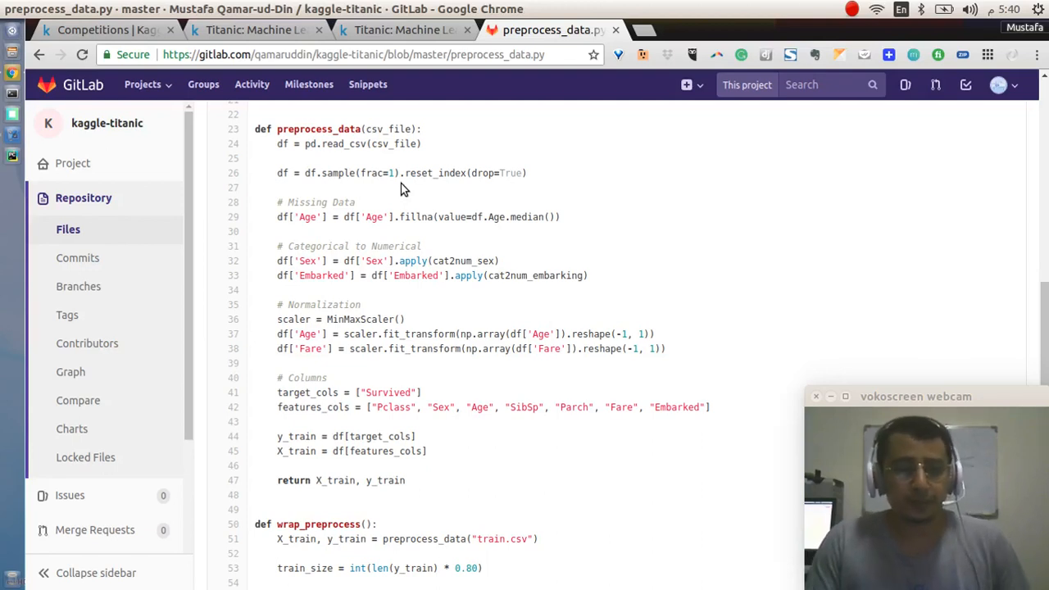
{"action": "mouse_move", "coordinate": [459, 203]}
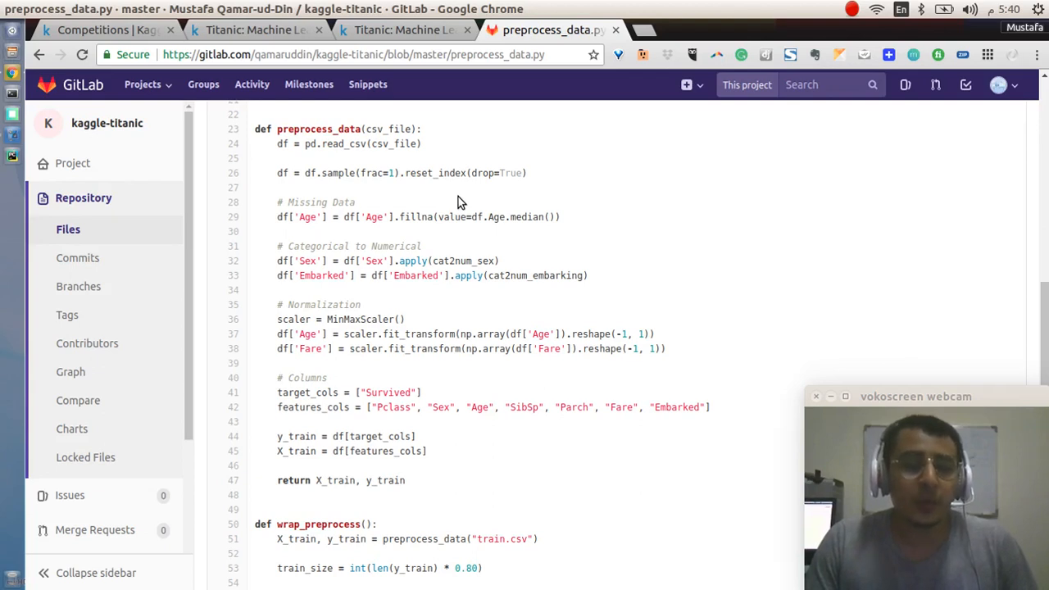
{"action": "mouse_move", "coordinate": [377, 177]}
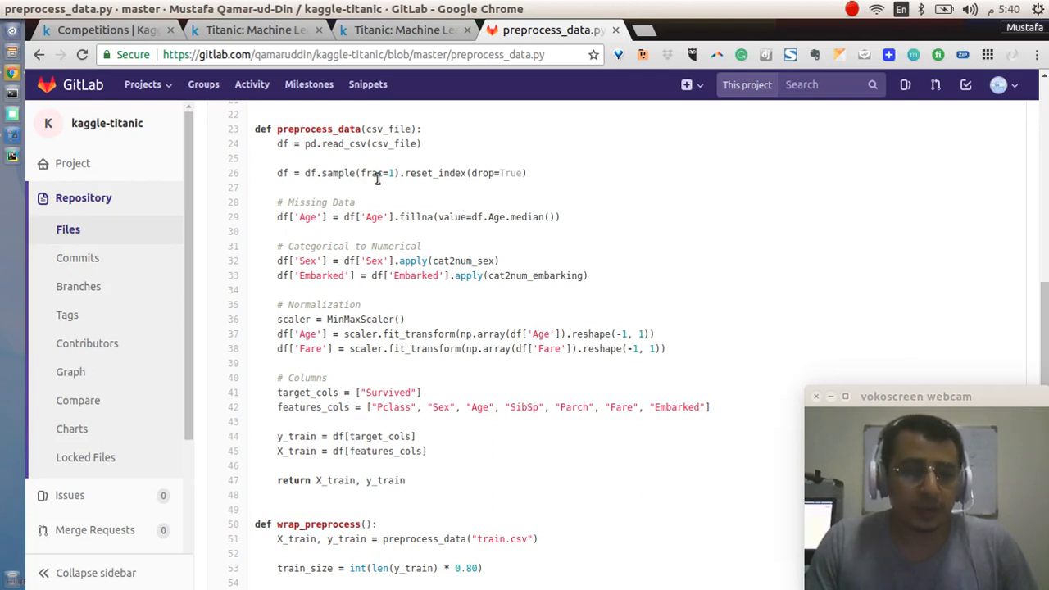
{"action": "mouse_move", "coordinate": [426, 206]}
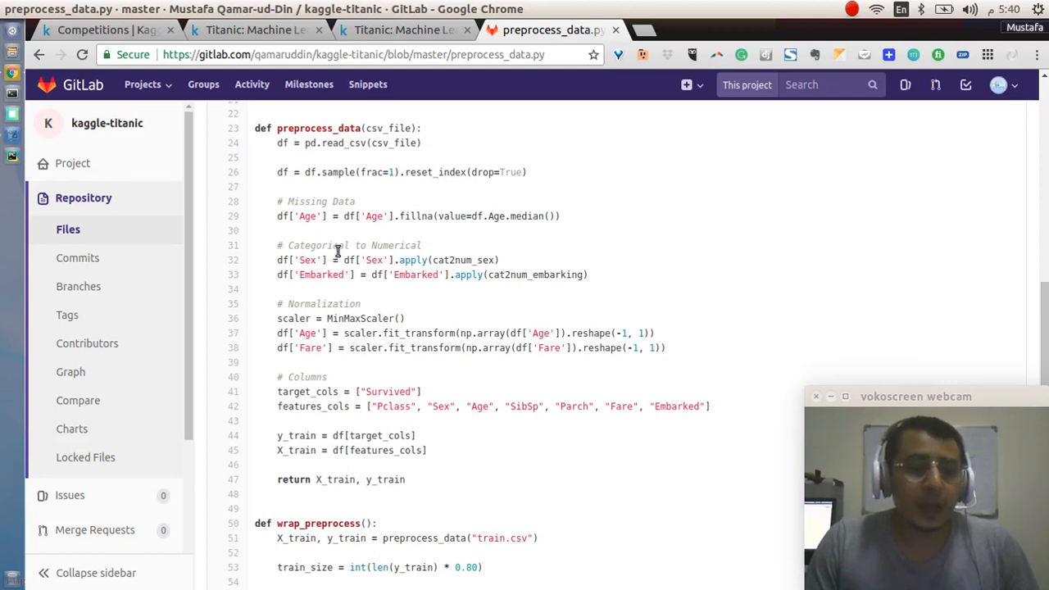
{"action": "scroll", "scroll_direction": "down", "scroll_amount": 3}
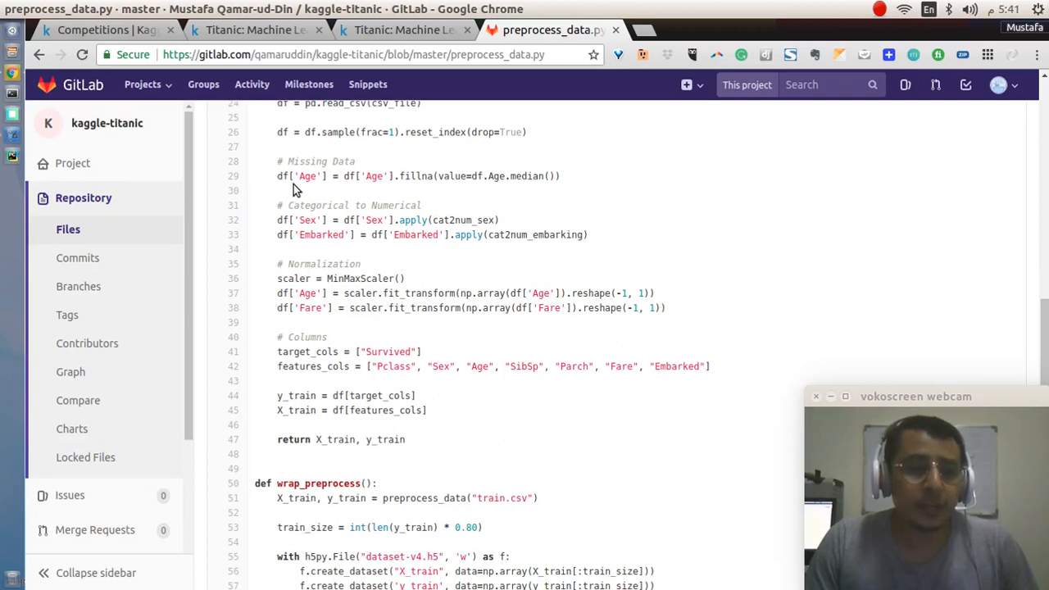
{"action": "mouse_move", "coordinate": [390, 190]}
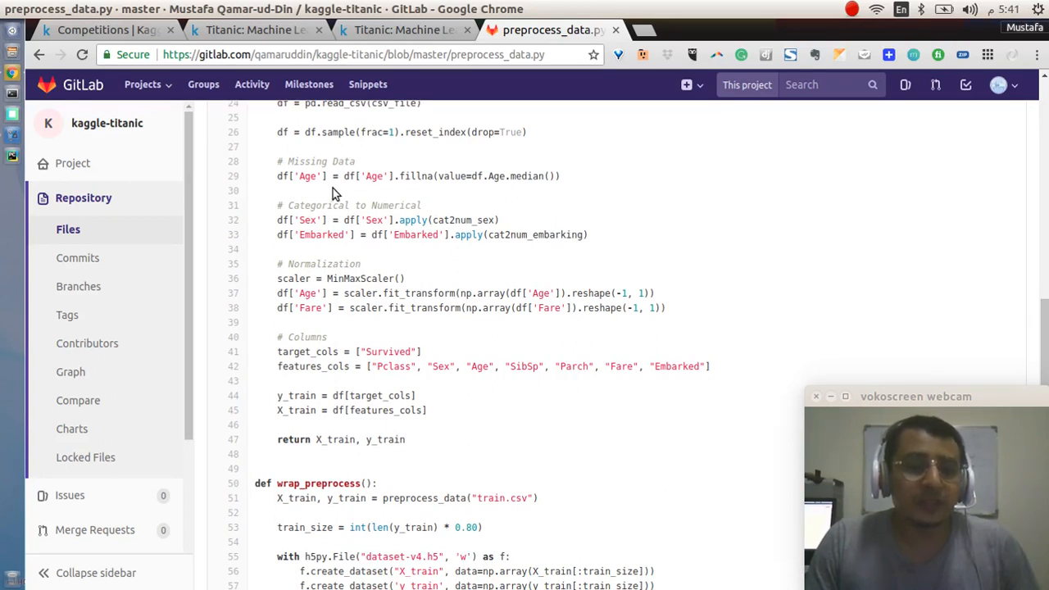
{"action": "mouse_move", "coordinate": [426, 190]}
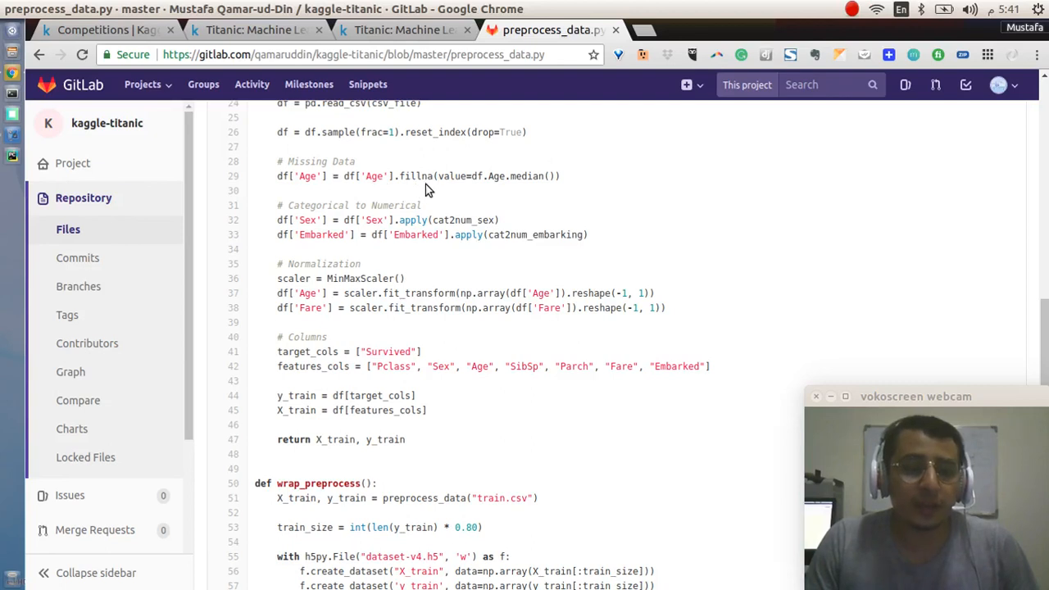
{"action": "mouse_move", "coordinate": [488, 187]}
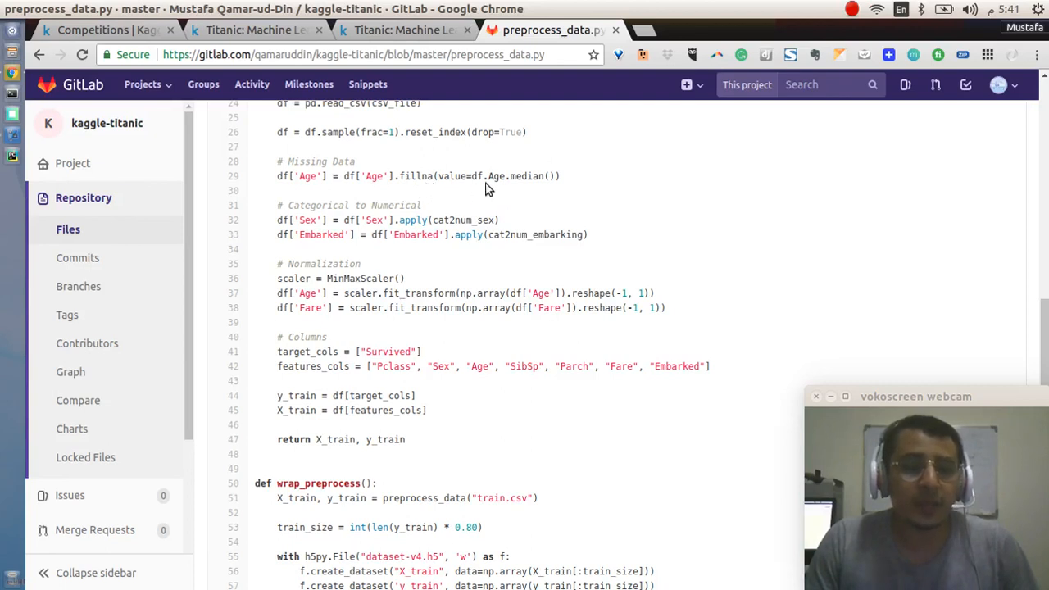
{"action": "mouse_move", "coordinate": [506, 180]}
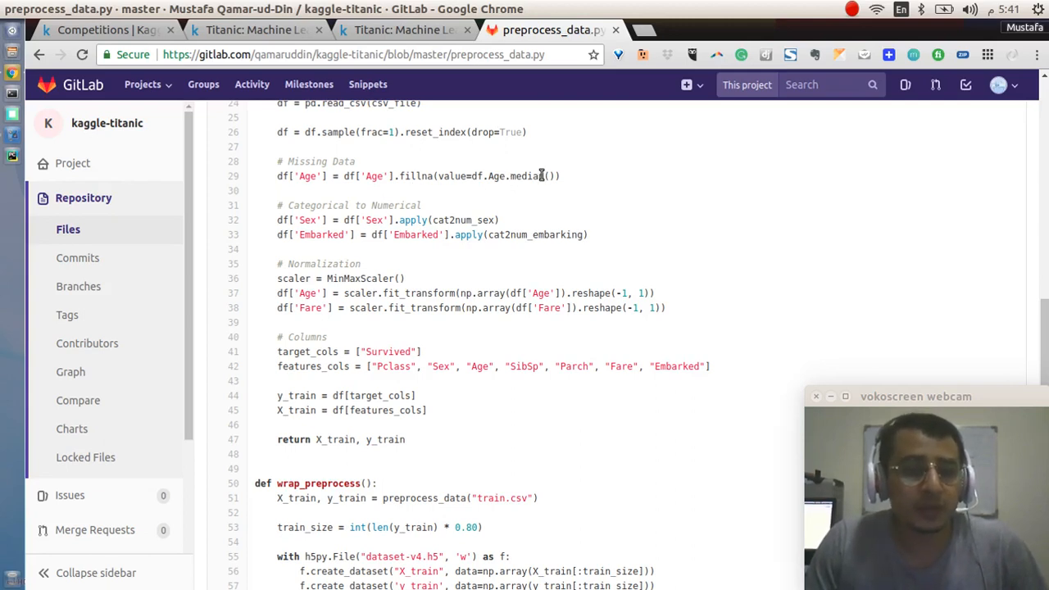
{"action": "mouse_move", "coordinate": [547, 194]}
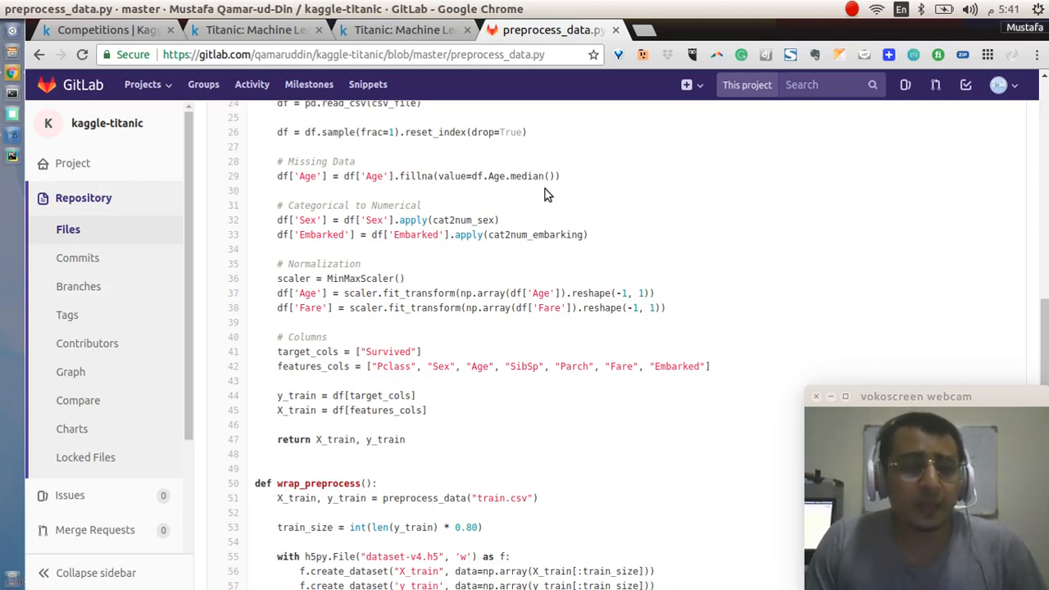
{"action": "mouse_move", "coordinate": [341, 234]}
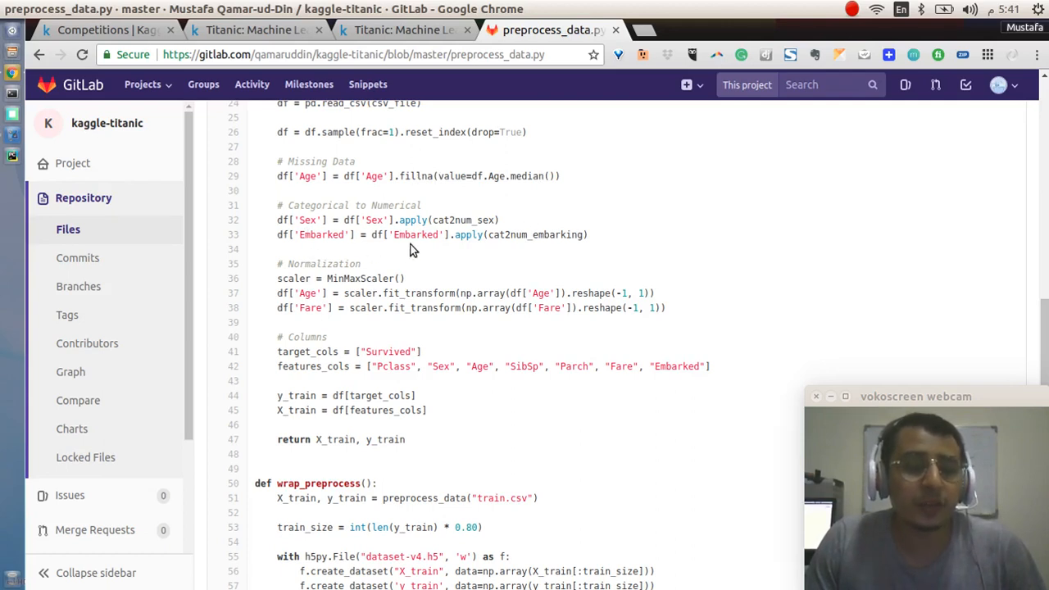
{"action": "mouse_move", "coordinate": [476, 234]}
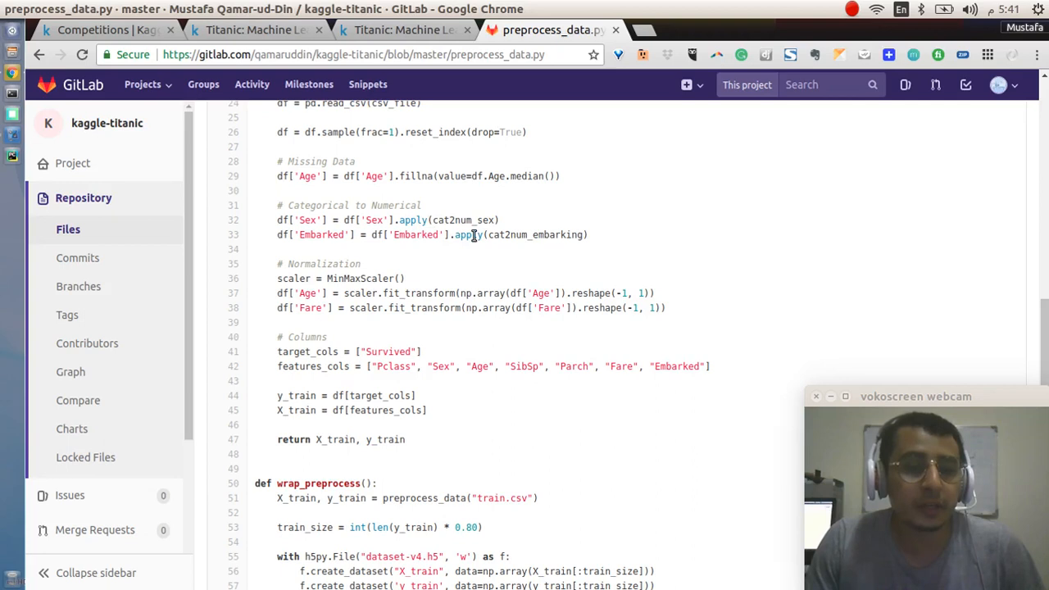
{"action": "scroll", "scroll_direction": "down", "scroll_amount": 3}
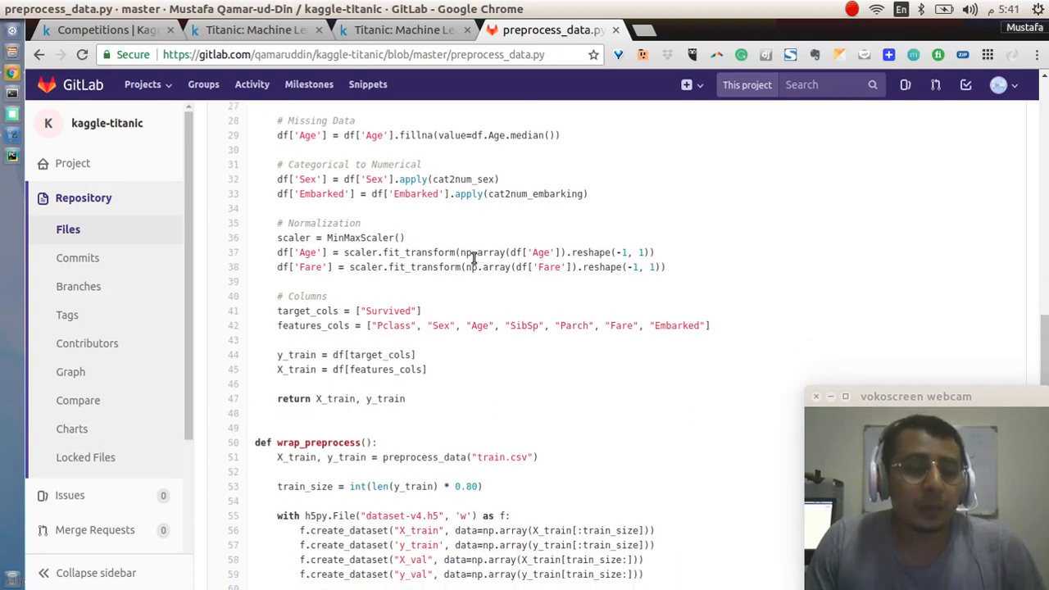
{"action": "scroll", "scroll_direction": "down", "scroll_amount": 3}
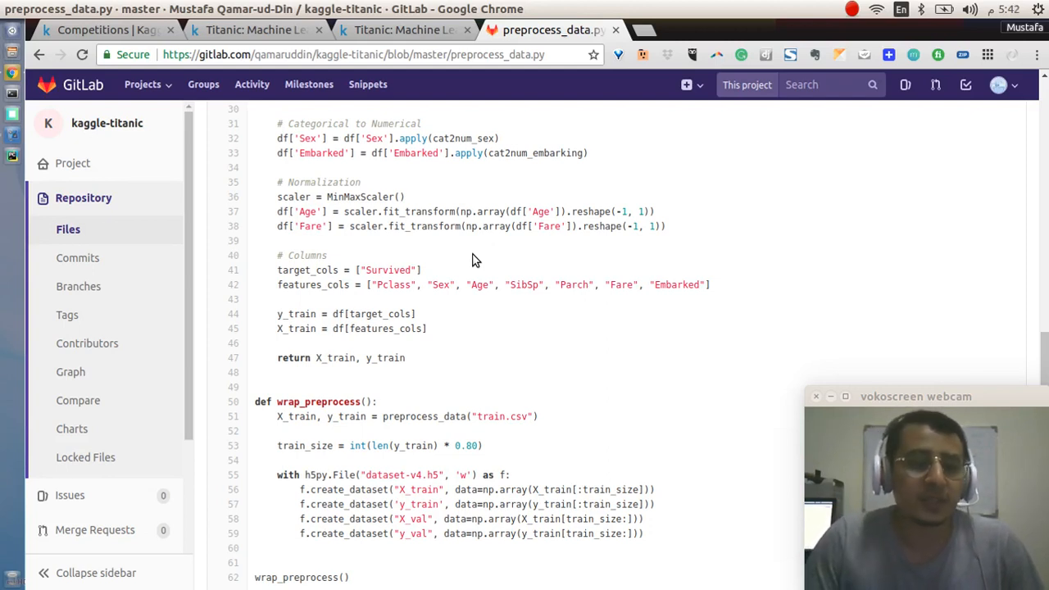
{"action": "mouse_move", "coordinate": [399, 241]}
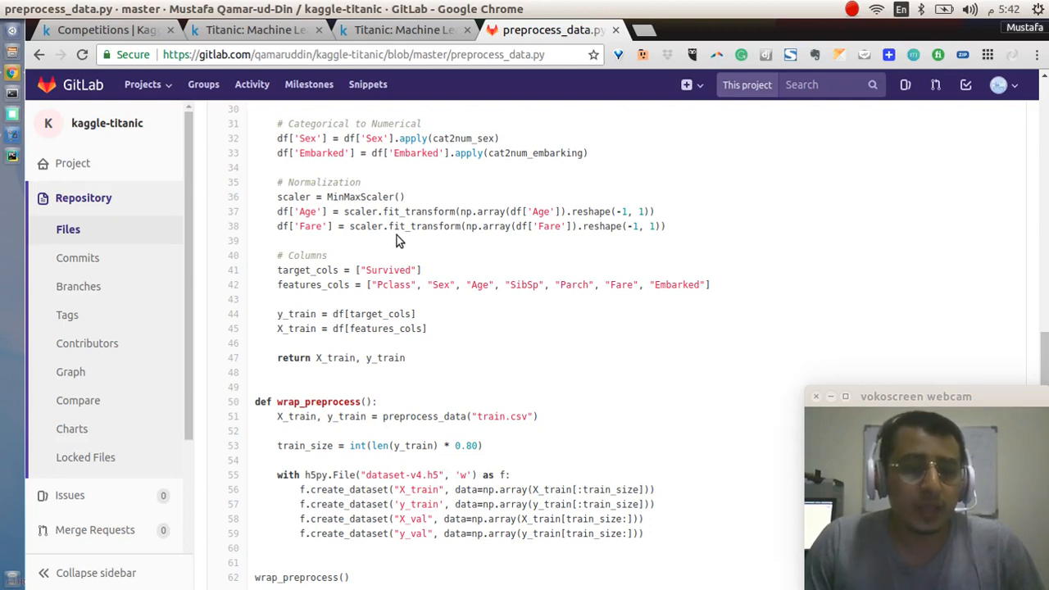
{"action": "mouse_move", "coordinate": [334, 196]}
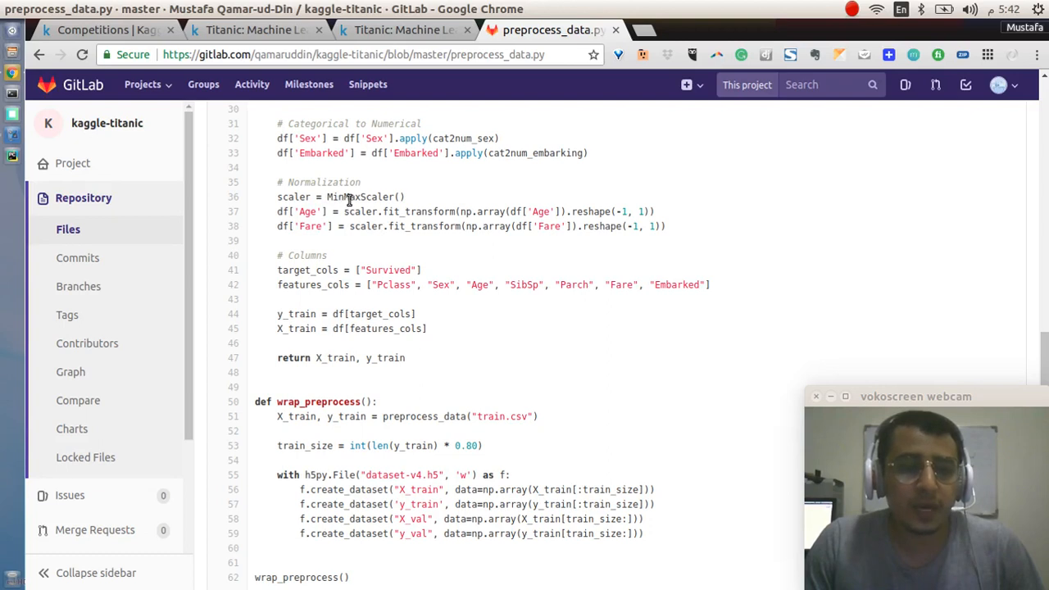
{"action": "mouse_move", "coordinate": [370, 226]}
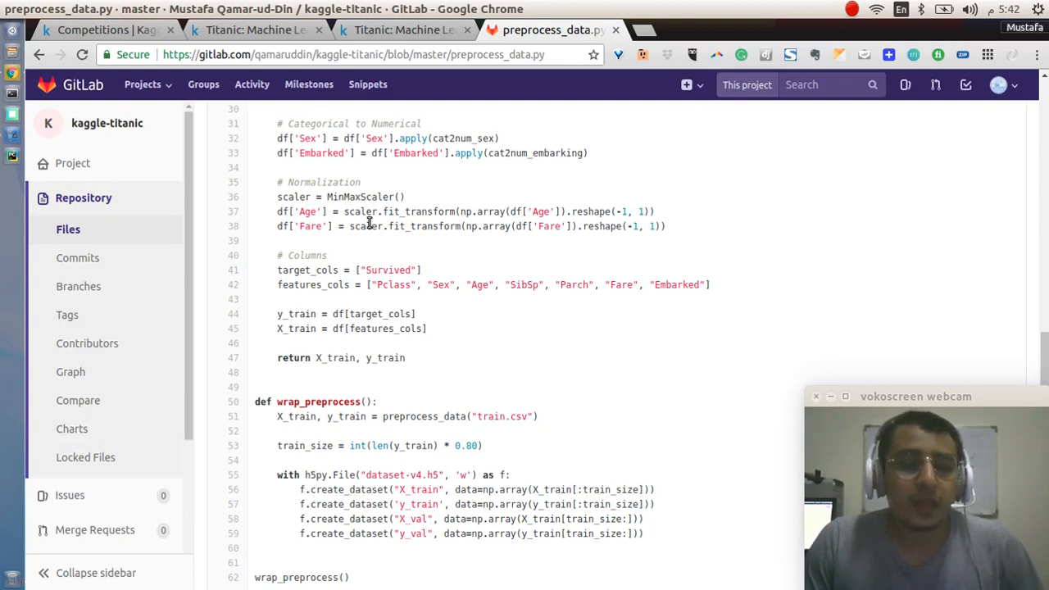
{"action": "mouse_move", "coordinate": [403, 211]}
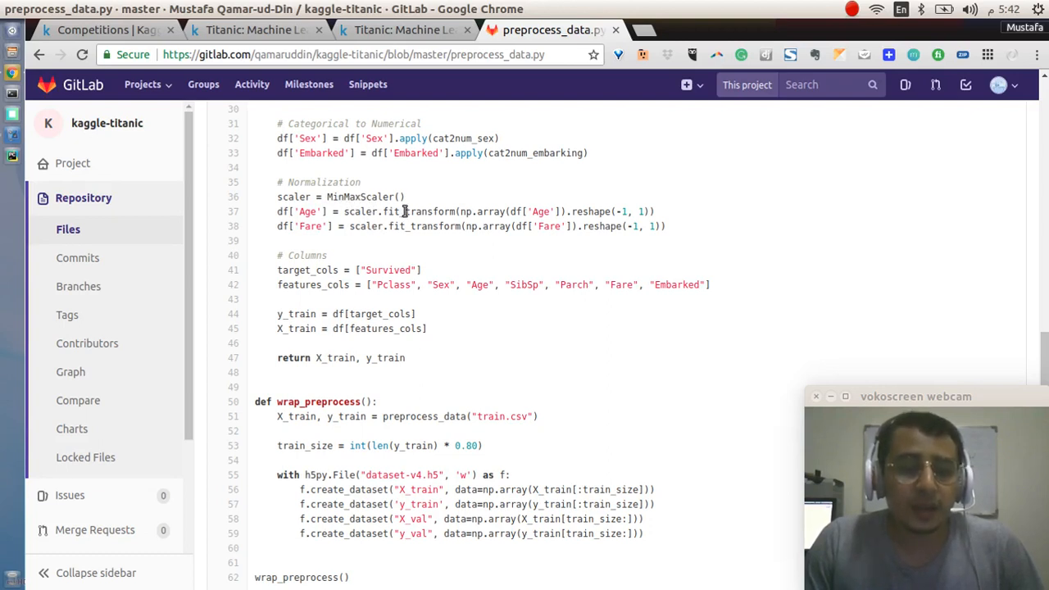
{"action": "mouse_move", "coordinate": [408, 226]}
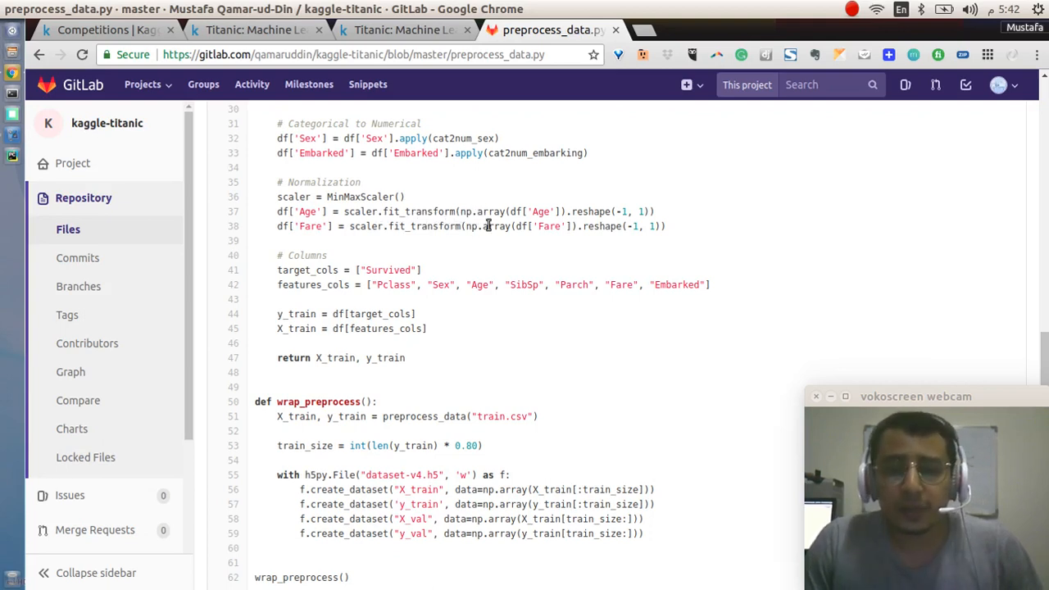
{"action": "double_click", "coordinate": [587, 211]}
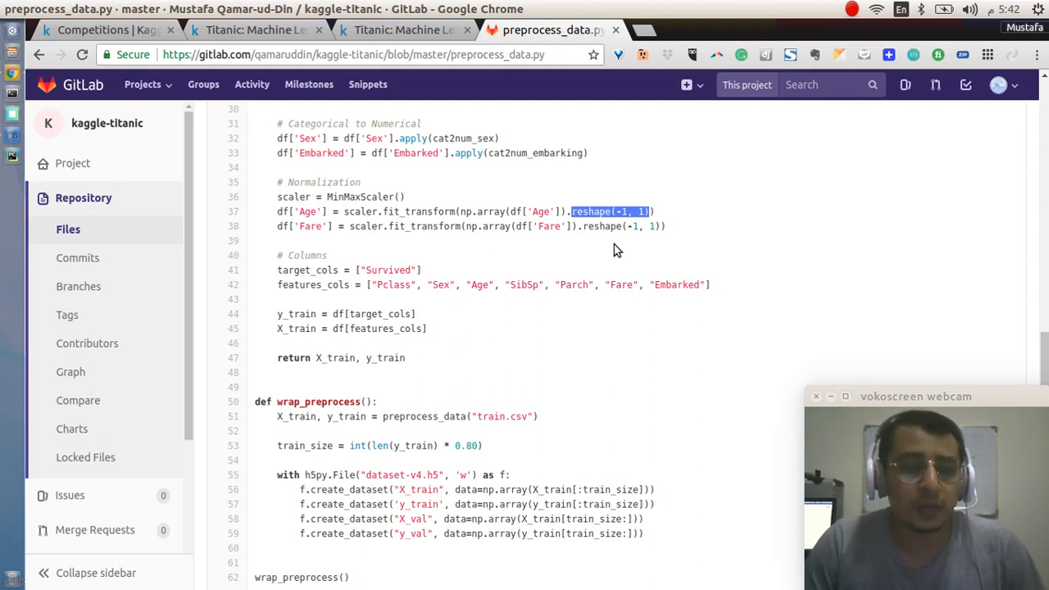
{"action": "mouse_move", "coordinate": [600, 259]}
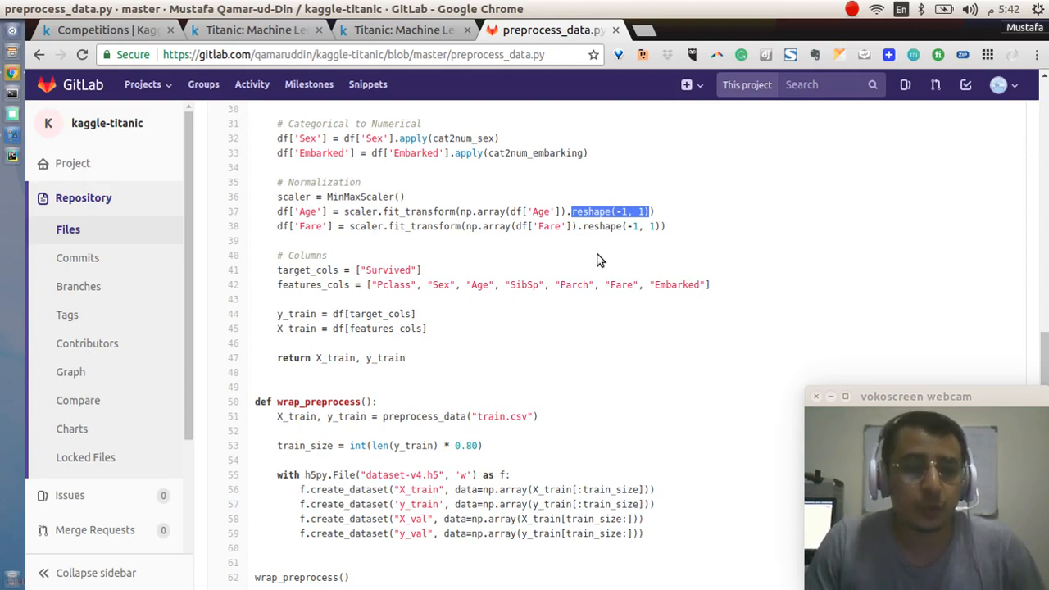
{"action": "mouse_move", "coordinate": [603, 264]}
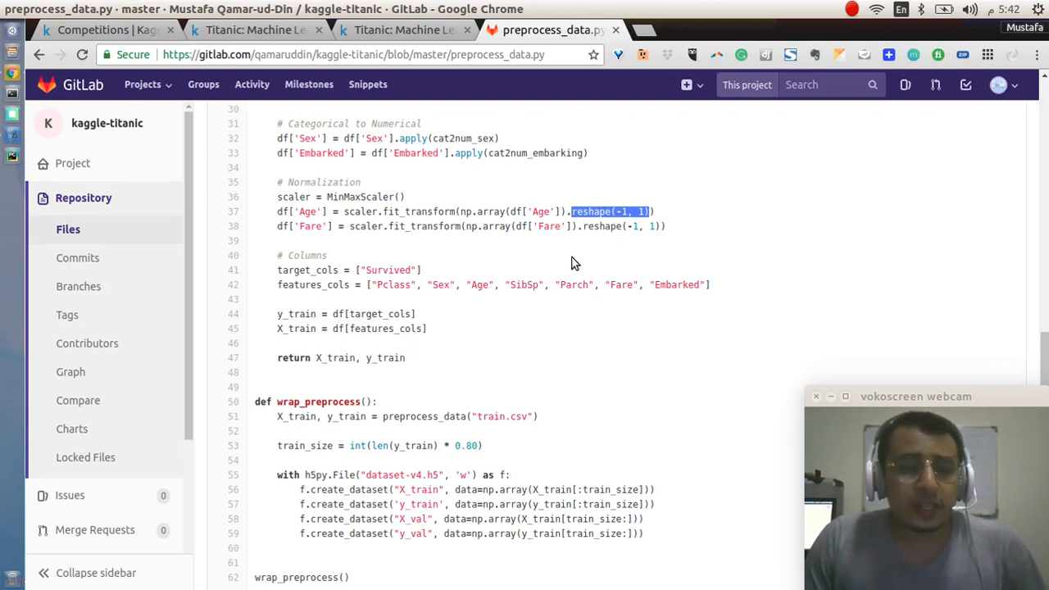
{"action": "mouse_move", "coordinate": [570, 275]}
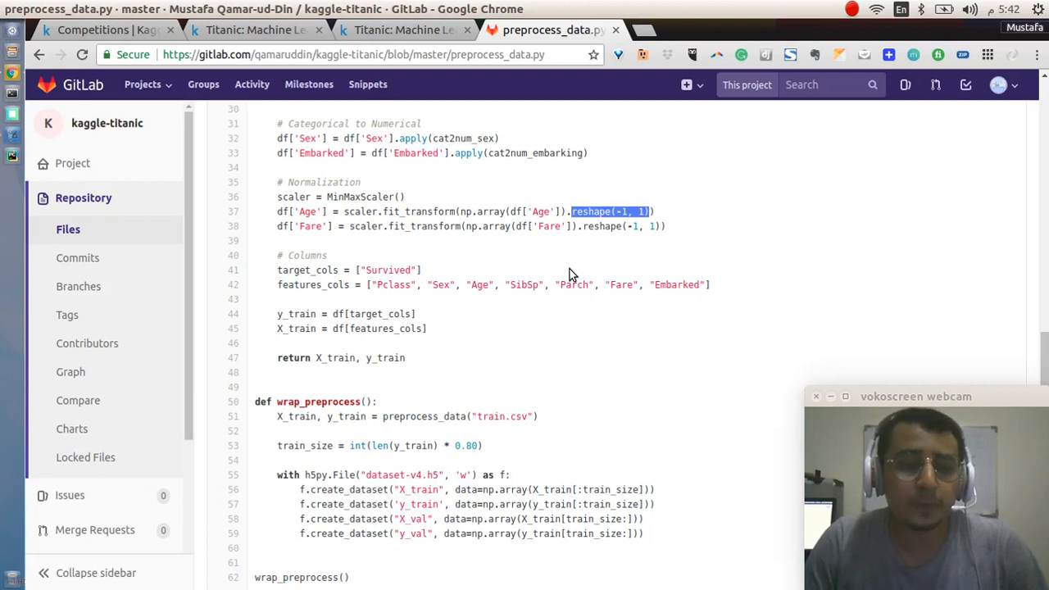
{"action": "mouse_move", "coordinate": [470, 289]}
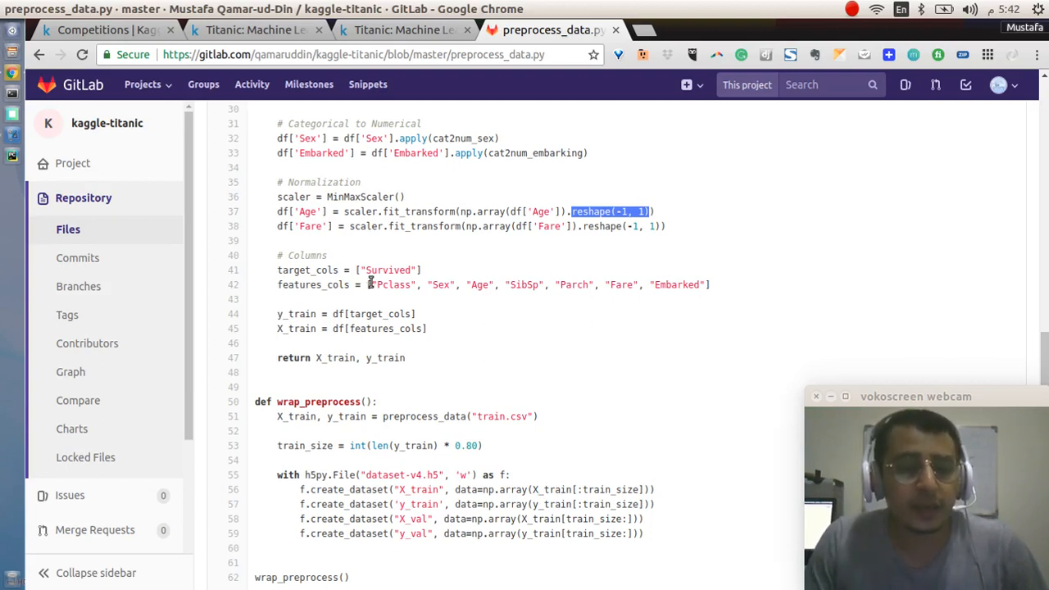
{"action": "mouse_move", "coordinate": [713, 292]}
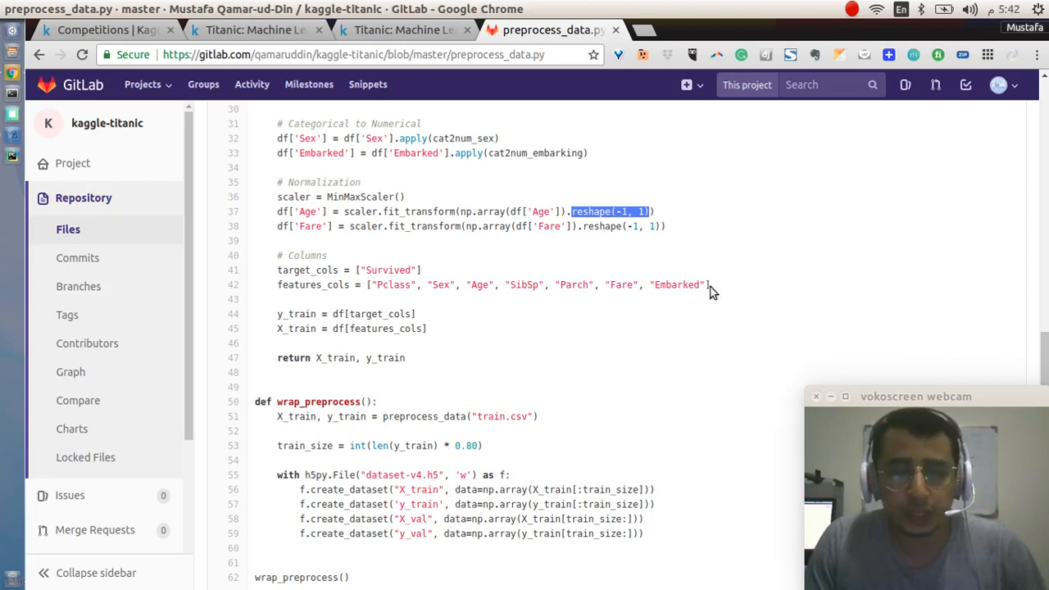
{"action": "mouse_move", "coordinate": [622, 285]}
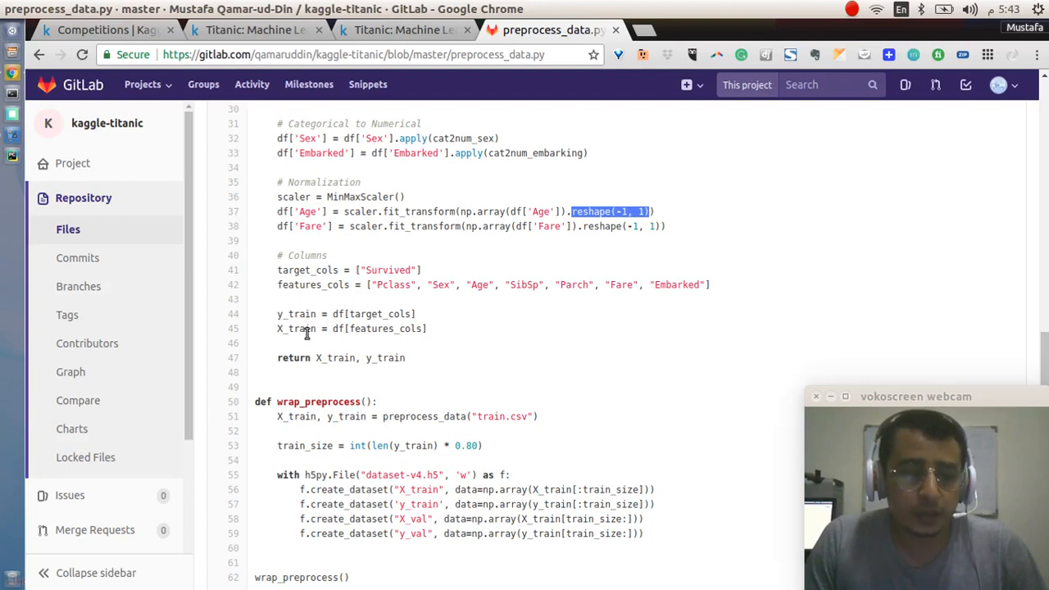
{"action": "mouse_move", "coordinate": [328, 362]}
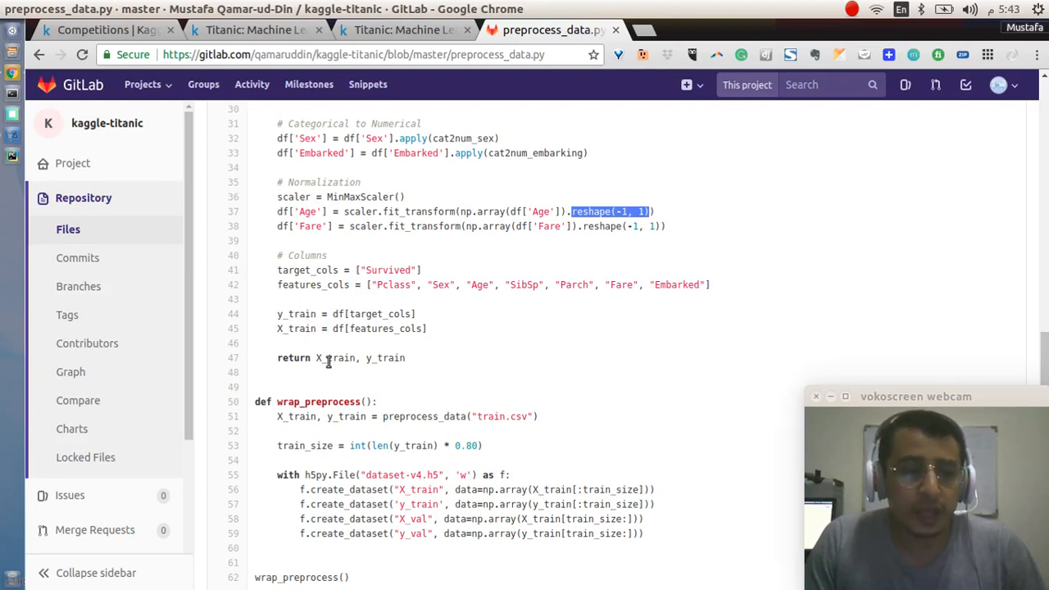
{"action": "mouse_move", "coordinate": [423, 363]}
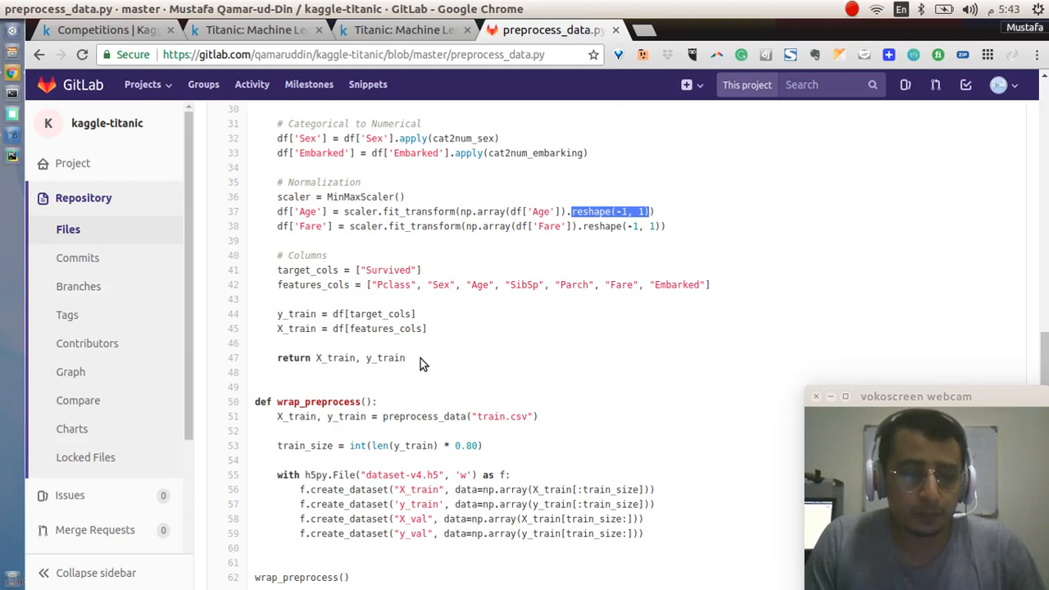
{"action": "scroll", "scroll_direction": "down", "scroll_amount": 3}
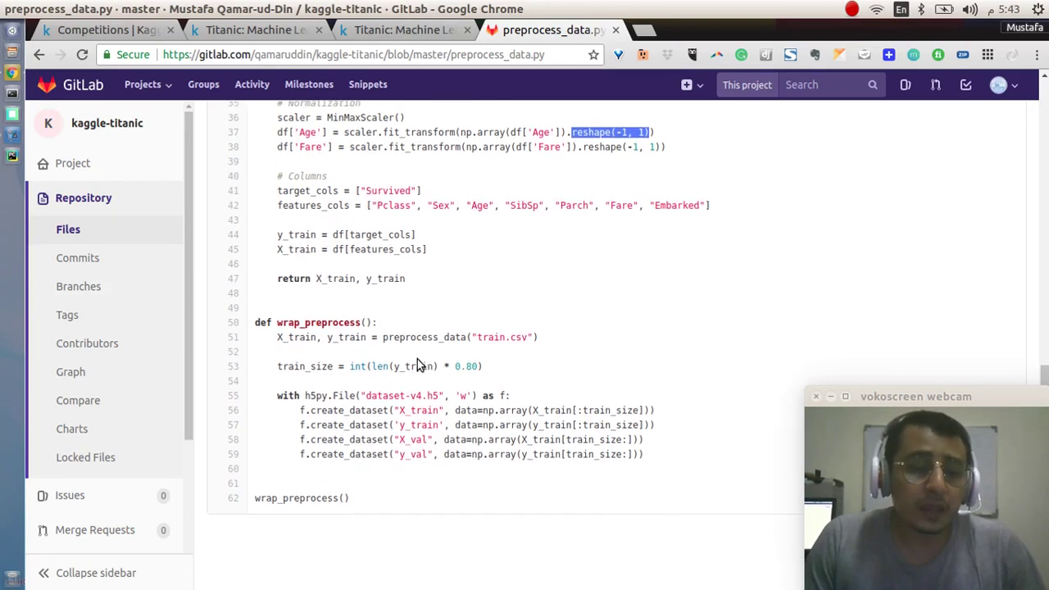
{"action": "mouse_move", "coordinate": [393, 361]}
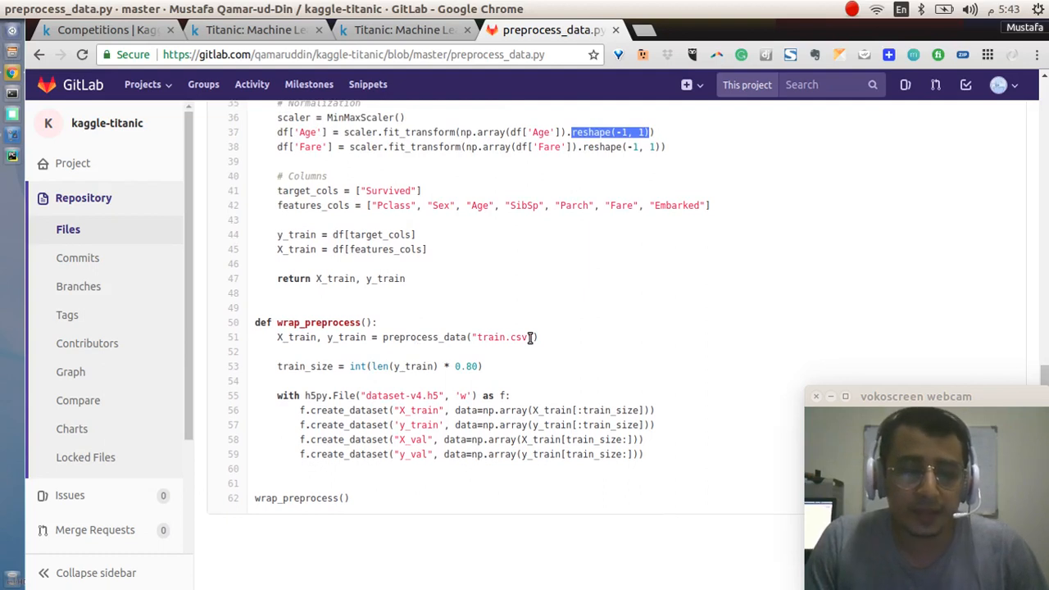
{"action": "mouse_move", "coordinate": [505, 375]}
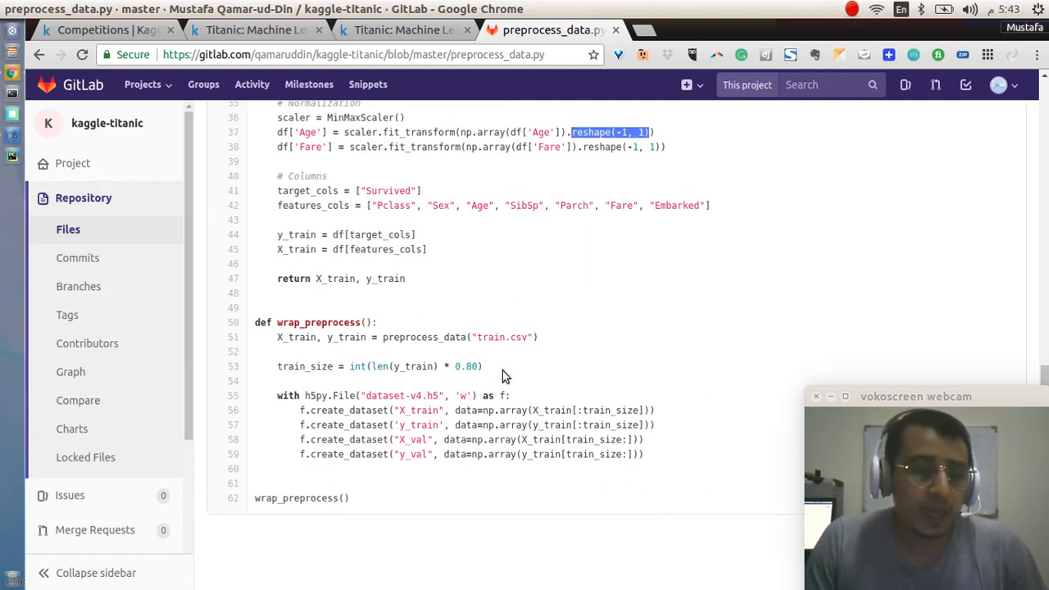
{"action": "double_click", "coordinate": [303, 368]}
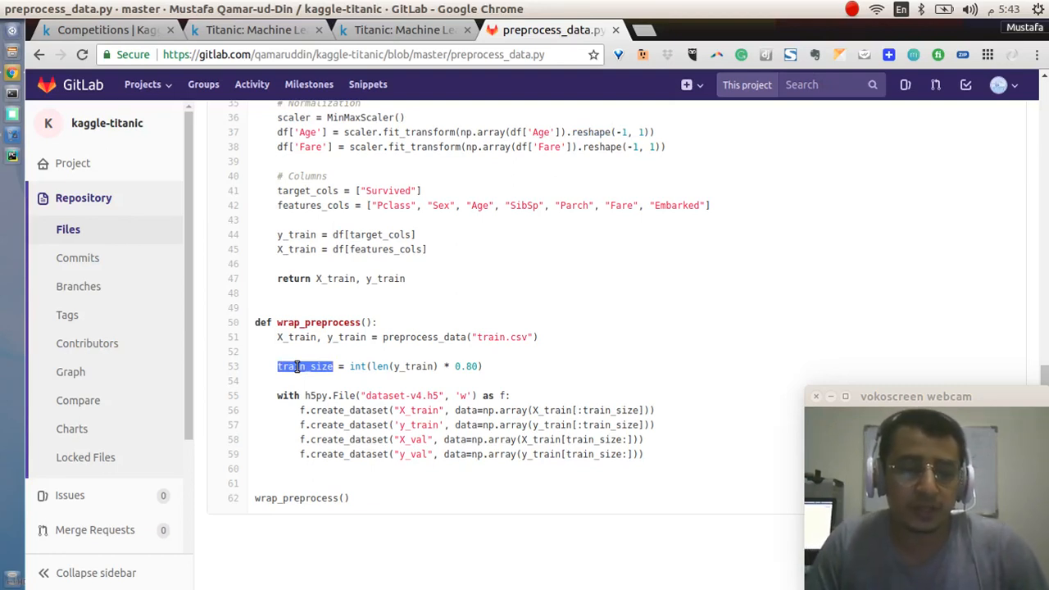
{"action": "mouse_move", "coordinate": [505, 416]}
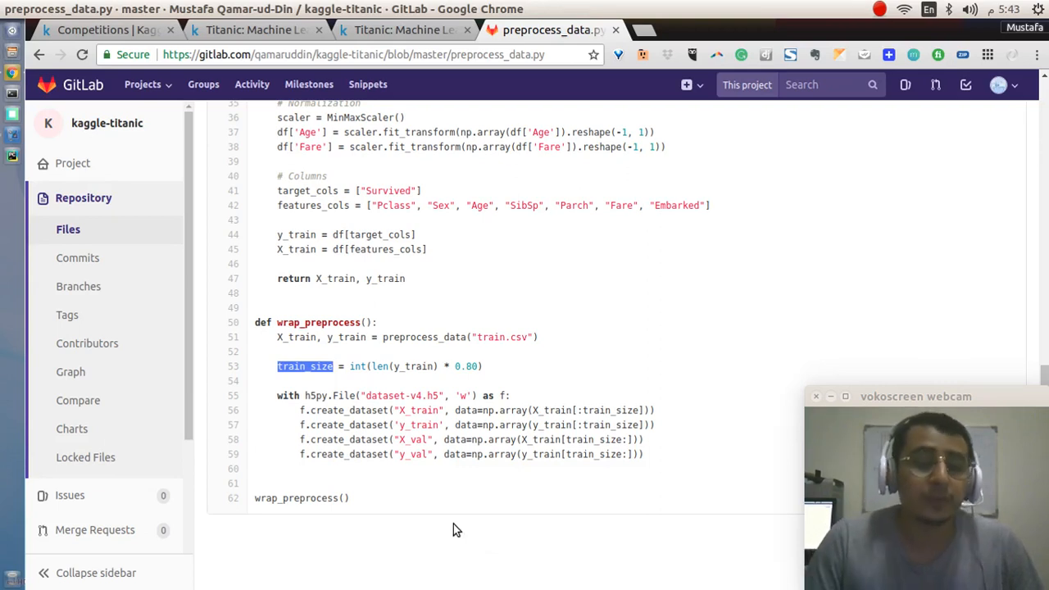
{"action": "mouse_move", "coordinate": [436, 528]}
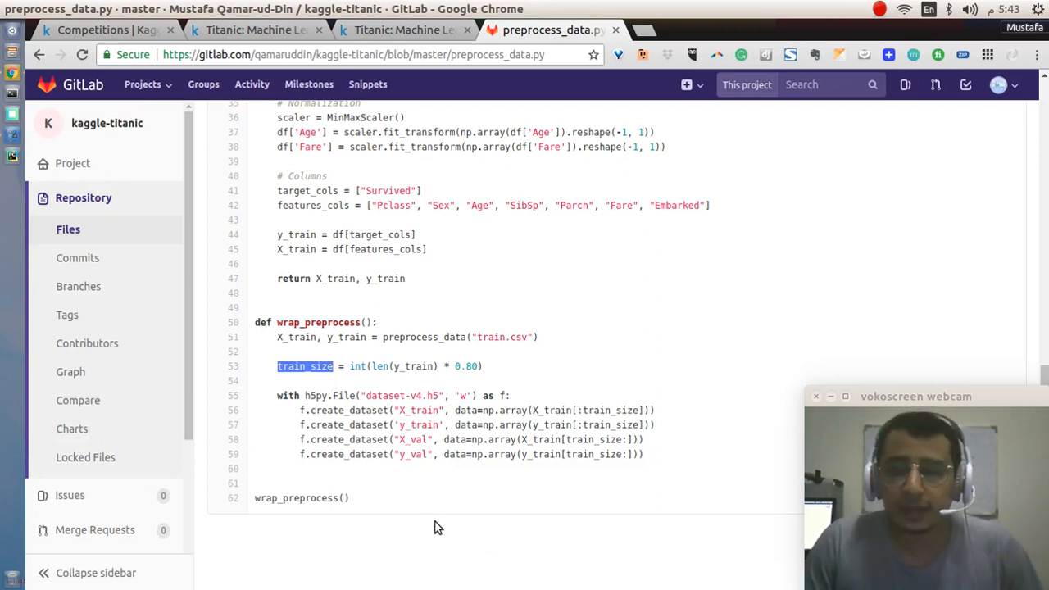
{"action": "mouse_move", "coordinate": [366, 524]}
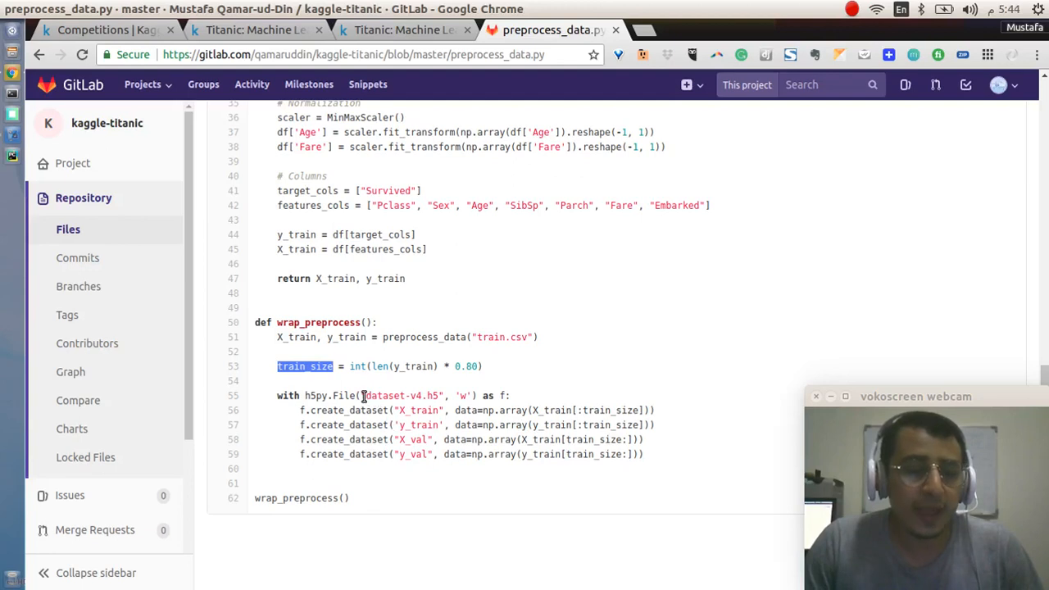
{"action": "double_click", "coordinate": [406, 394]}
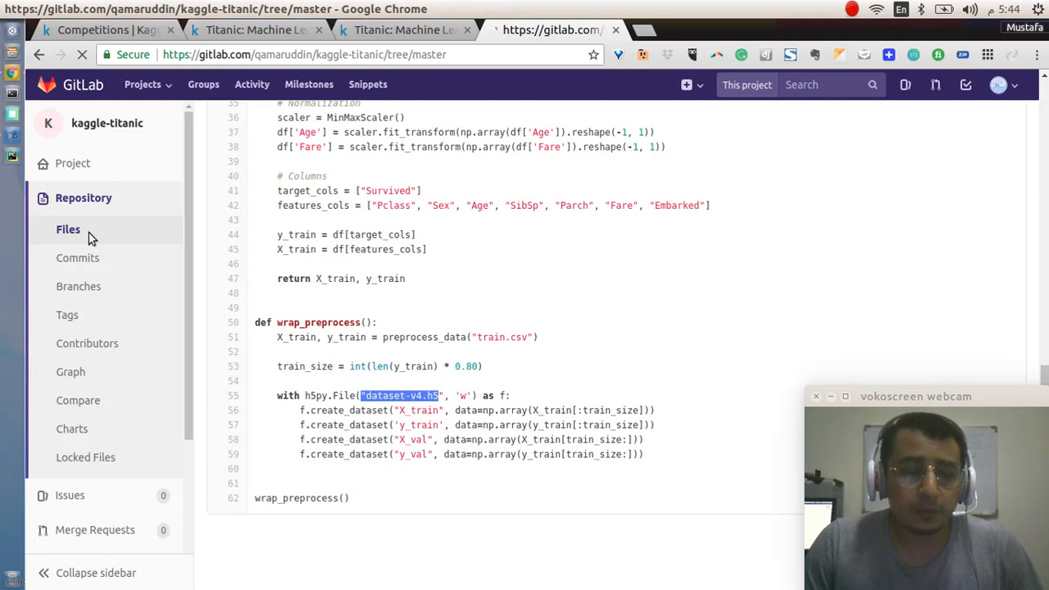
Return to the kaggle-titanic master file tree and open build_model.py in a new tab.
{"action": "left_click", "coordinate": [69, 230]}
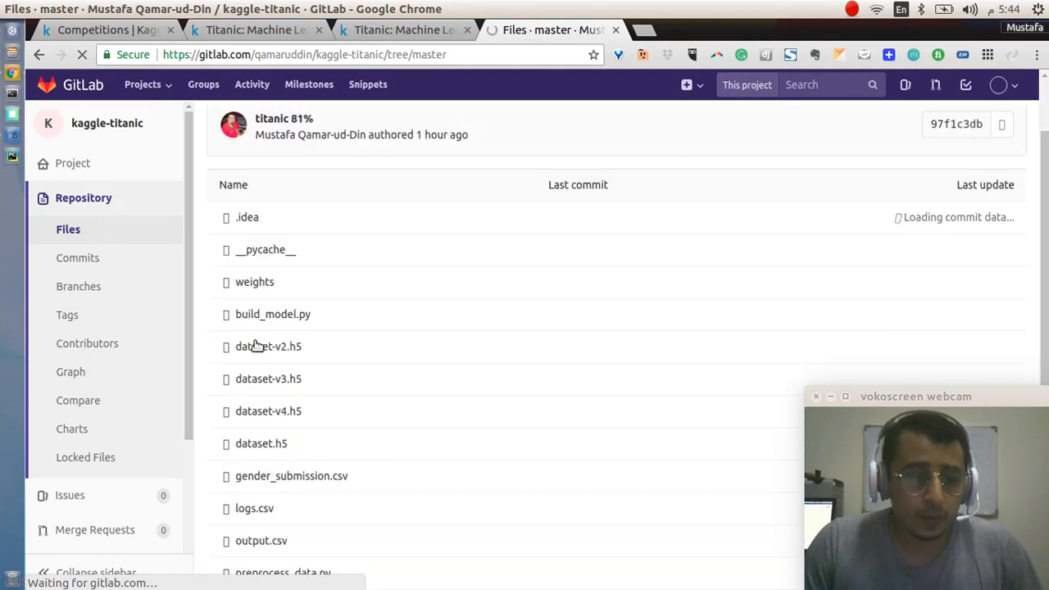
{"action": "scroll", "scroll_direction": "down", "scroll_amount": 3}
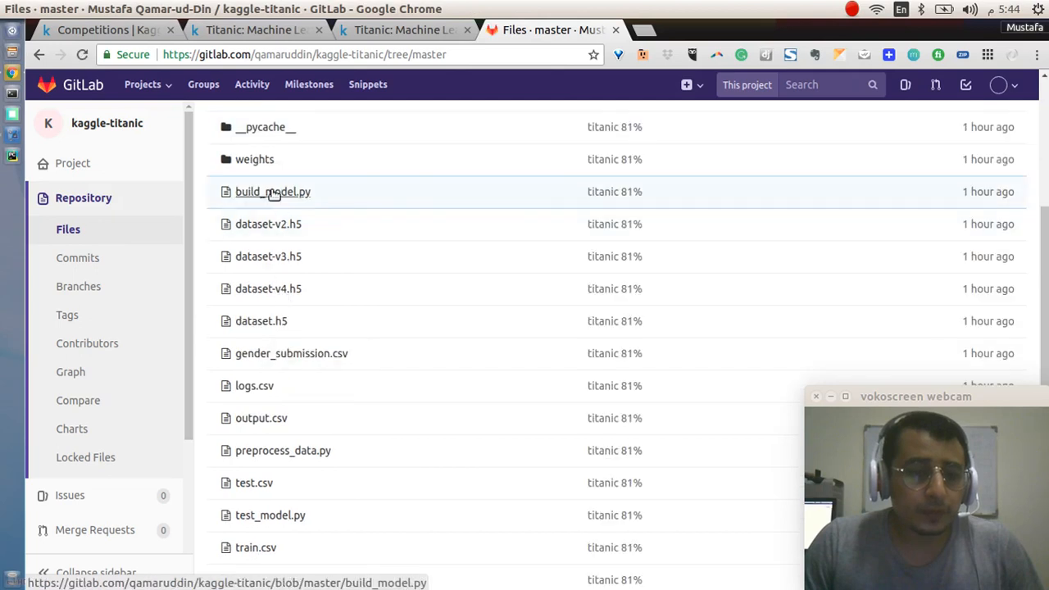
{"action": "left_click", "coordinate": [272, 192]}
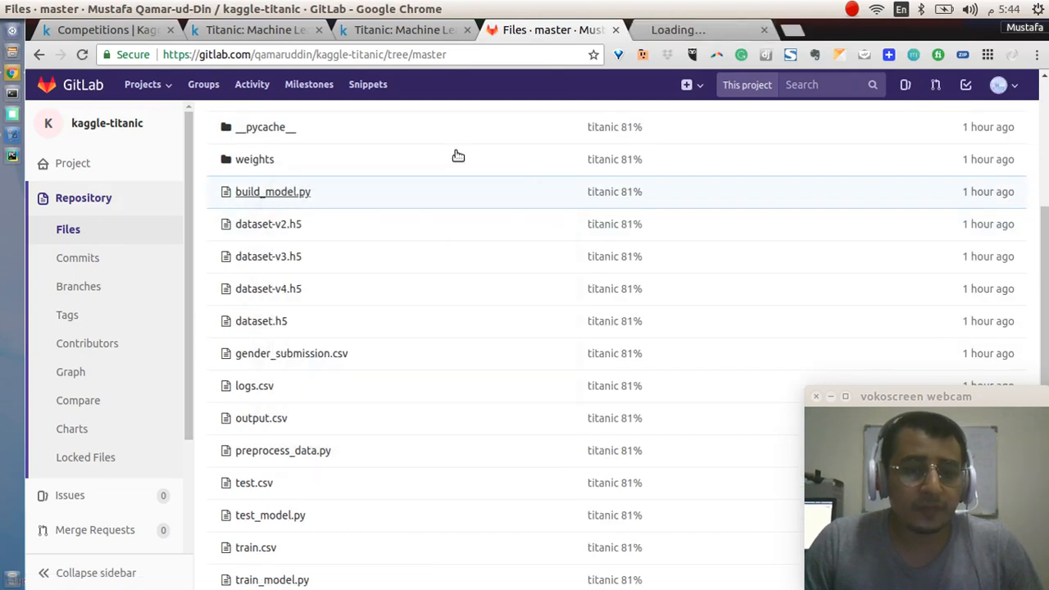
Switch to the build_model.py tab showing its Keras Sequential model definition.
{"action": "left_click", "coordinate": [272, 190]}
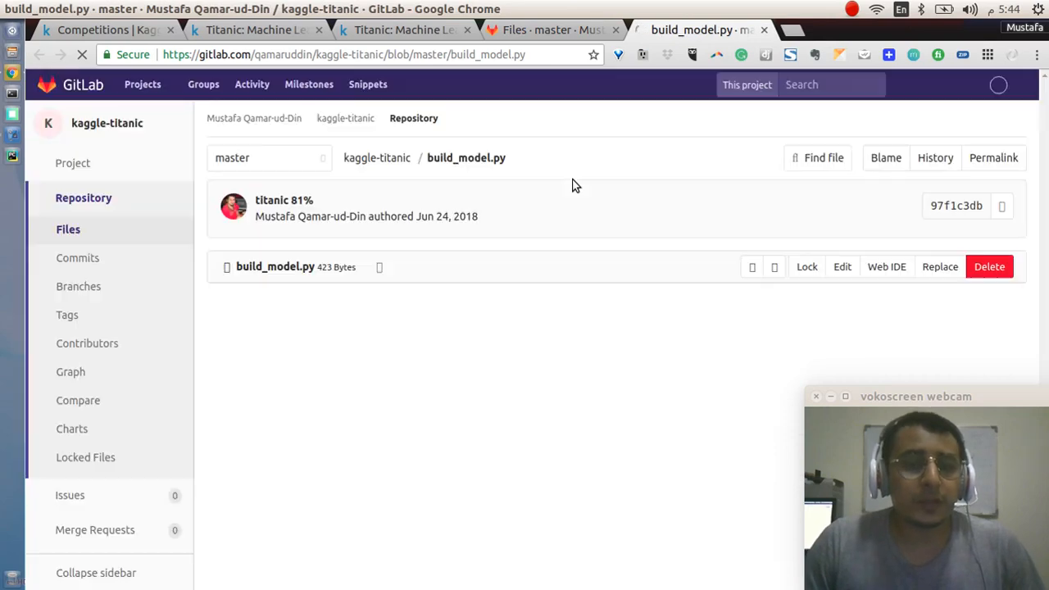
{"action": "mouse_move", "coordinate": [583, 196]}
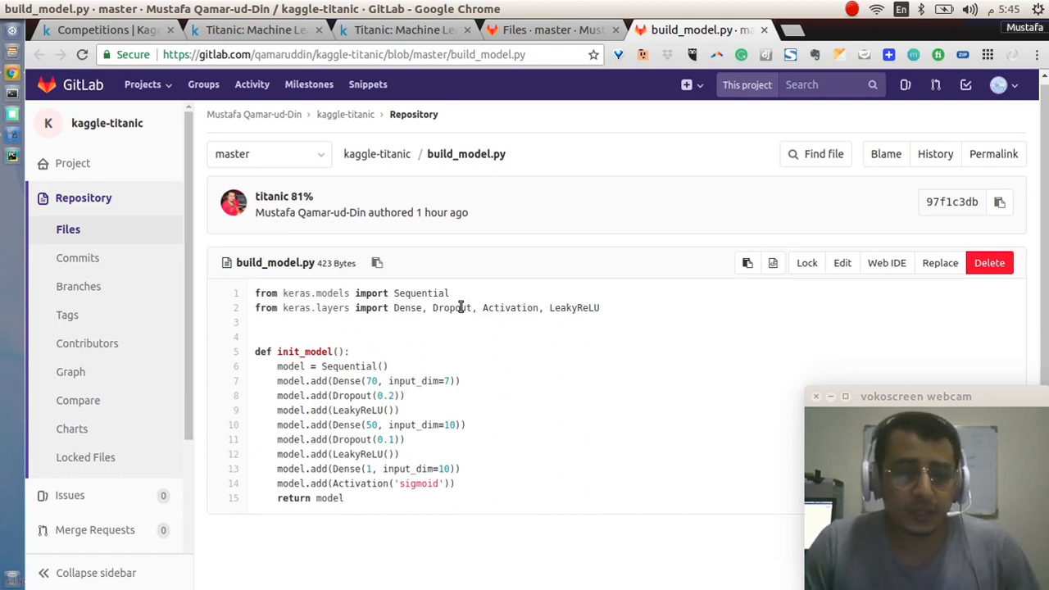
{"action": "mouse_move", "coordinate": [488, 335]}
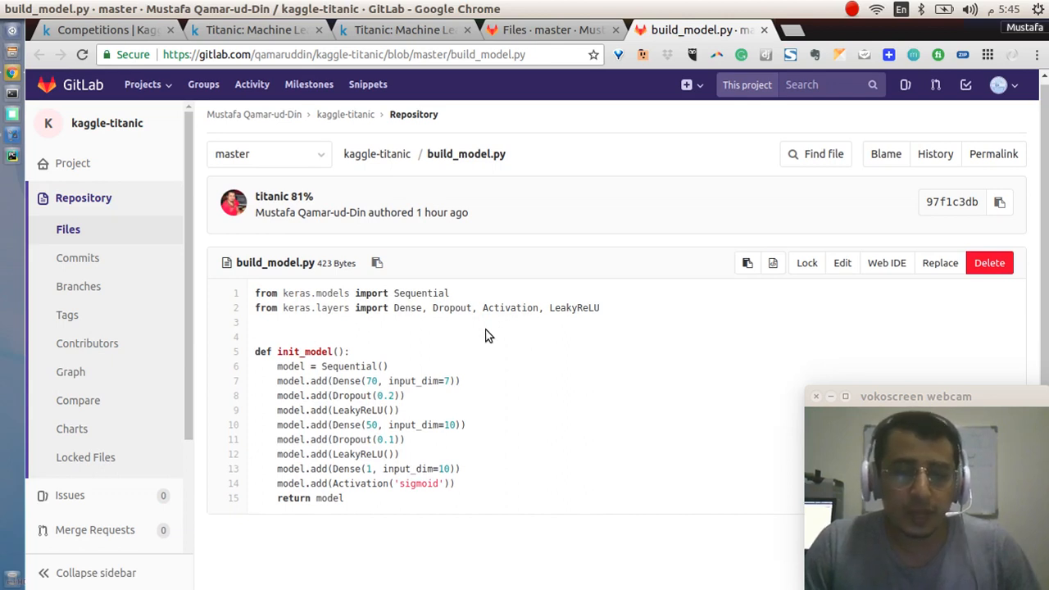
{"action": "mouse_move", "coordinate": [397, 334]}
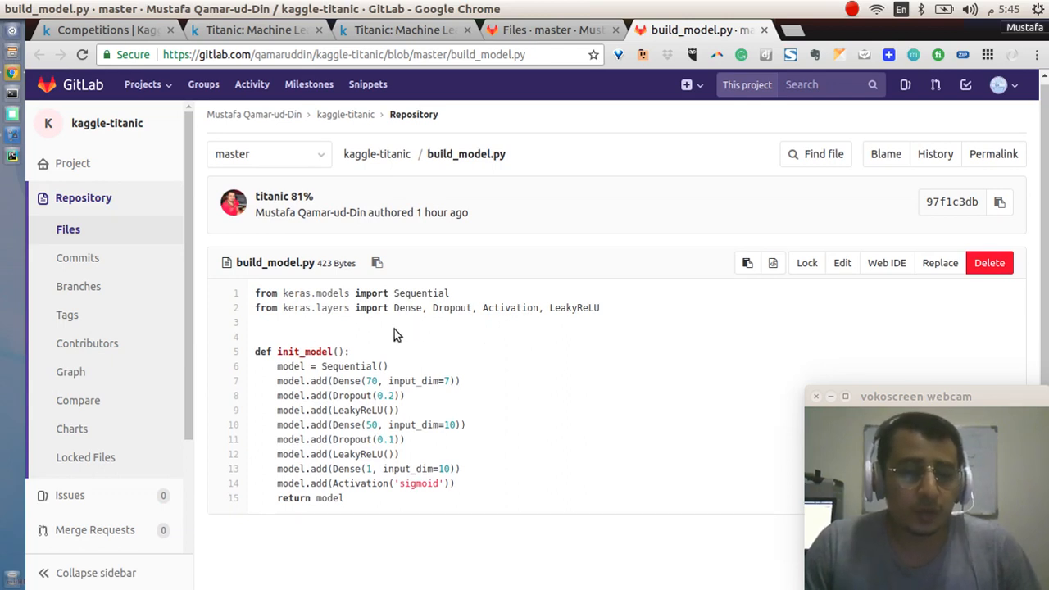
{"action": "mouse_move", "coordinate": [452, 331]}
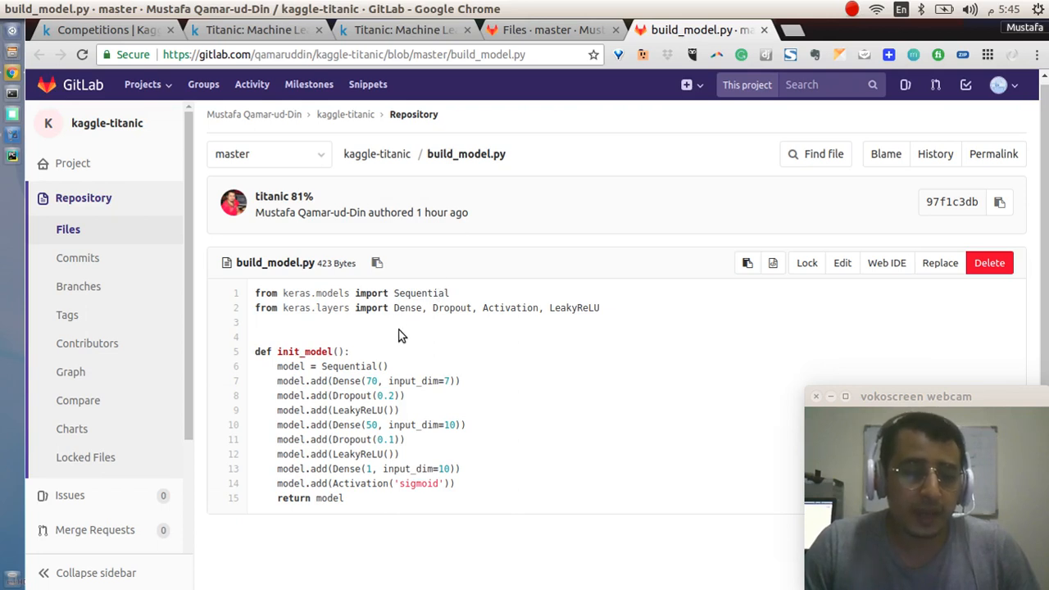
{"action": "mouse_move", "coordinate": [444, 324]}
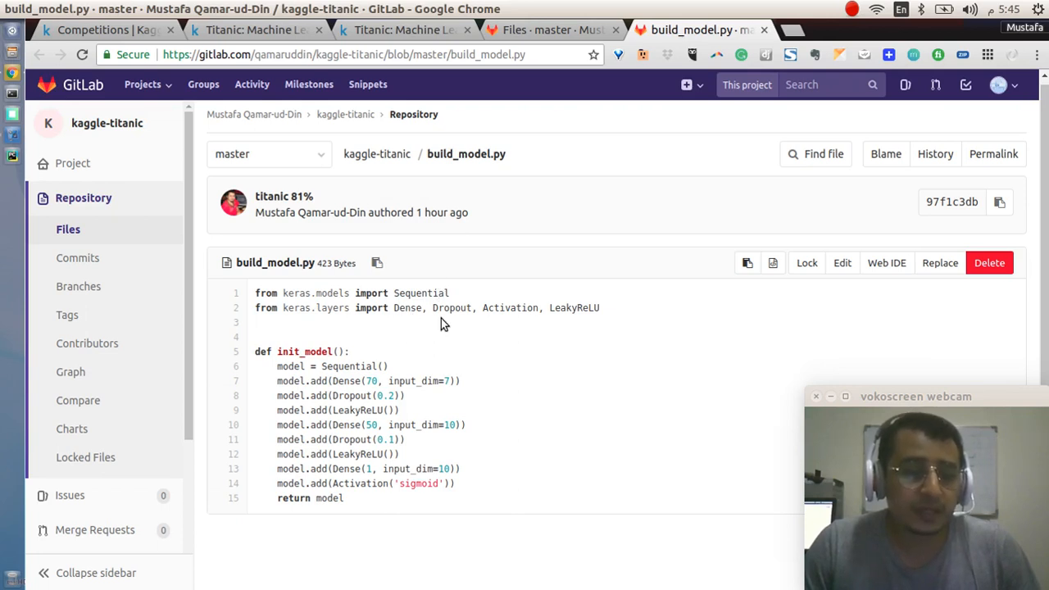
{"action": "mouse_move", "coordinate": [547, 352]}
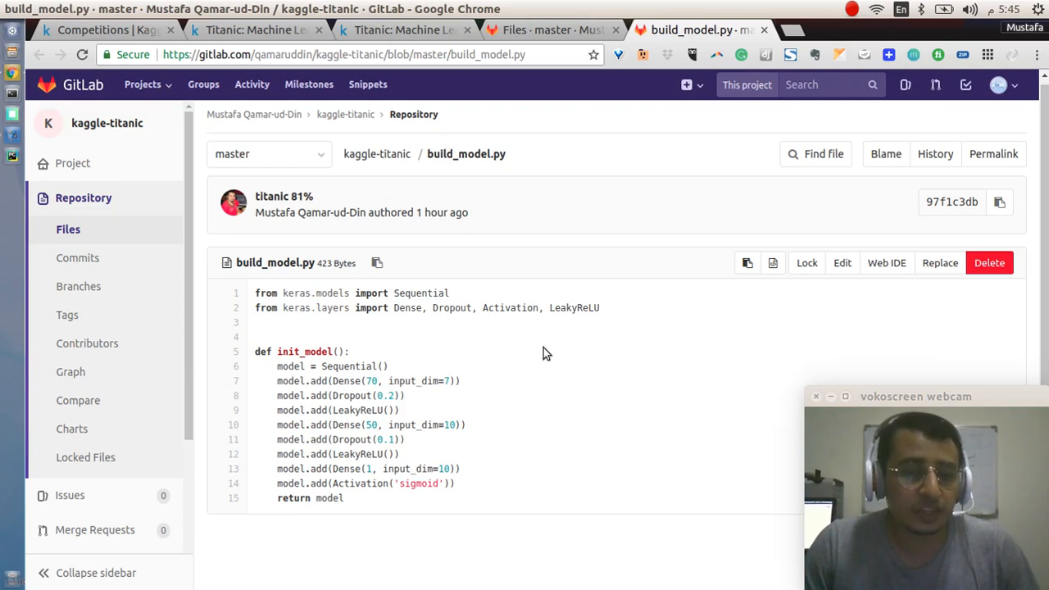
{"action": "mouse_move", "coordinate": [472, 370]}
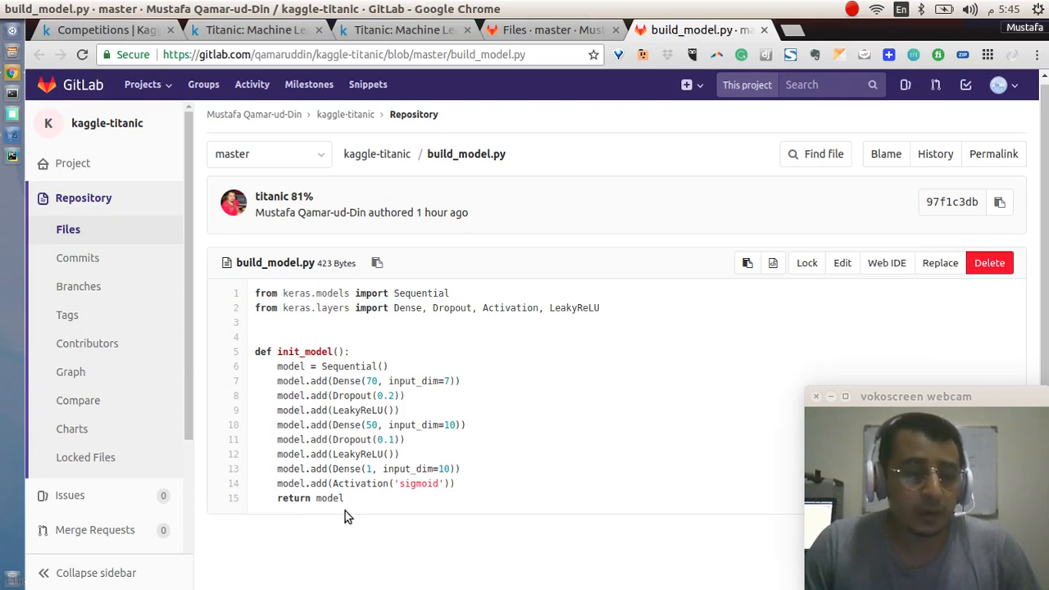
{"action": "mouse_move", "coordinate": [336, 380]}
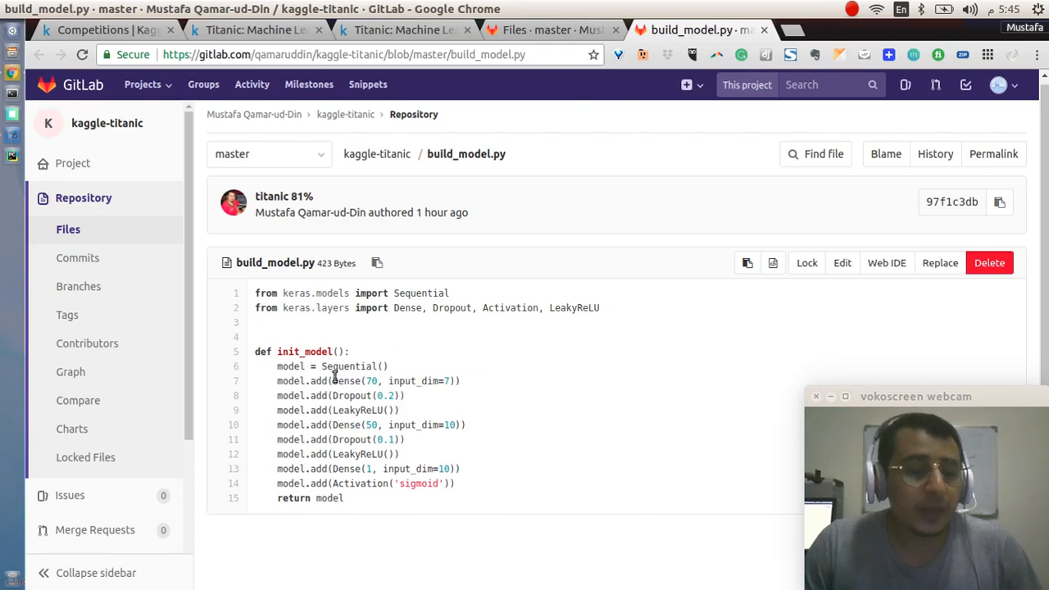
{"action": "mouse_move", "coordinate": [350, 429]}
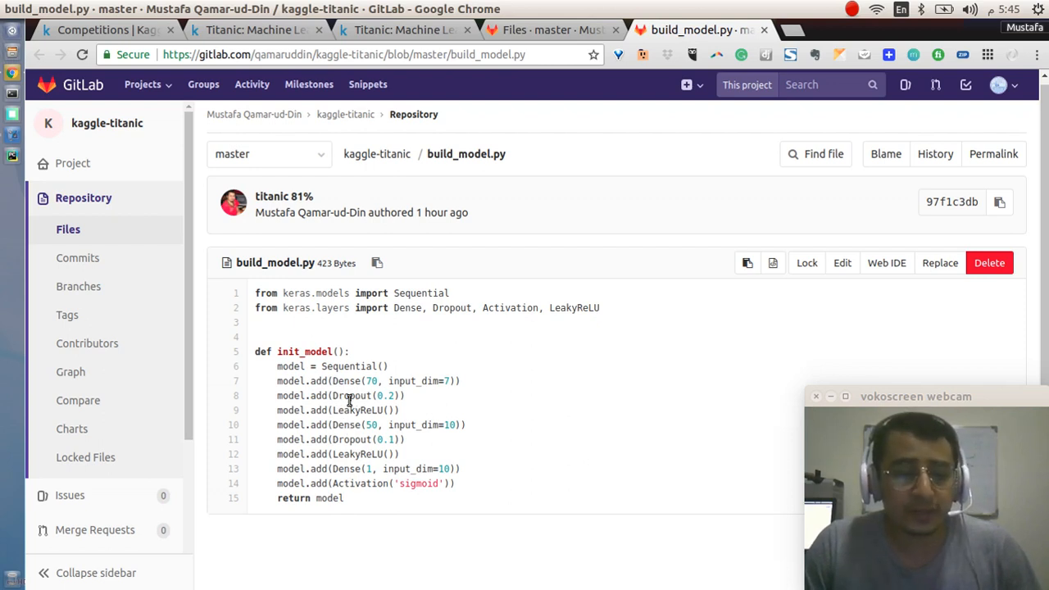
{"action": "mouse_move", "coordinate": [374, 395]}
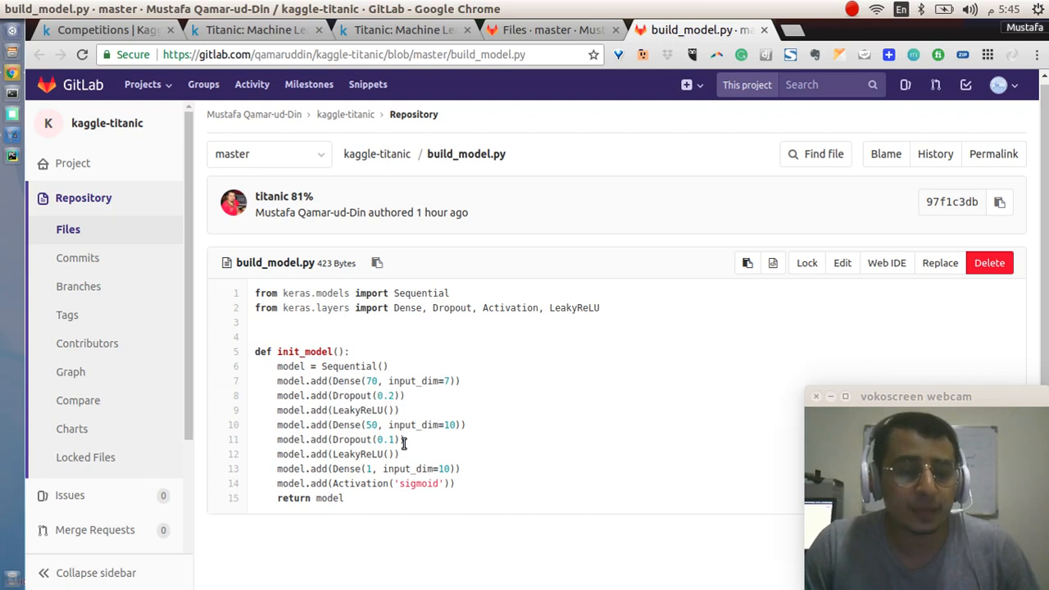
{"action": "mouse_move", "coordinate": [410, 442]}
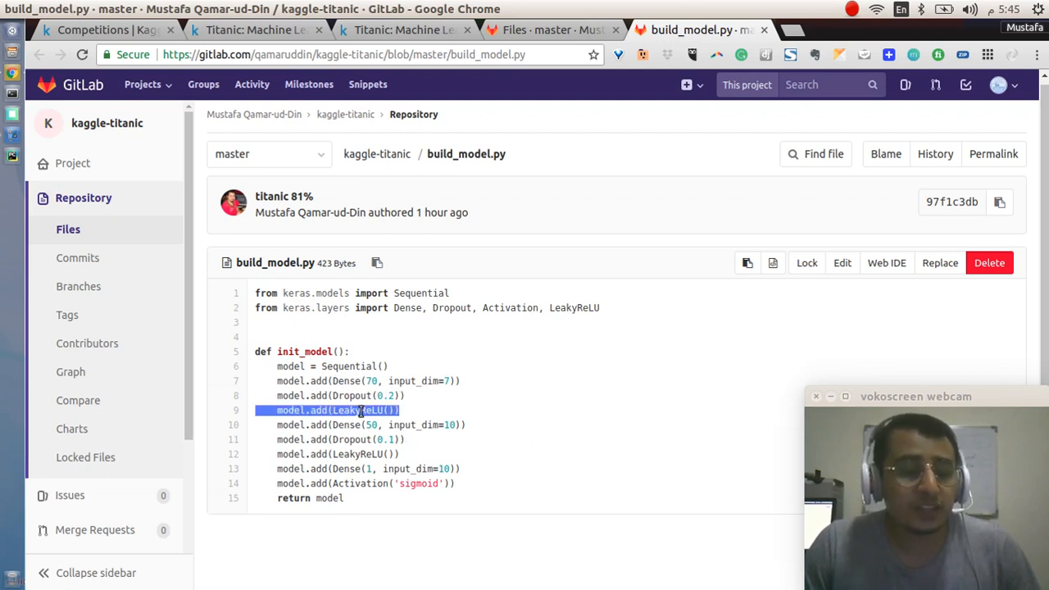
{"action": "mouse_move", "coordinate": [489, 414]}
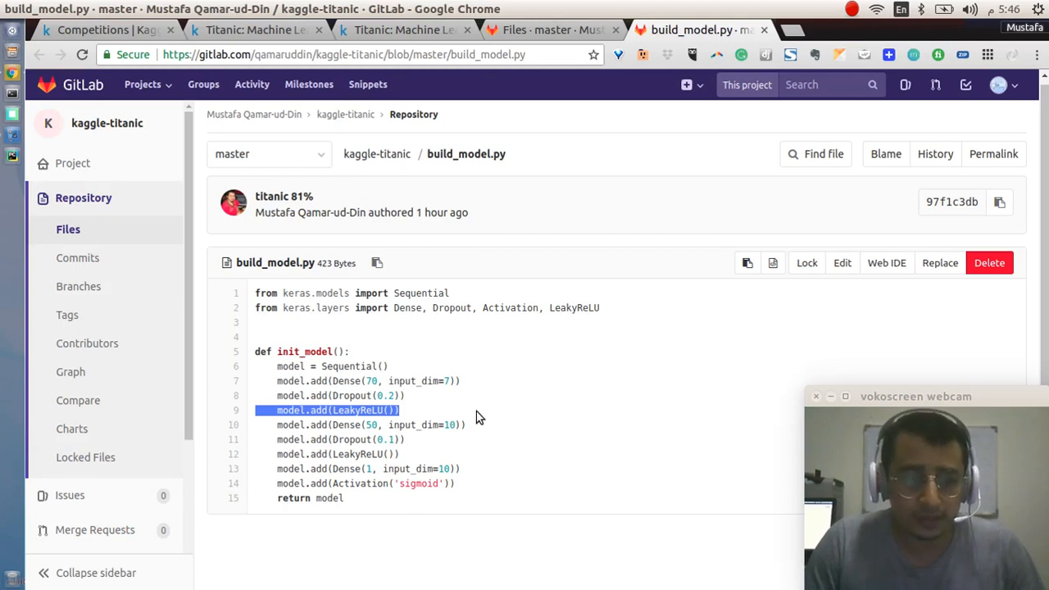
{"action": "mouse_move", "coordinate": [413, 393]}
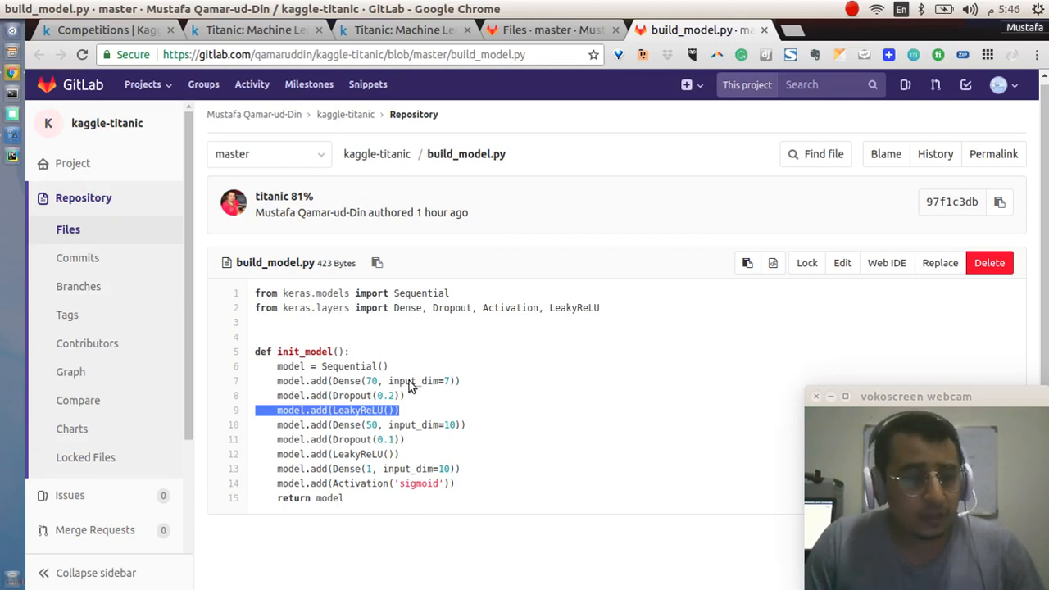
{"action": "mouse_move", "coordinate": [426, 449]}
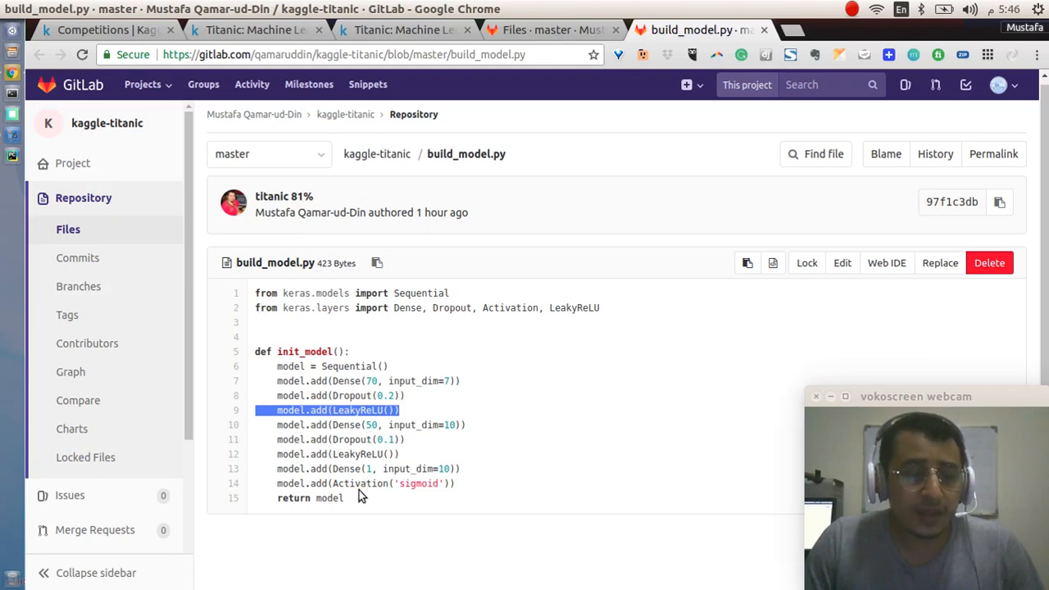
{"action": "mouse_move", "coordinate": [371, 472]}
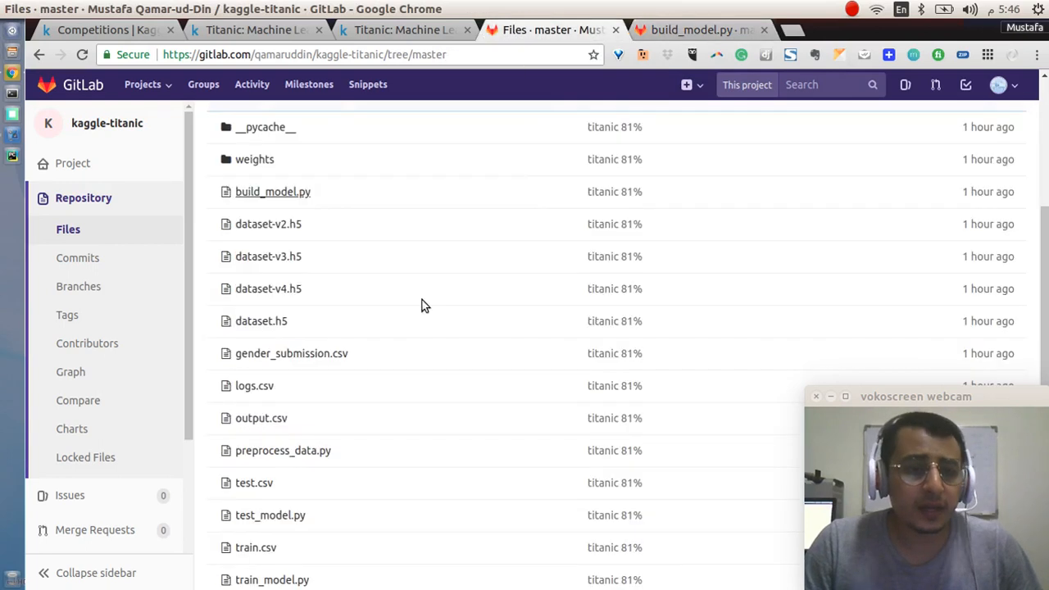
Dismiss the train.csv link menu and open train_model.py from the repository file list.
{"action": "scroll", "scroll_direction": "down", "scroll_amount": 3}
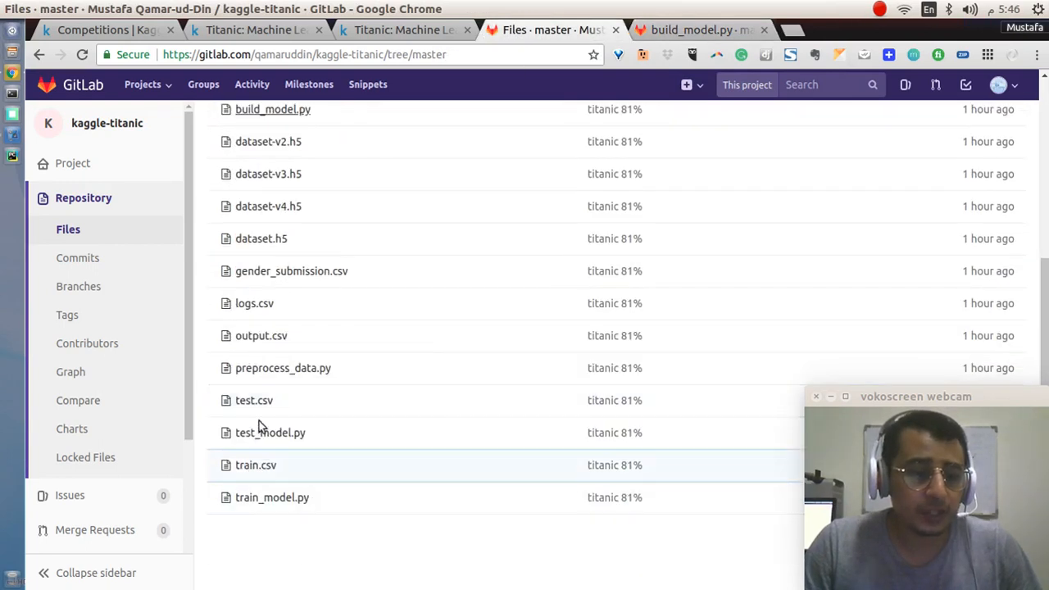
{"action": "right_click", "coordinate": [254, 465]}
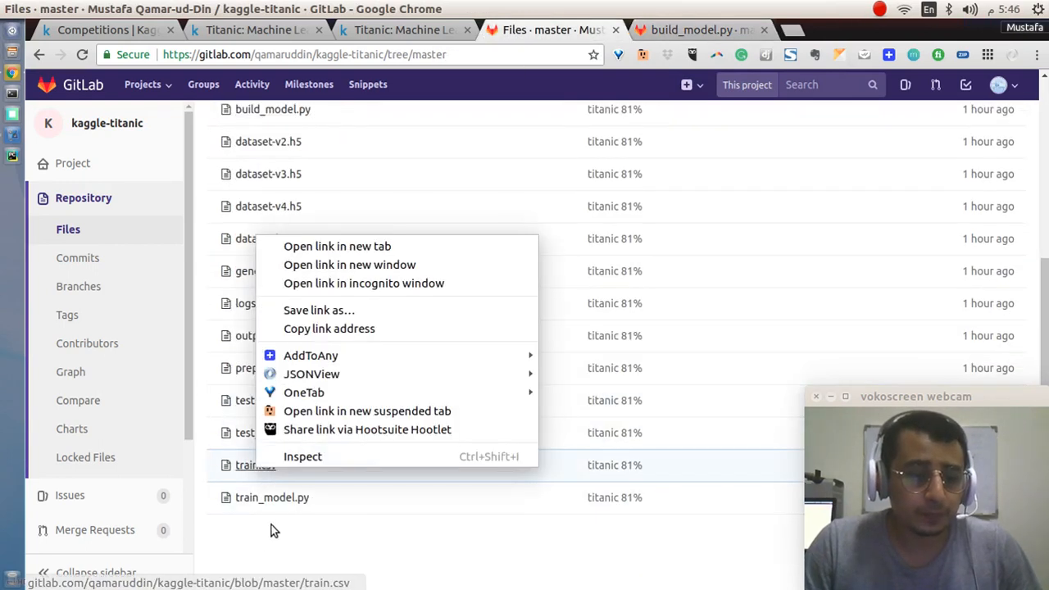
{"action": "left_click", "coordinate": [381, 258]}
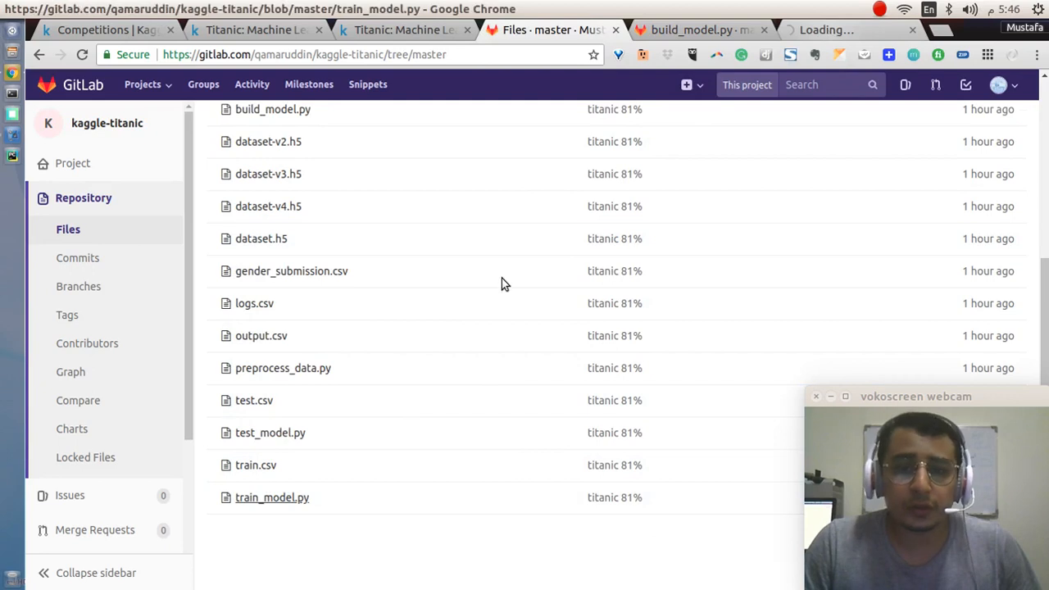
{"action": "left_click", "coordinate": [272, 498]}
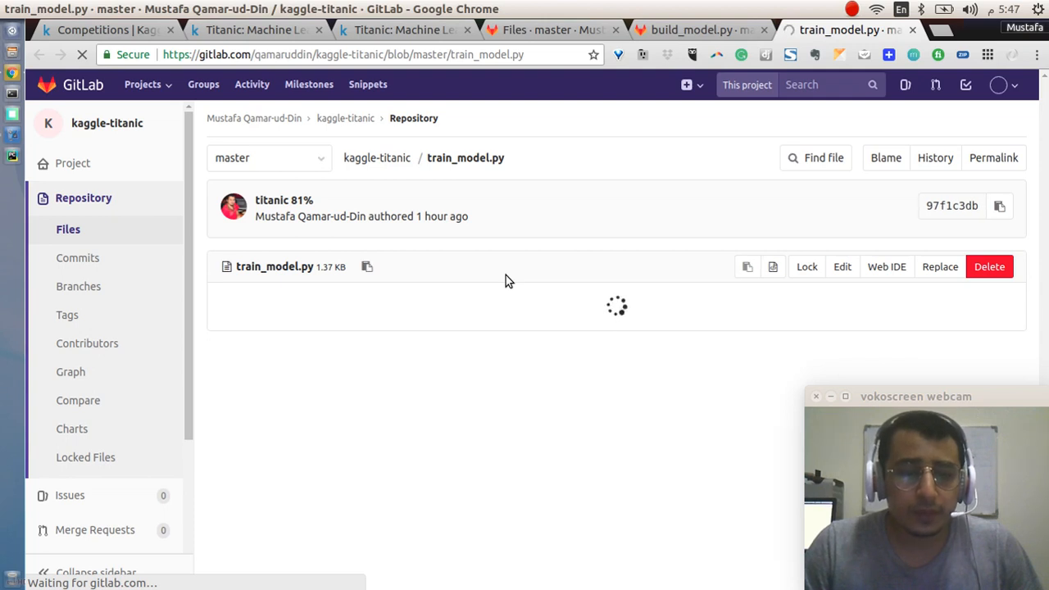
{"action": "mouse_move", "coordinate": [511, 316]}
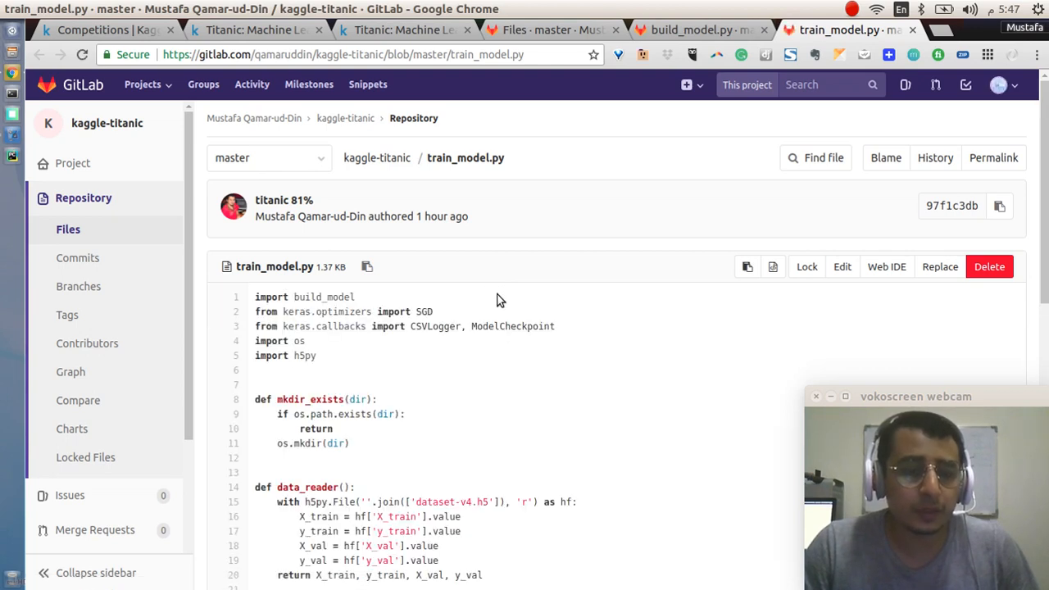
Scroll through train_model.py's imports, mkdir_exists, the h5py data_reader and SGD compile.
{"action": "scroll", "scroll_direction": "down", "scroll_amount": 3}
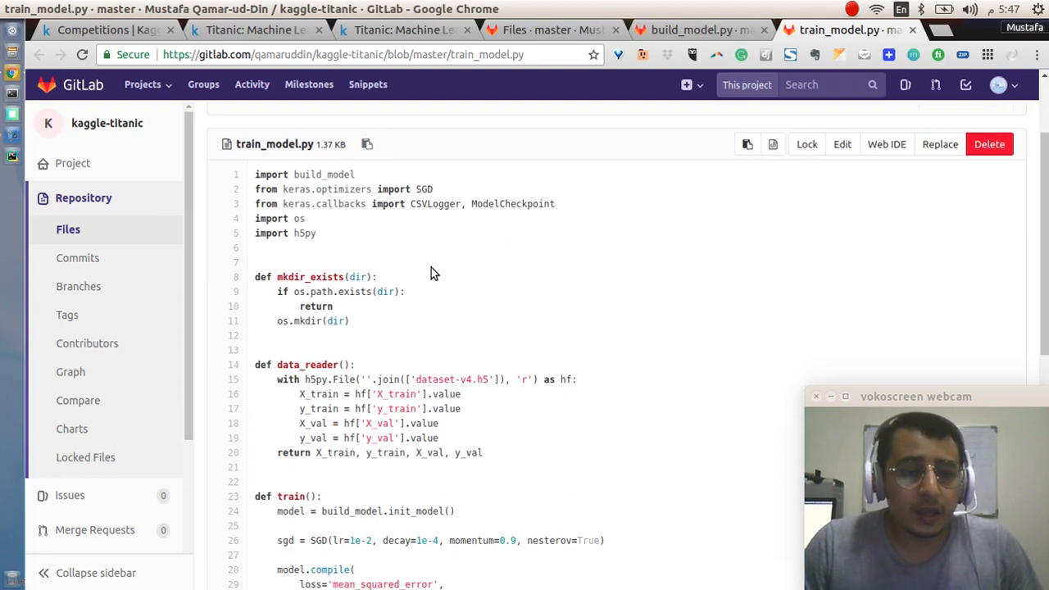
{"action": "mouse_move", "coordinate": [344, 291]}
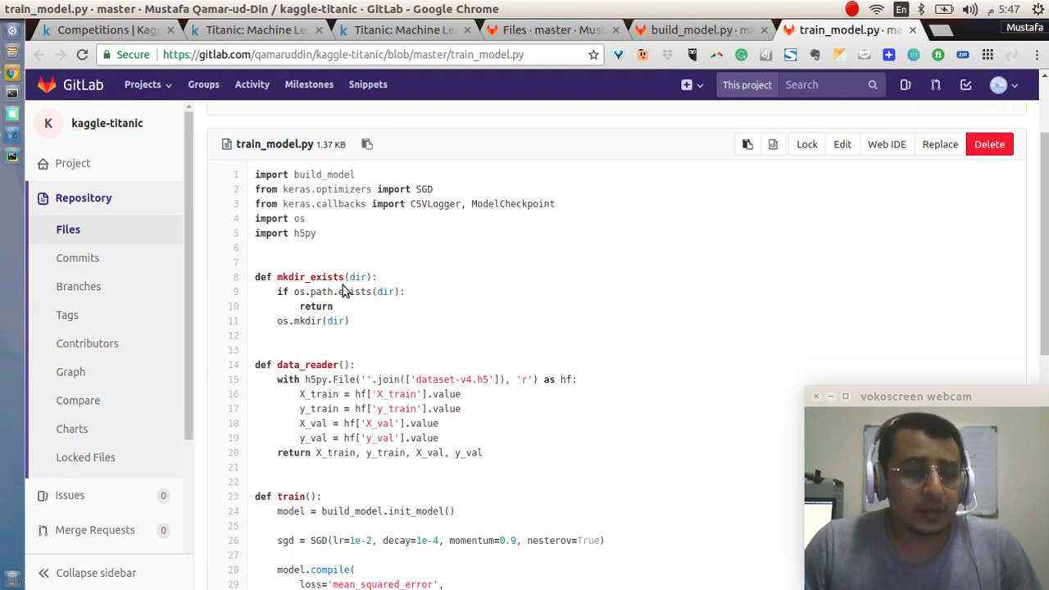
{"action": "mouse_move", "coordinate": [367, 339]}
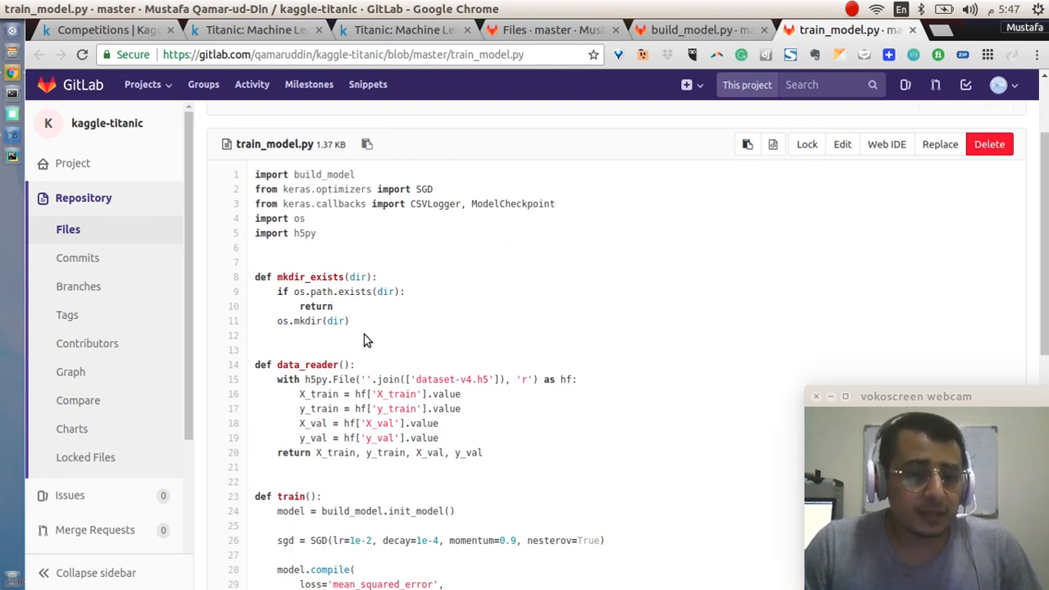
{"action": "scroll", "scroll_direction": "down", "scroll_amount": 3}
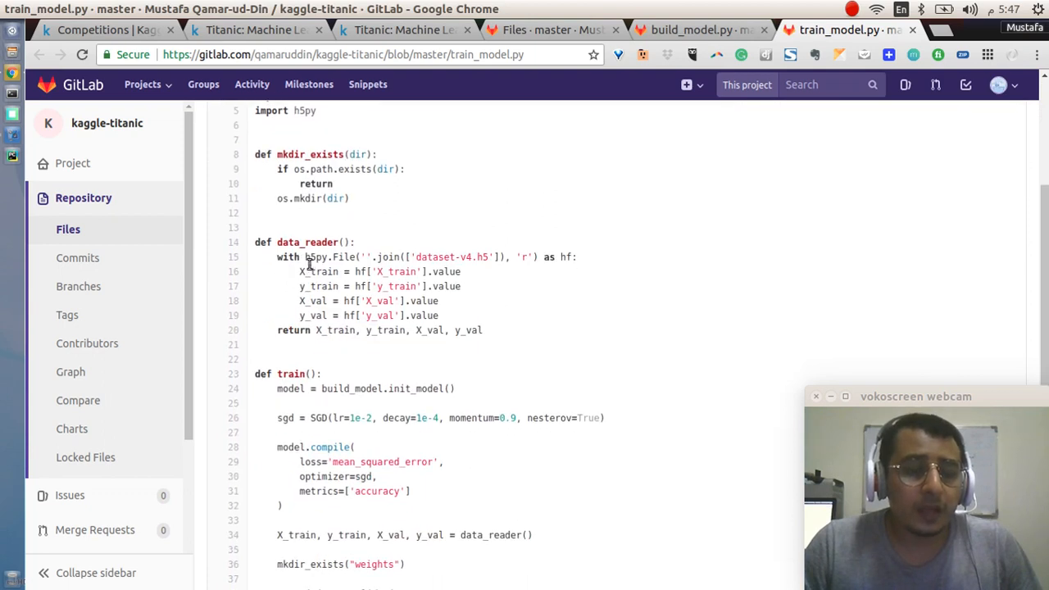
{"action": "mouse_move", "coordinate": [320, 246]}
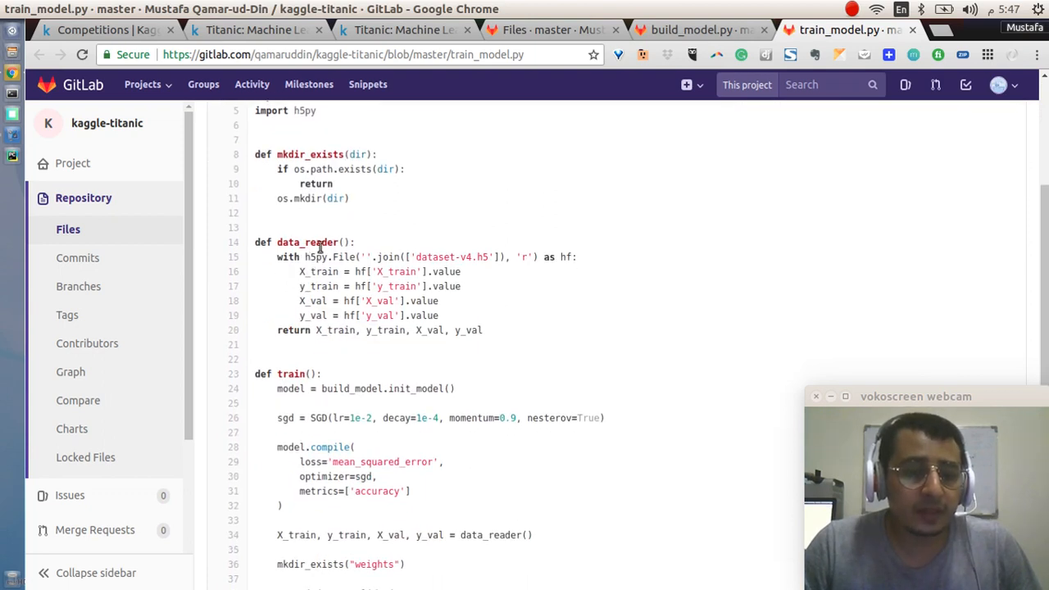
{"action": "mouse_move", "coordinate": [462, 285]}
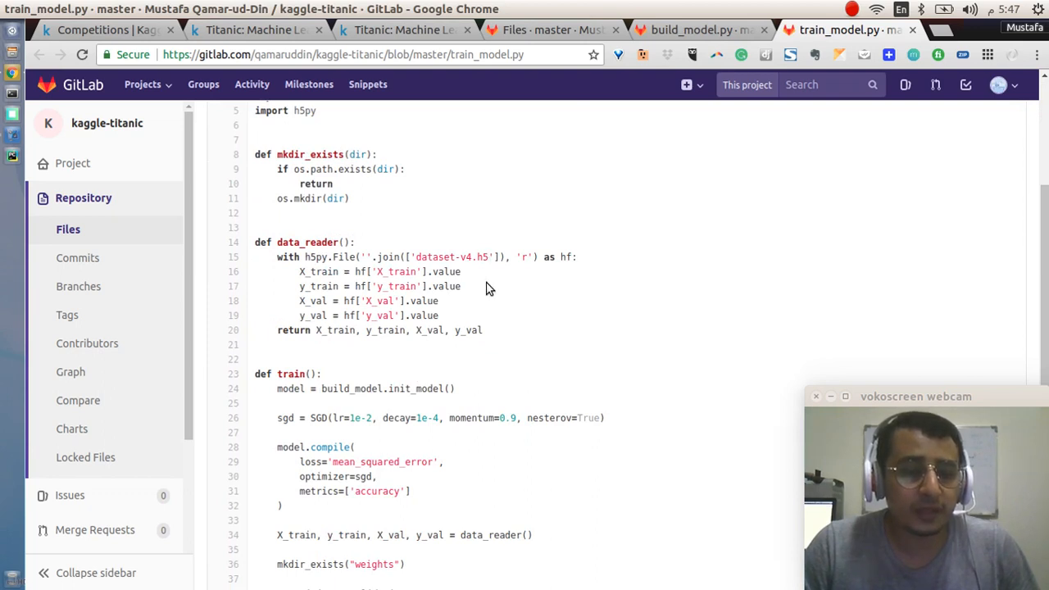
{"action": "mouse_move", "coordinate": [319, 301]}
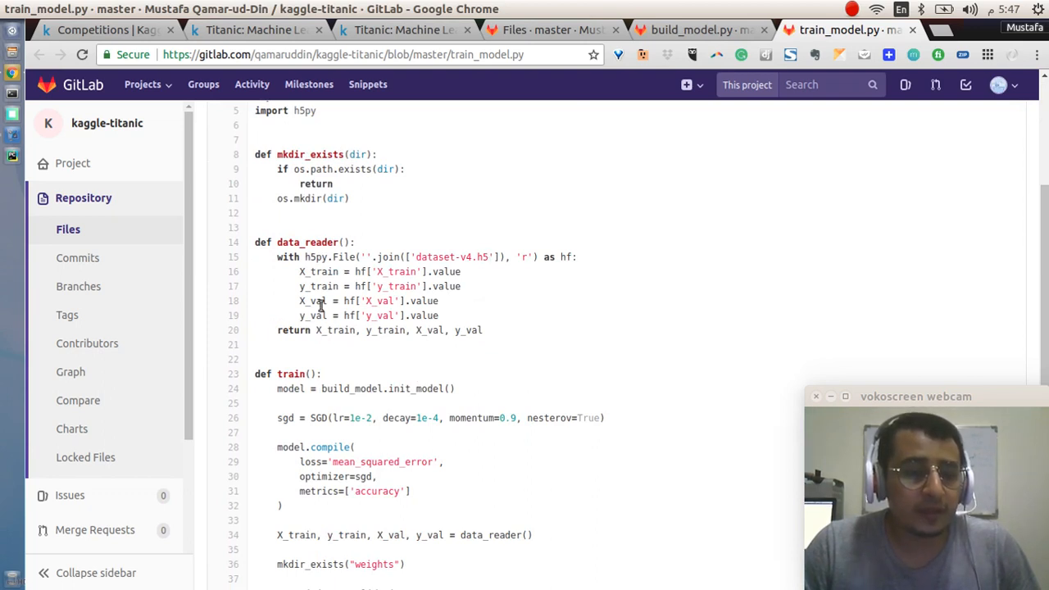
{"action": "scroll", "scroll_direction": "down", "scroll_amount": 3}
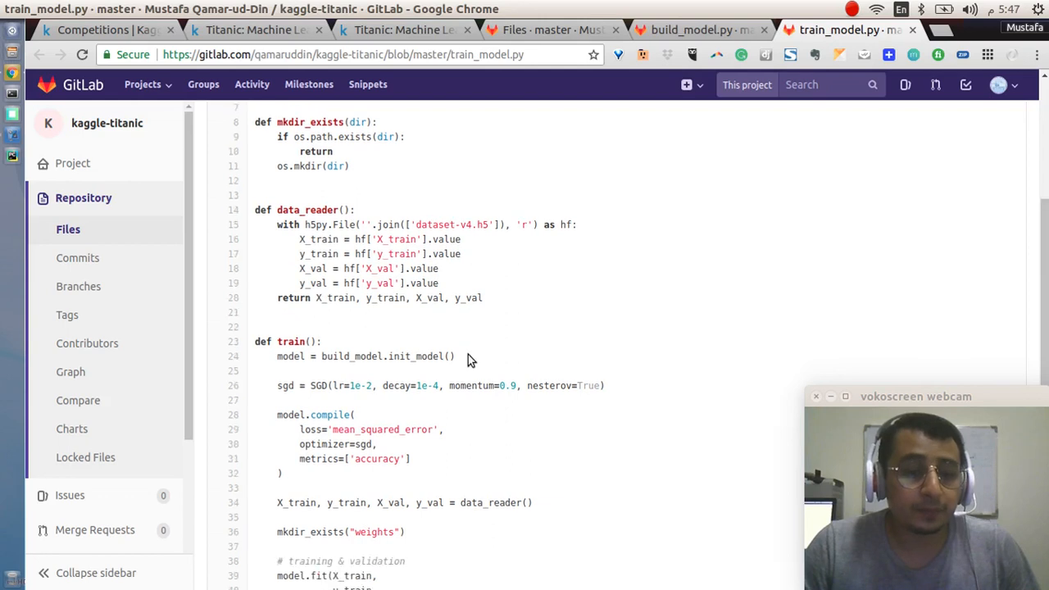
{"action": "scroll", "scroll_direction": "down", "scroll_amount": 3}
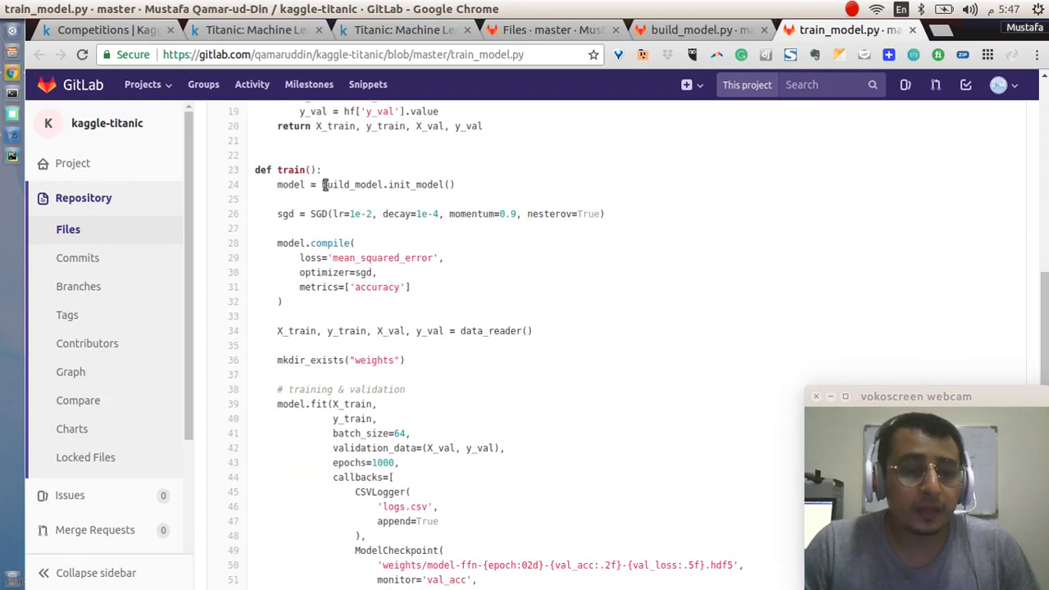
{"action": "mouse_move", "coordinate": [344, 204]}
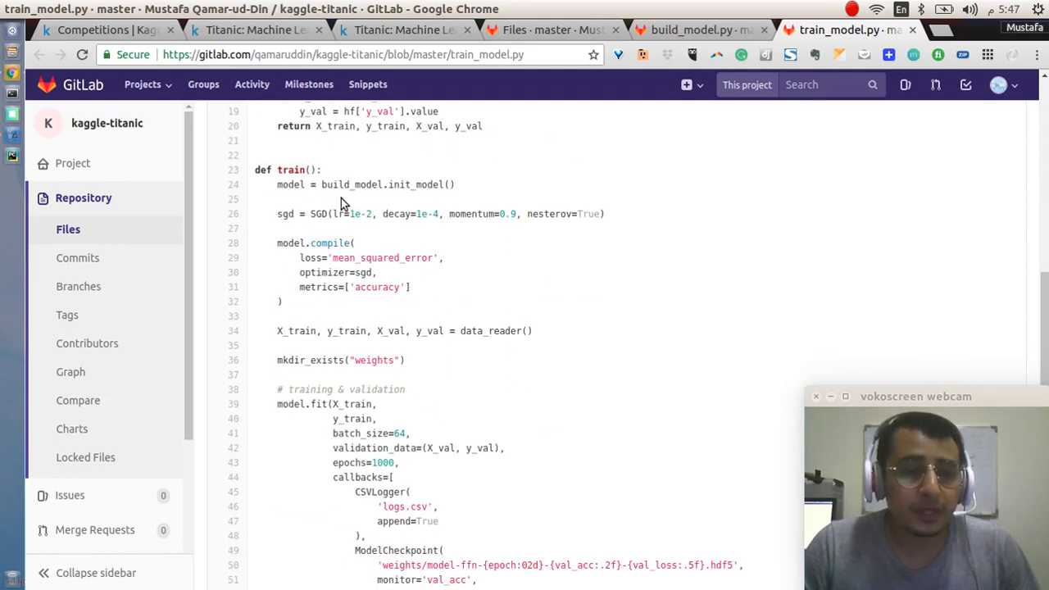
{"action": "mouse_move", "coordinate": [441, 203]}
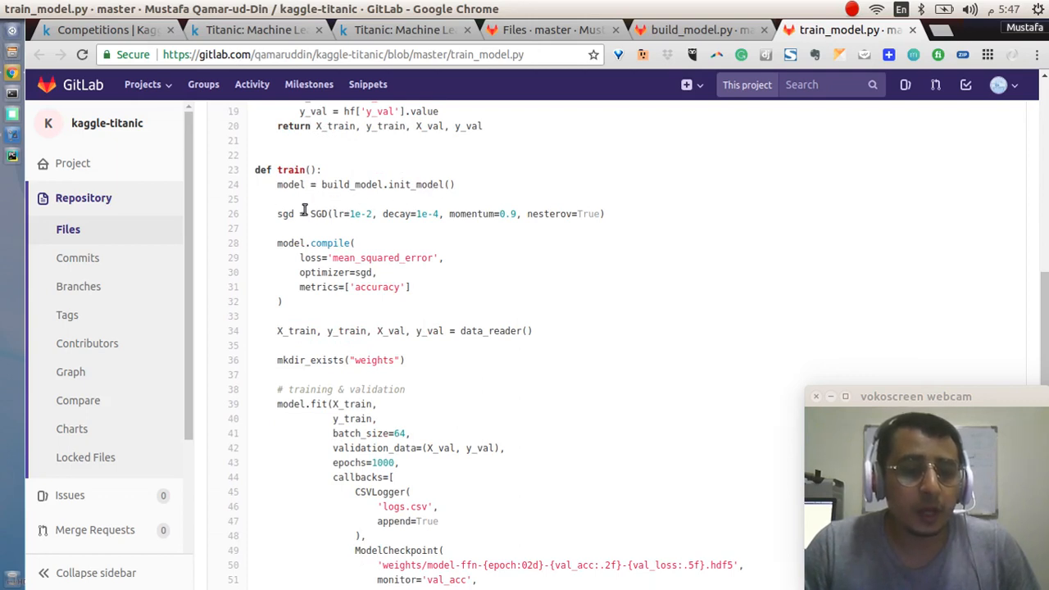
{"action": "mouse_move", "coordinate": [352, 213]}
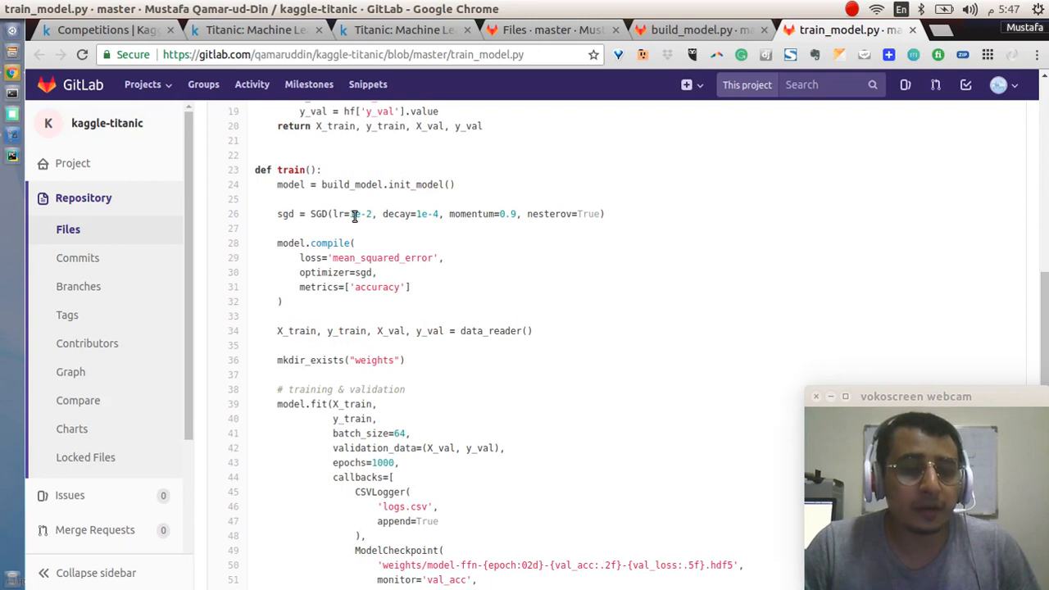
{"action": "mouse_move", "coordinate": [357, 233]}
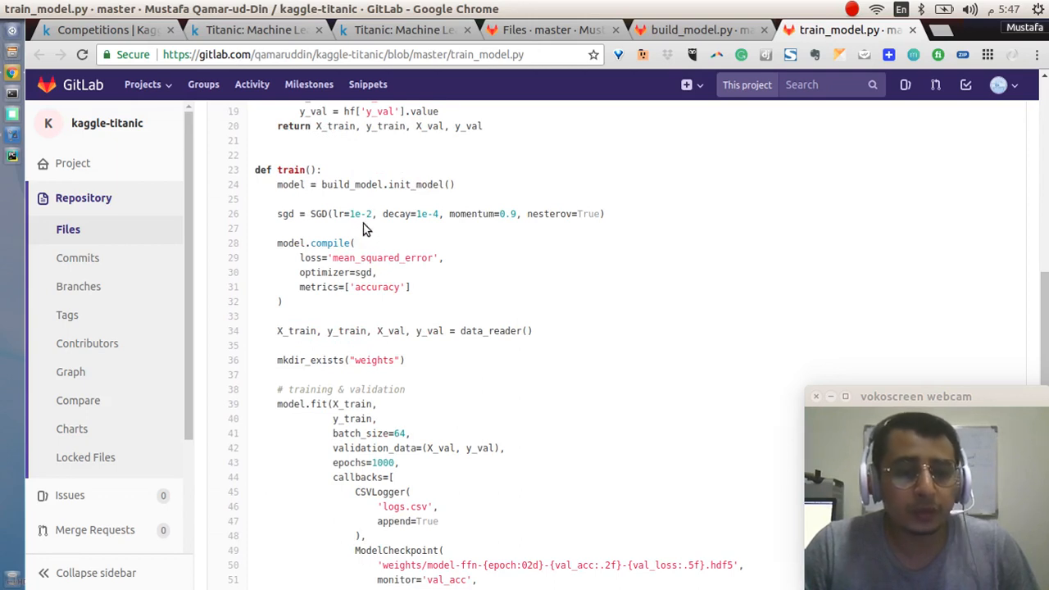
{"action": "mouse_move", "coordinate": [408, 233]}
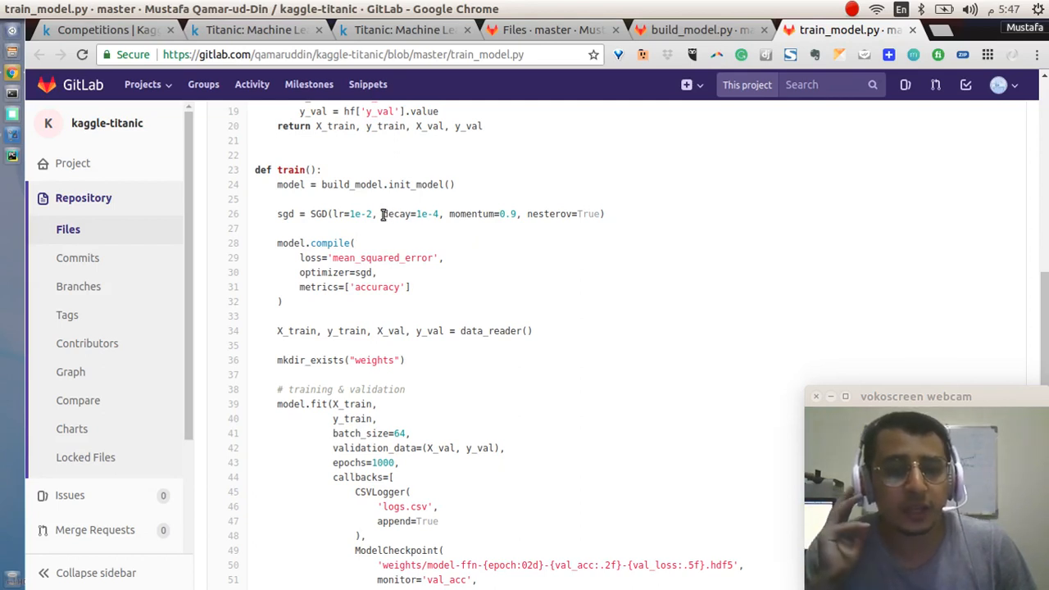
{"action": "mouse_move", "coordinate": [383, 208]}
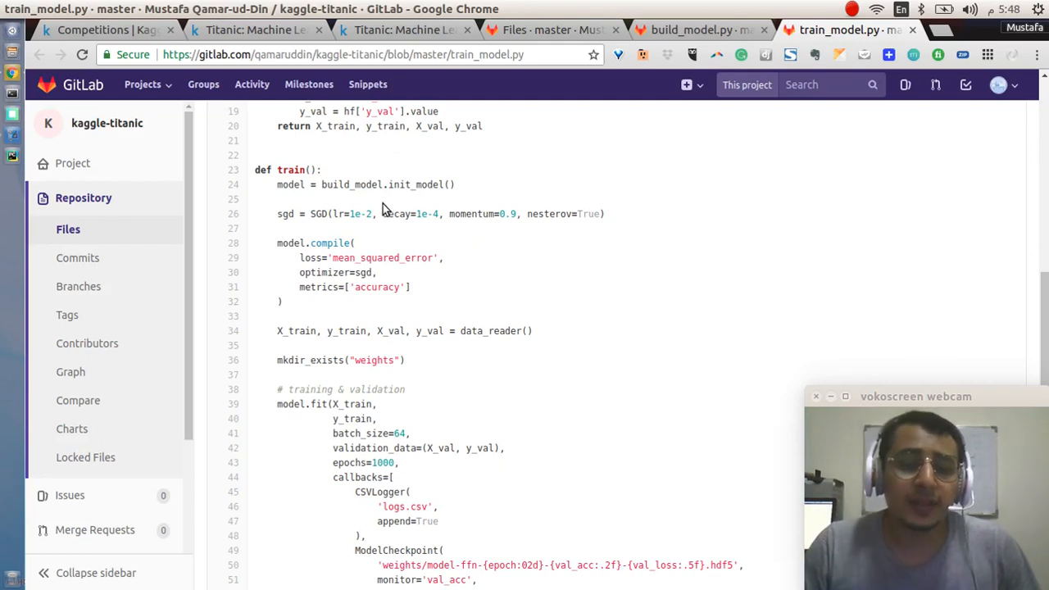
{"action": "mouse_move", "coordinate": [390, 216]}
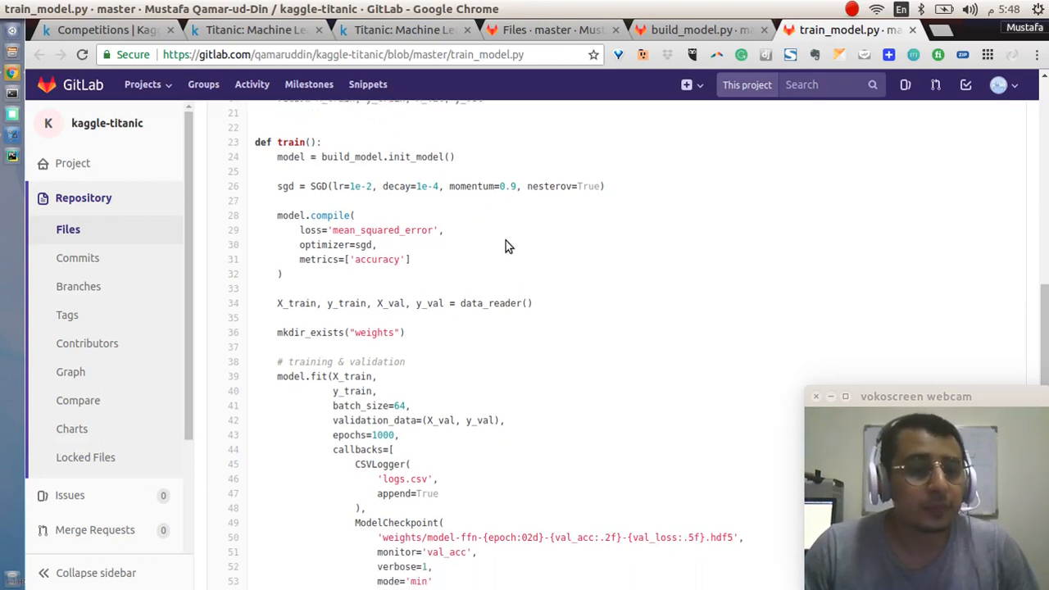
{"action": "scroll", "scroll_direction": "down", "scroll_amount": 3}
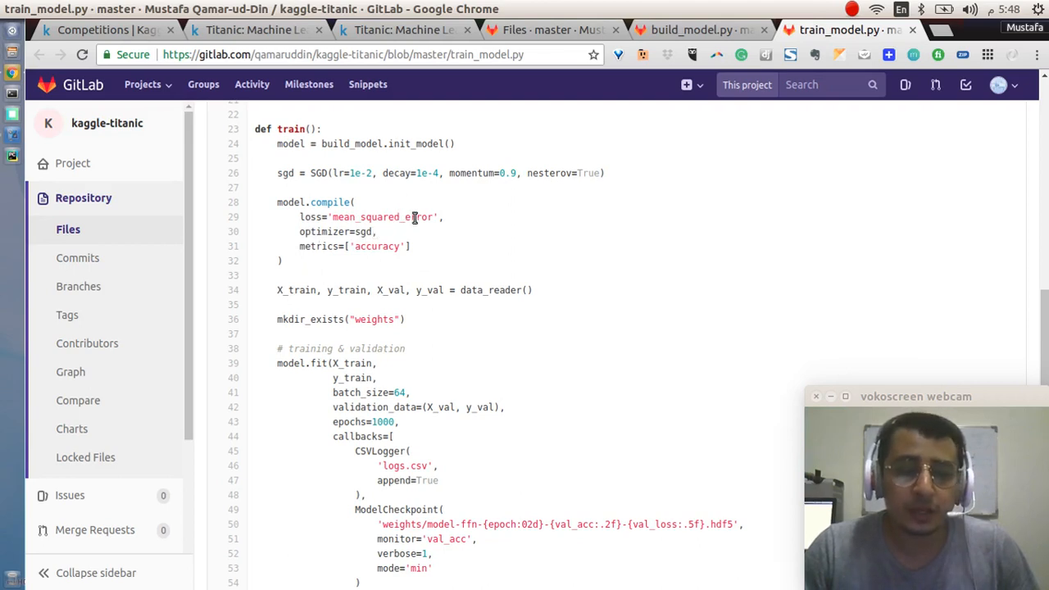
{"action": "mouse_move", "coordinate": [325, 264]}
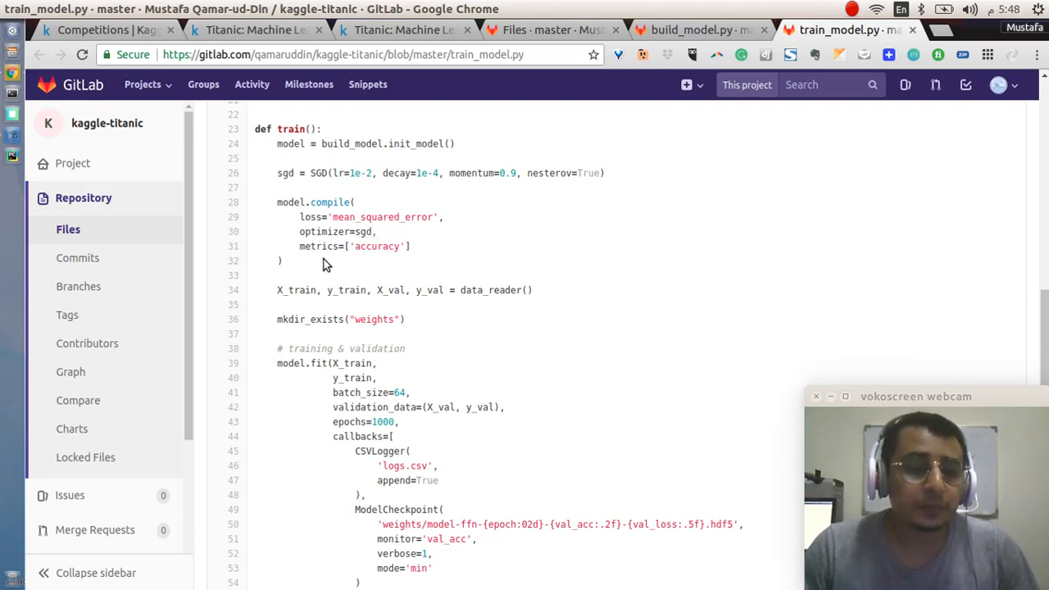
{"action": "mouse_move", "coordinate": [349, 249]}
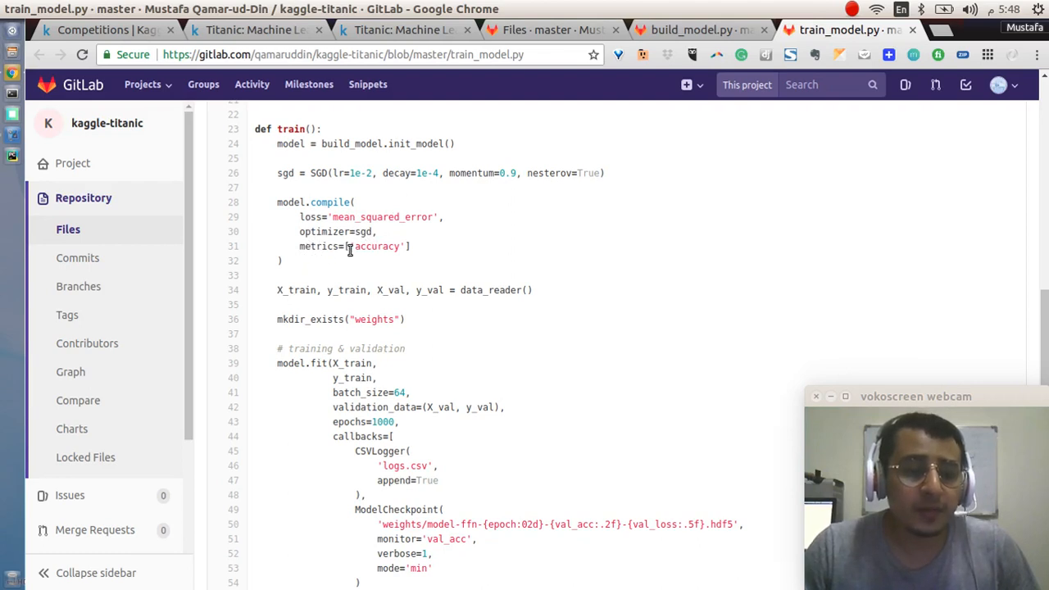
{"action": "mouse_move", "coordinate": [418, 253]}
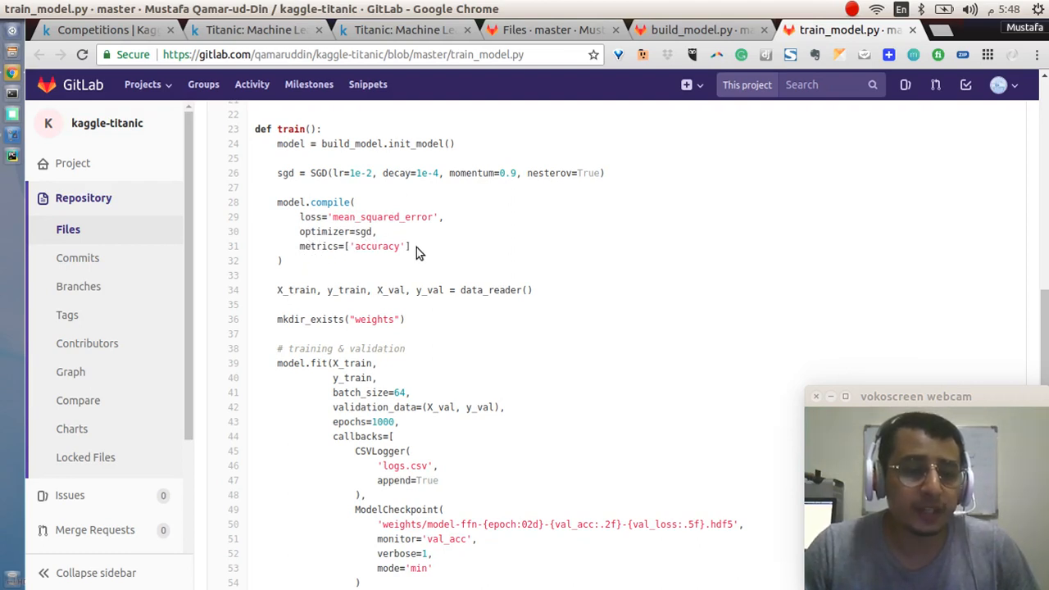
{"action": "scroll", "scroll_direction": "down", "scroll_amount": 3}
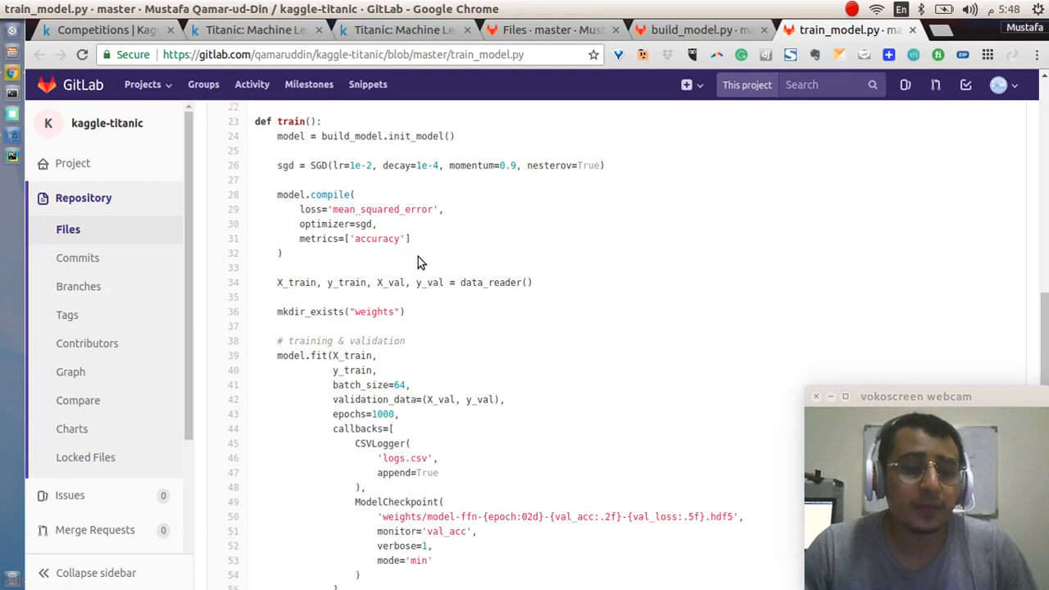
Scroll to the end of train_model.py showing the training callbacks and top-level train() call.
{"action": "scroll", "scroll_direction": "down", "scroll_amount": 3}
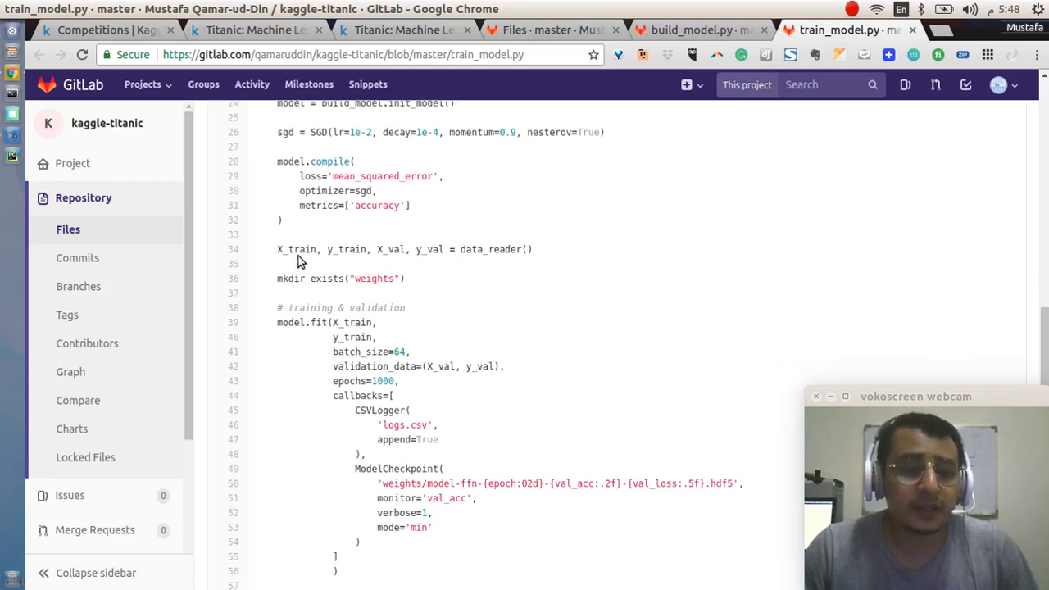
{"action": "mouse_move", "coordinate": [431, 278]}
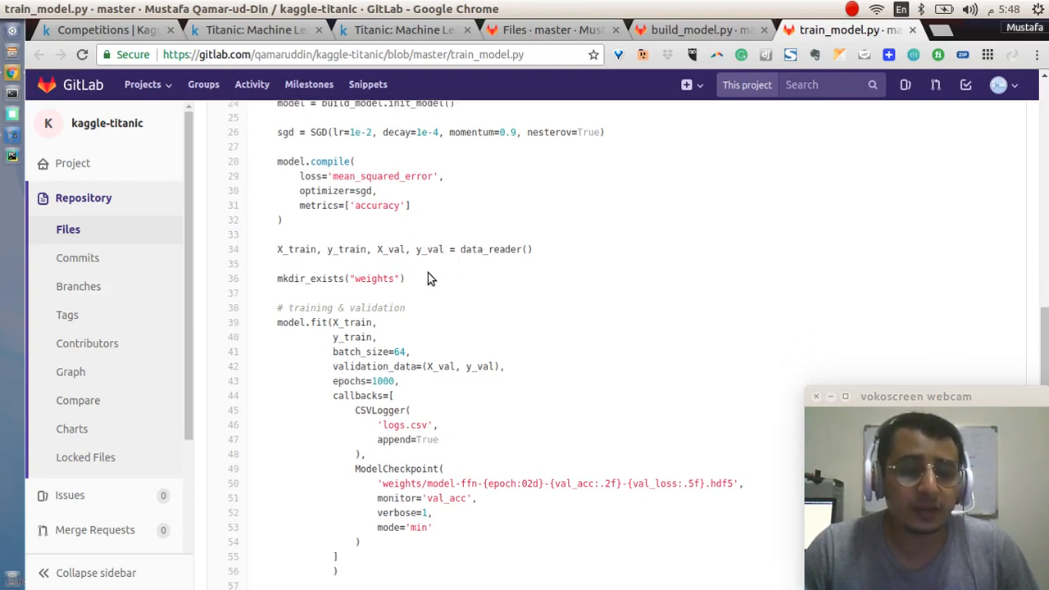
{"action": "mouse_move", "coordinate": [511, 265]}
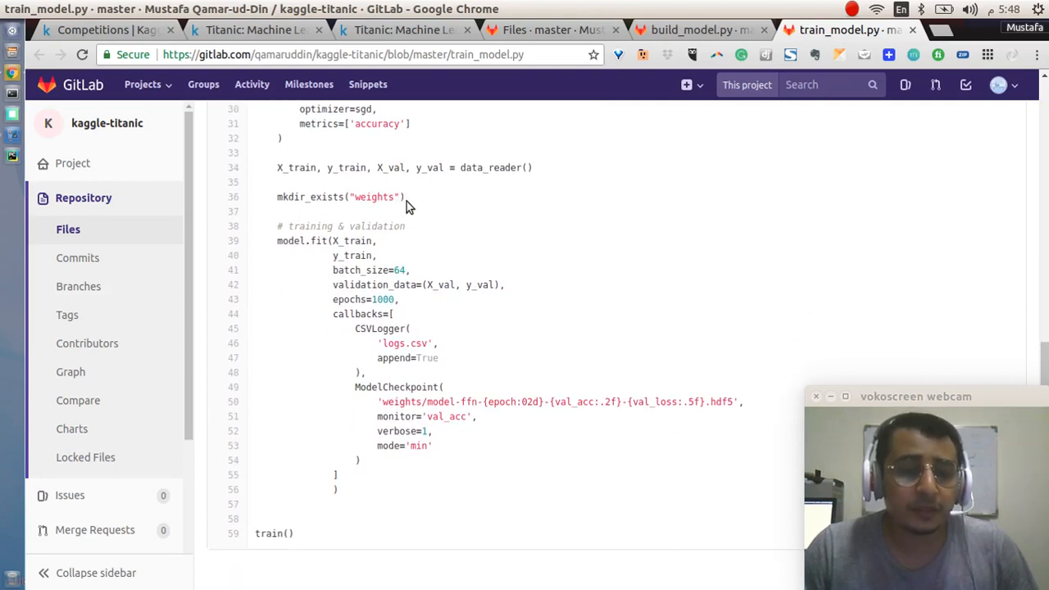
{"action": "scroll", "scroll_direction": "down", "scroll_amount": 3}
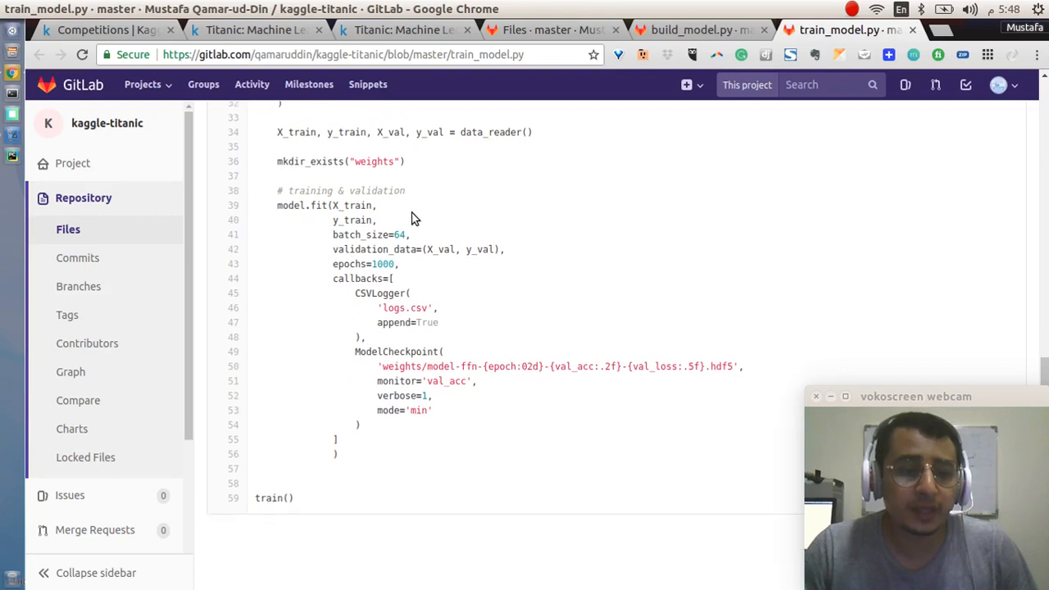
{"action": "mouse_move", "coordinate": [357, 390]}
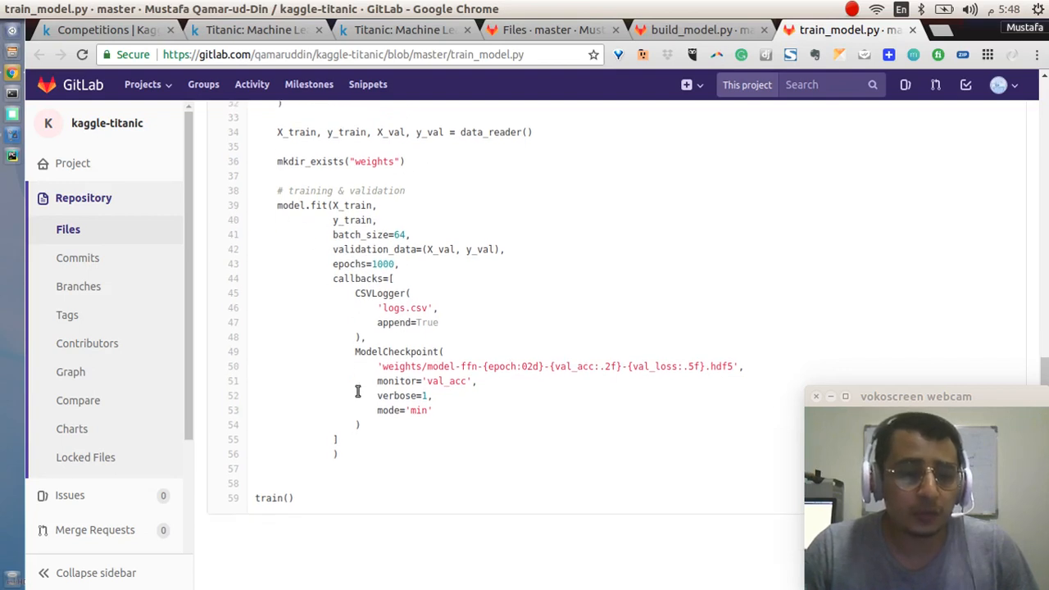
{"action": "mouse_move", "coordinate": [367, 449]}
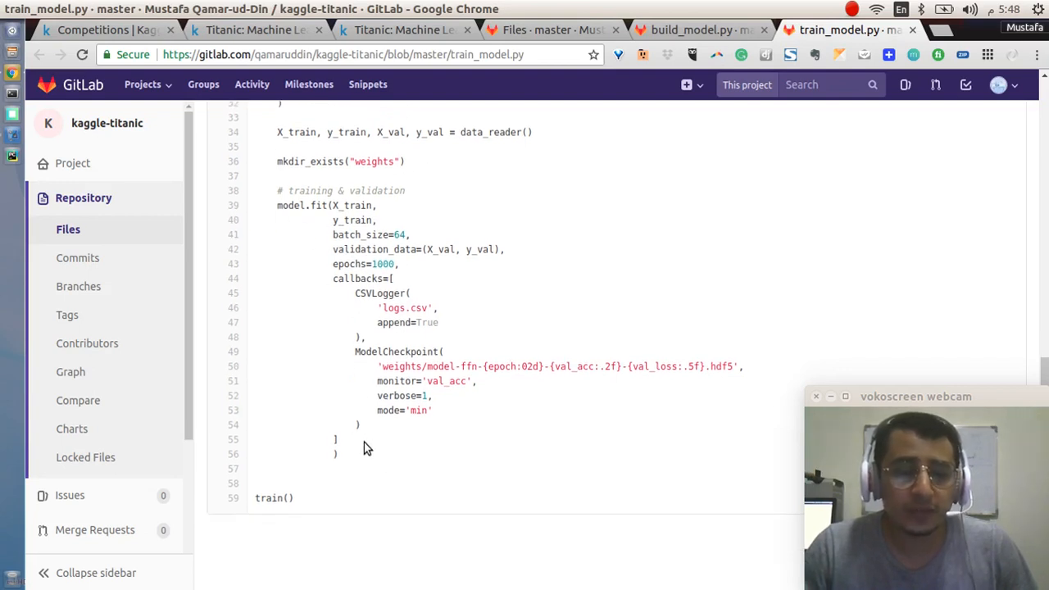
{"action": "mouse_move", "coordinate": [370, 220]}
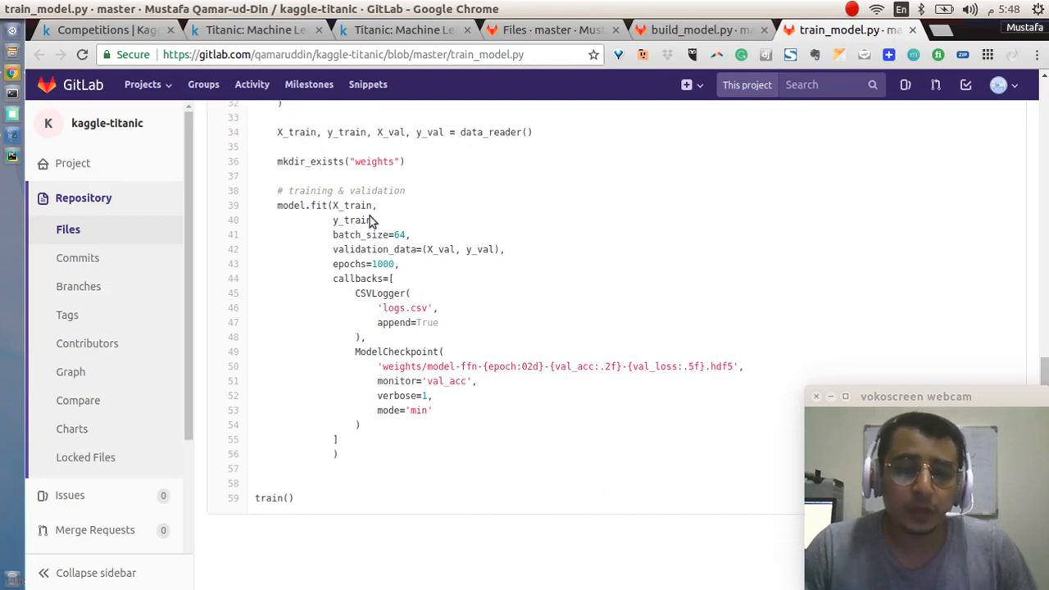
{"action": "mouse_move", "coordinate": [380, 229]}
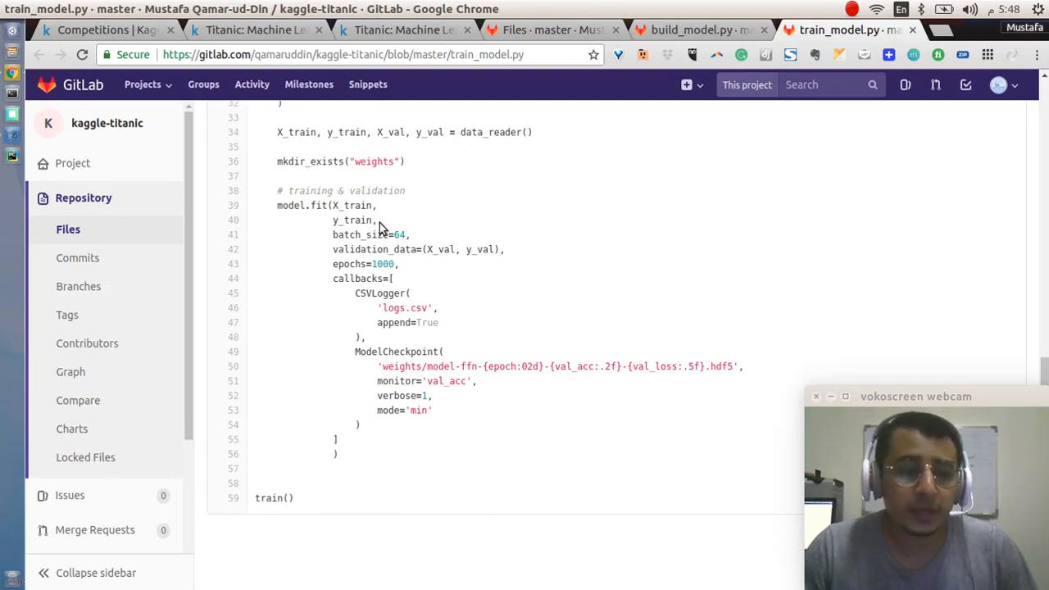
{"action": "mouse_move", "coordinate": [433, 239]}
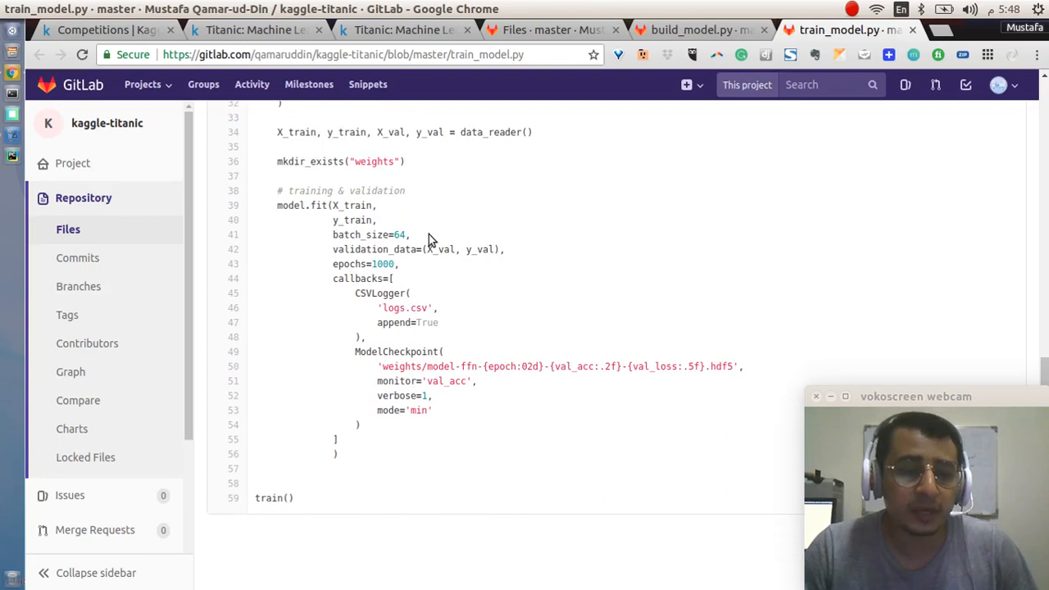
{"action": "mouse_move", "coordinate": [397, 249]}
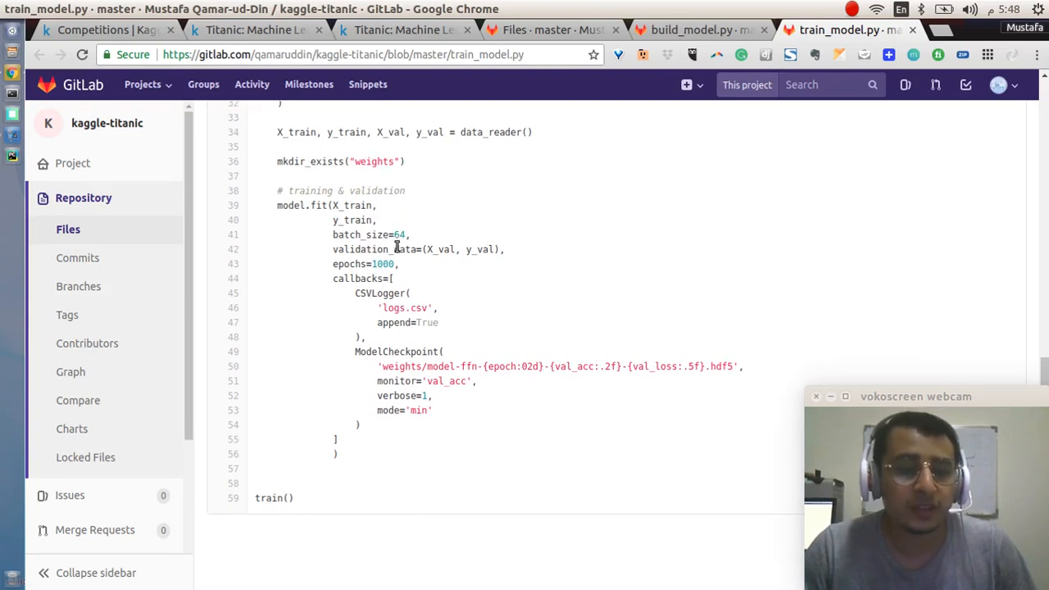
{"action": "mouse_move", "coordinate": [412, 268]}
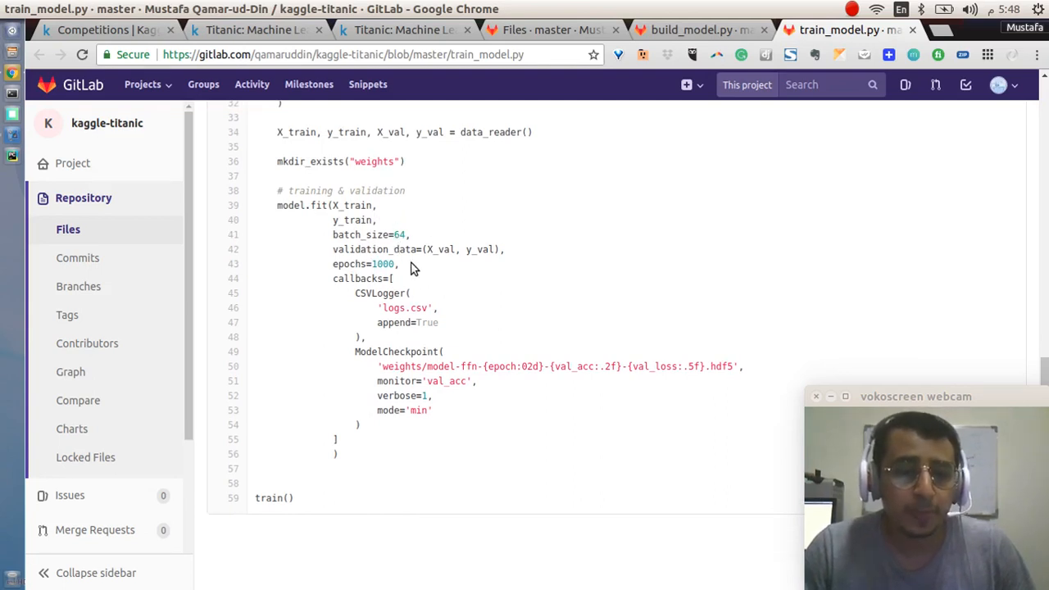
{"action": "mouse_move", "coordinate": [402, 275]}
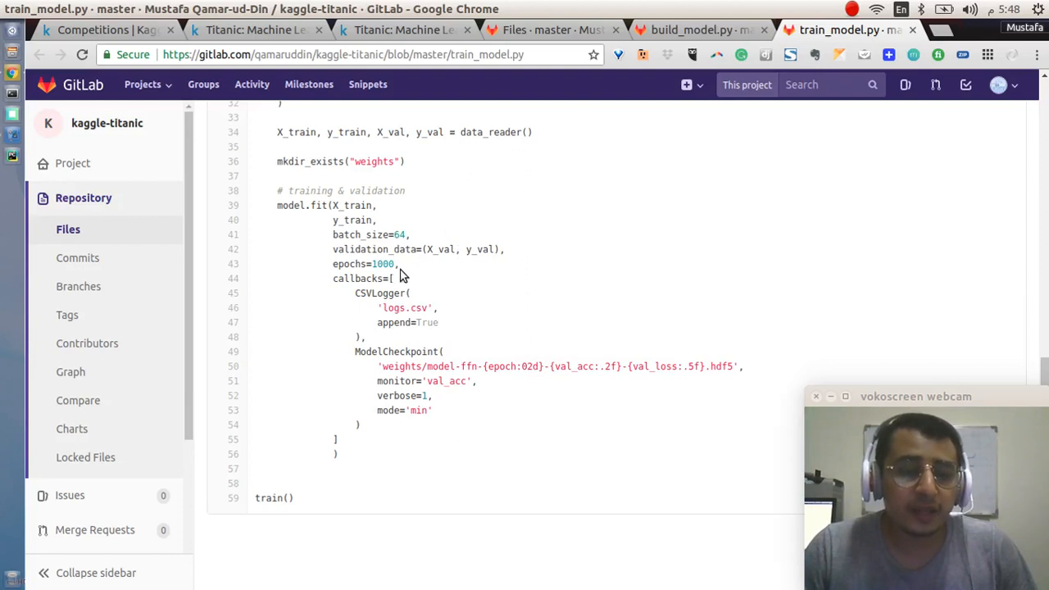
{"action": "mouse_move", "coordinate": [393, 380]}
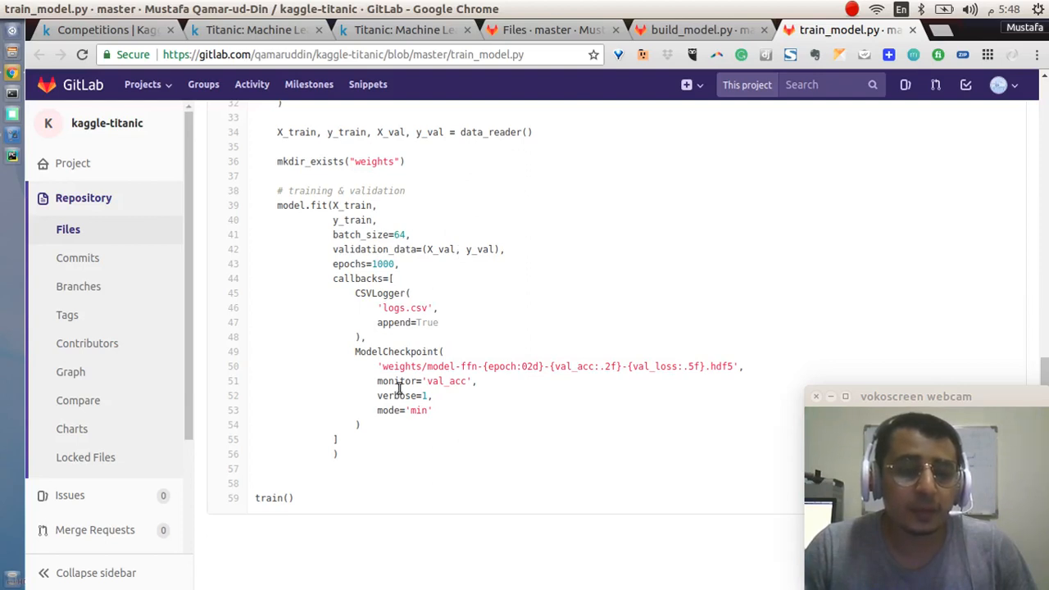
{"action": "mouse_move", "coordinate": [397, 456]}
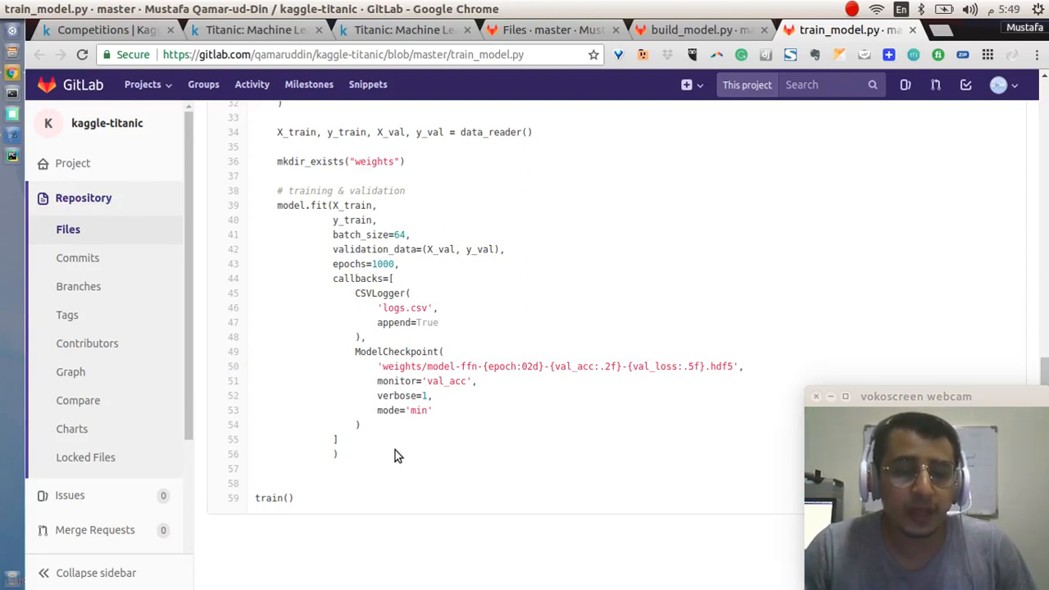
{"action": "mouse_move", "coordinate": [419, 298]}
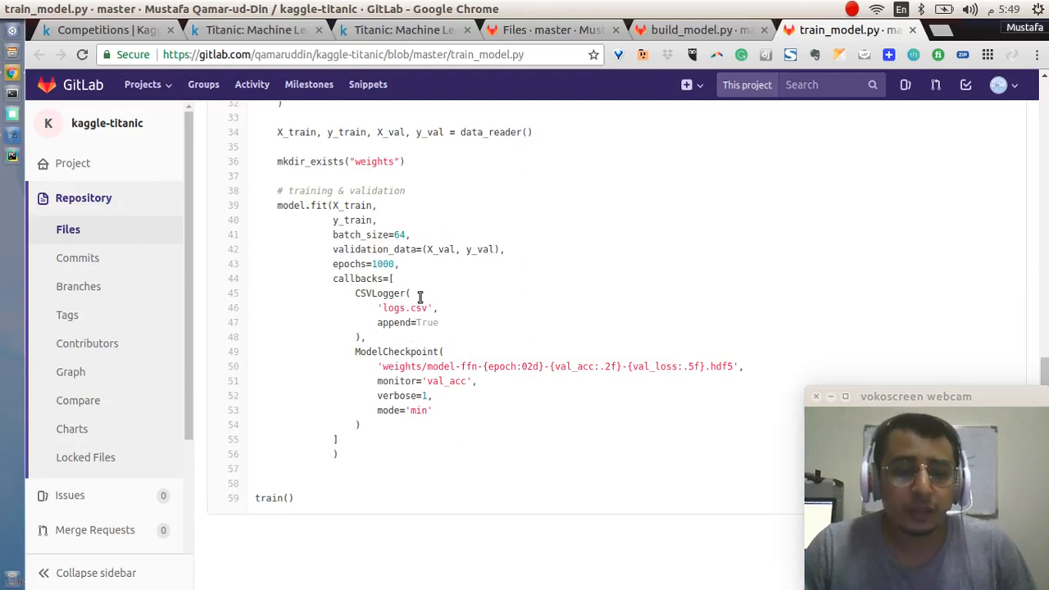
{"action": "mouse_move", "coordinate": [388, 308]}
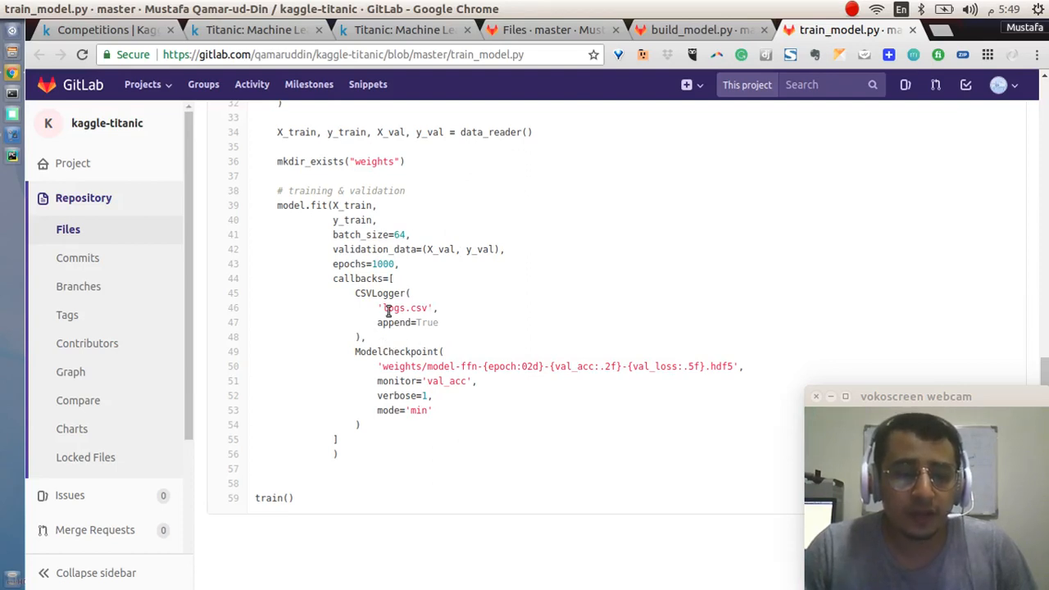
{"action": "mouse_move", "coordinate": [444, 400]}
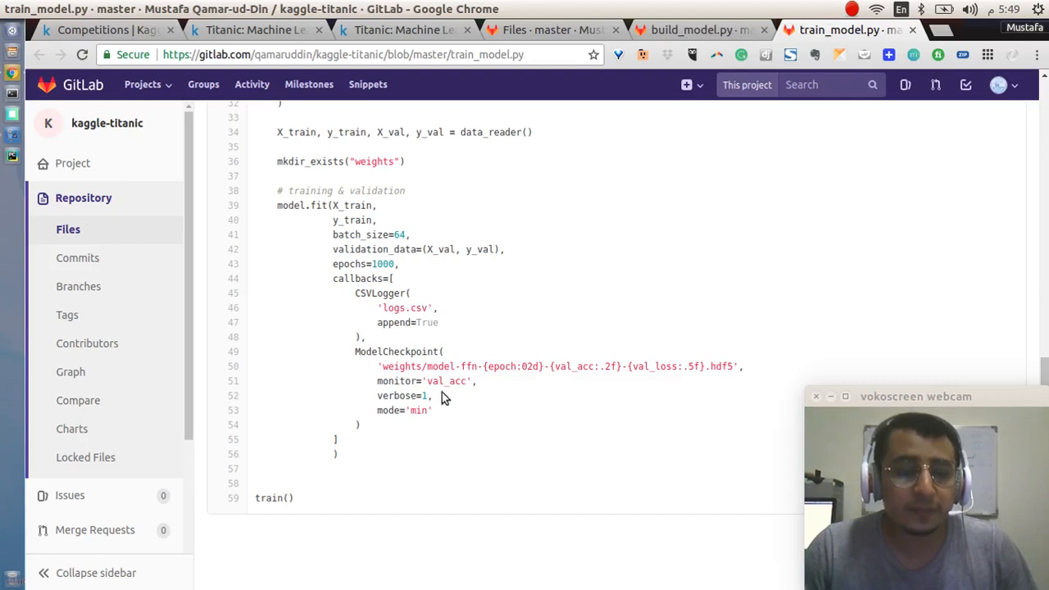
{"action": "mouse_move", "coordinate": [398, 367]}
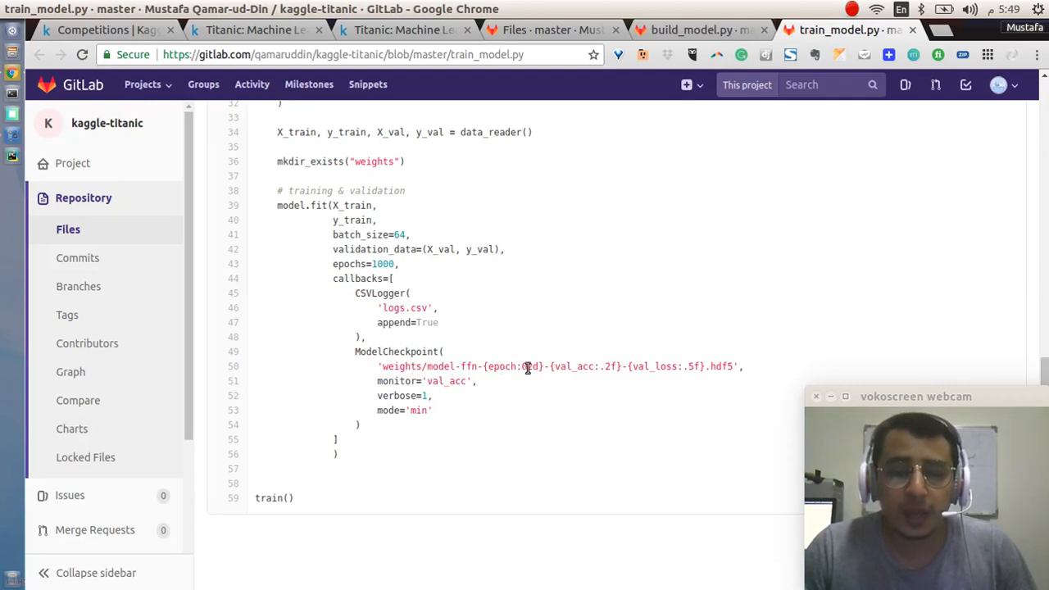
{"action": "mouse_move", "coordinate": [640, 365]}
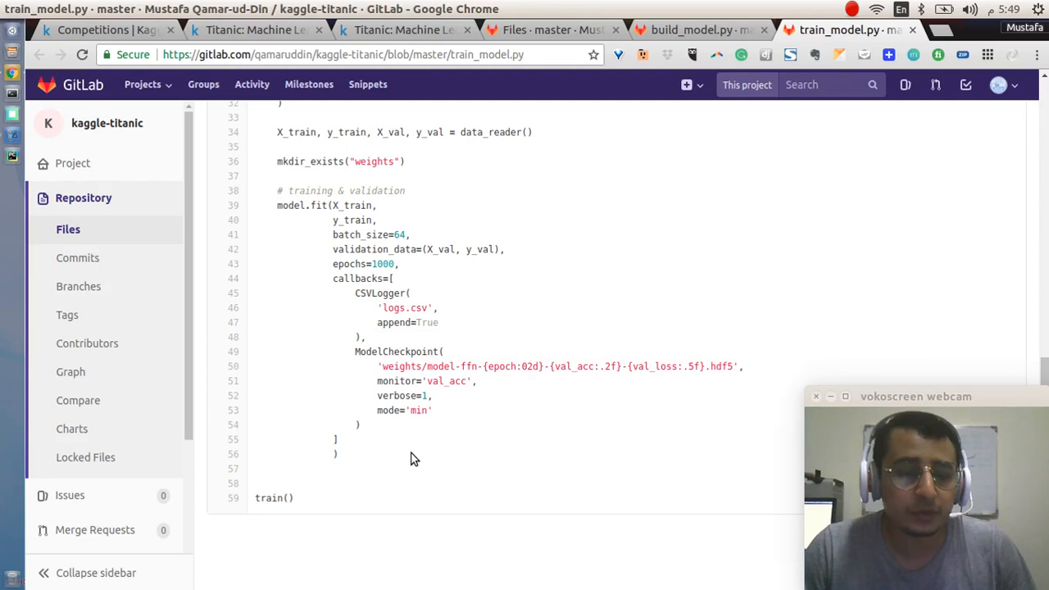
{"action": "mouse_move", "coordinate": [419, 425]}
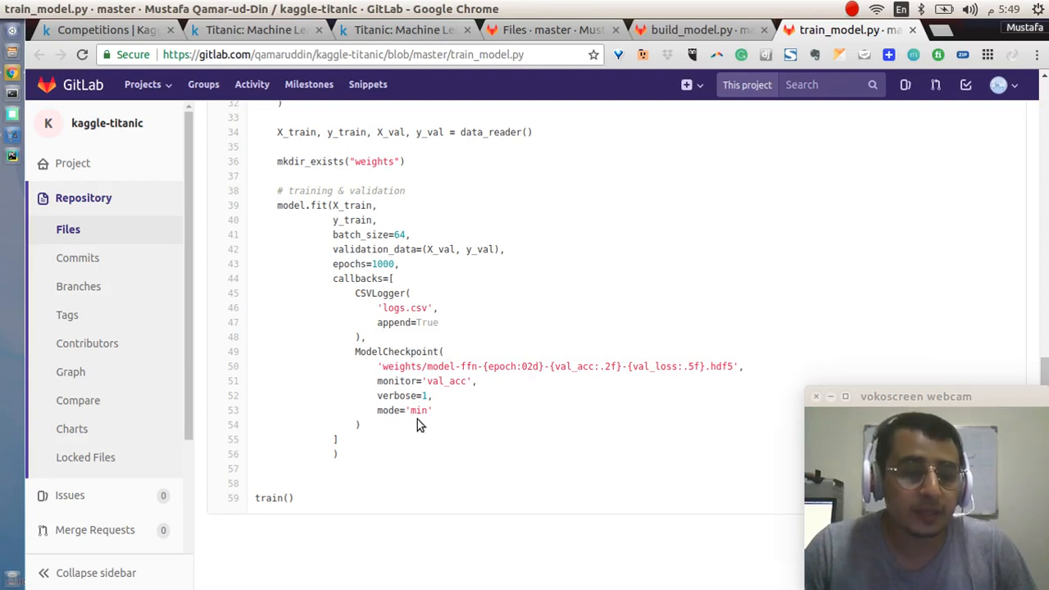
{"action": "mouse_move", "coordinate": [411, 431]}
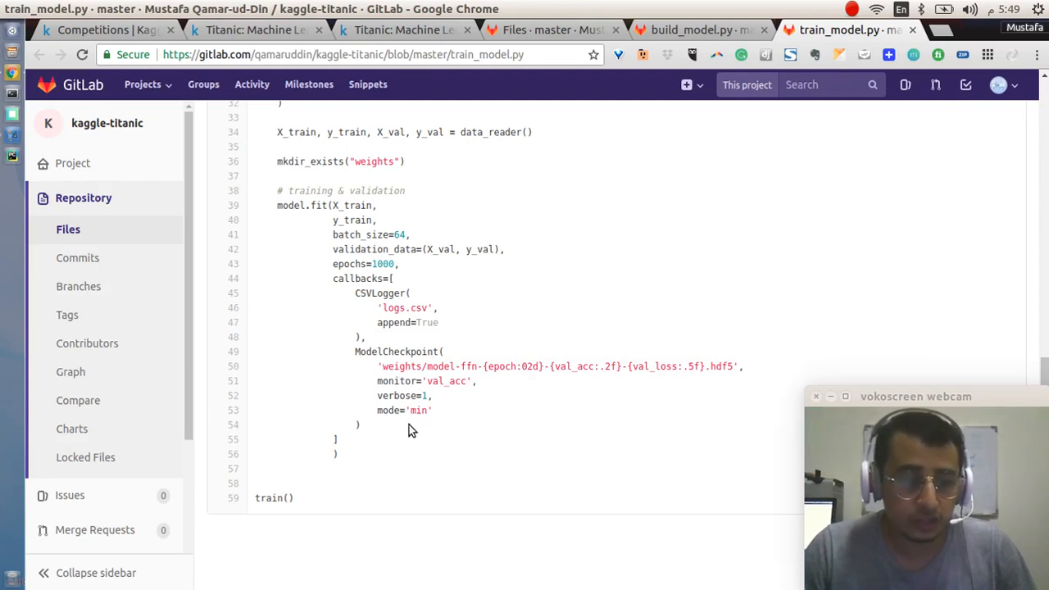
{"action": "mouse_move", "coordinate": [387, 513]}
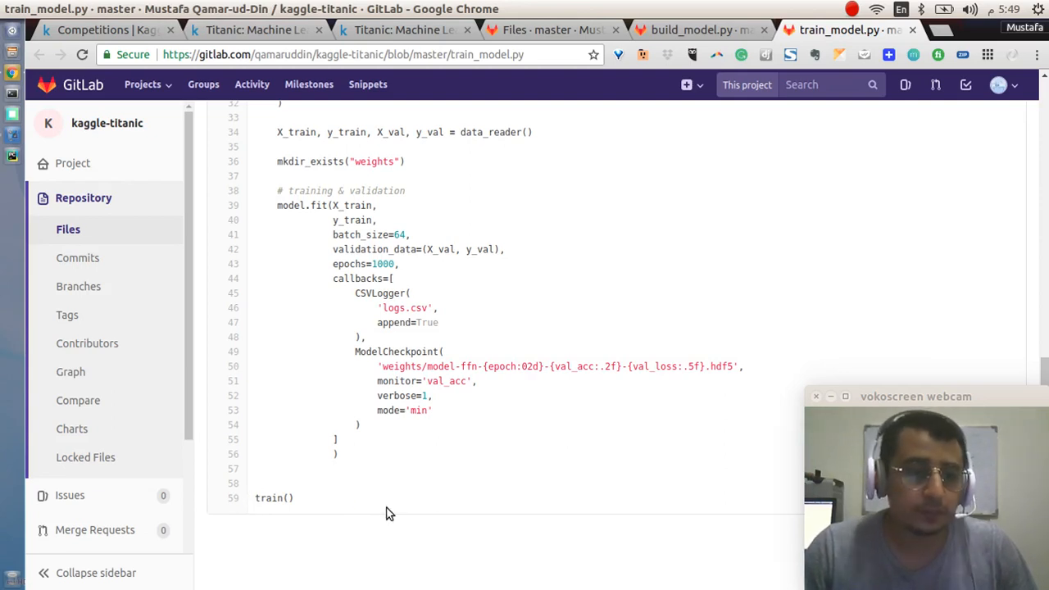
{"action": "mouse_move", "coordinate": [549, 31]}
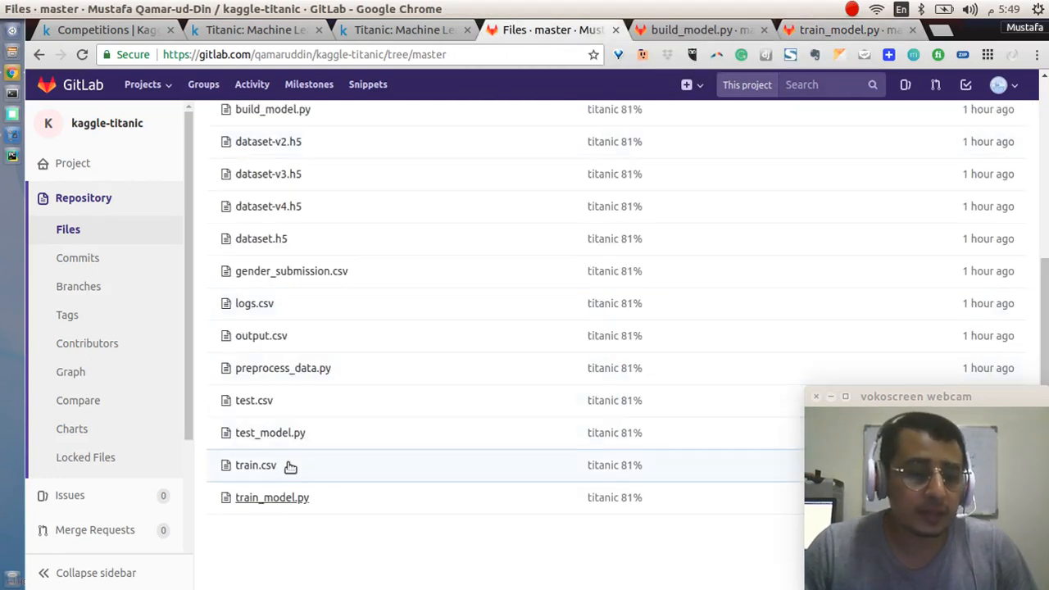
Show test_model.py in a new tab with its imports, cat2num helpers and test.csv missing-data handling.
{"action": "right_click", "coordinate": [253, 465]}
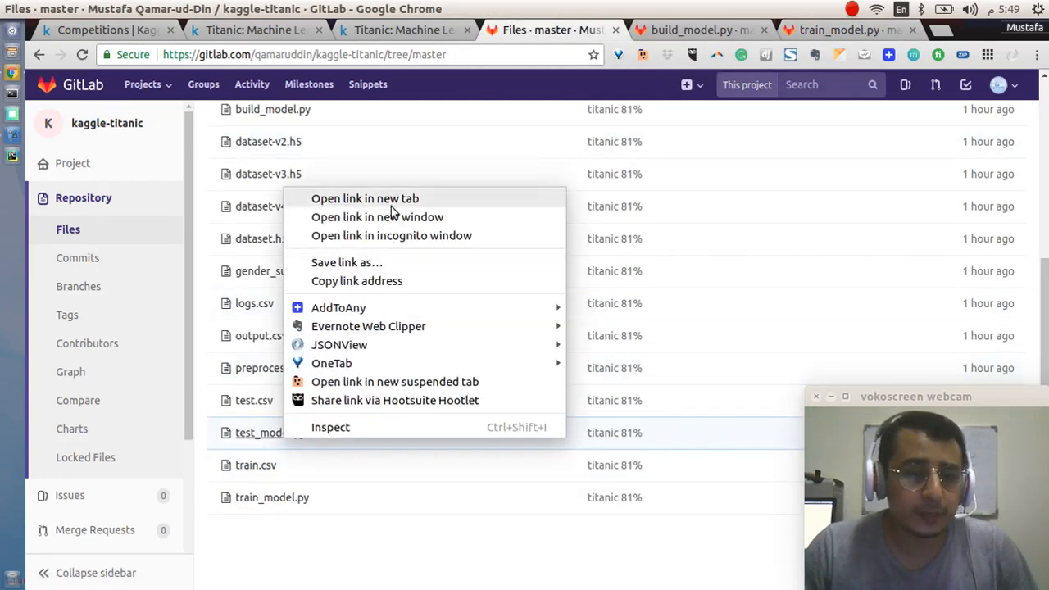
{"action": "left_click", "coordinate": [364, 198]}
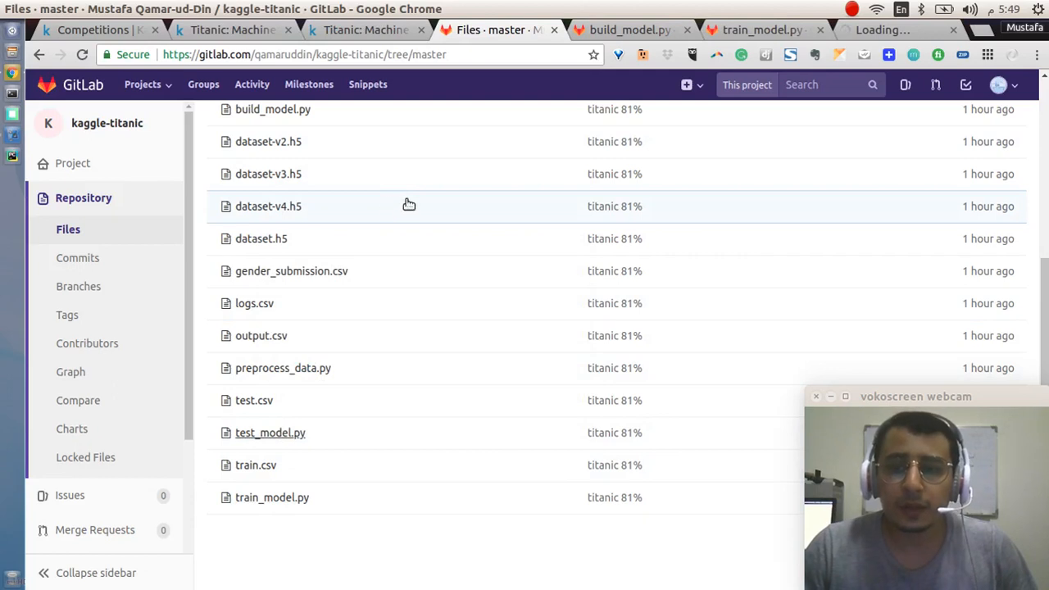
{"action": "left_click", "coordinate": [270, 432]}
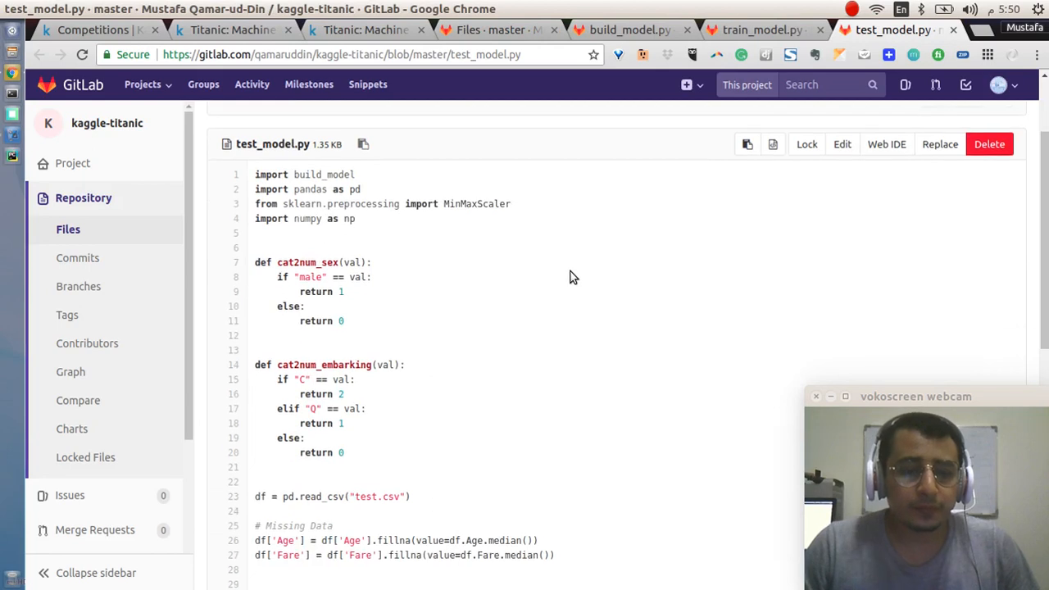
{"action": "scroll", "scroll_direction": "down", "scroll_amount": 3}
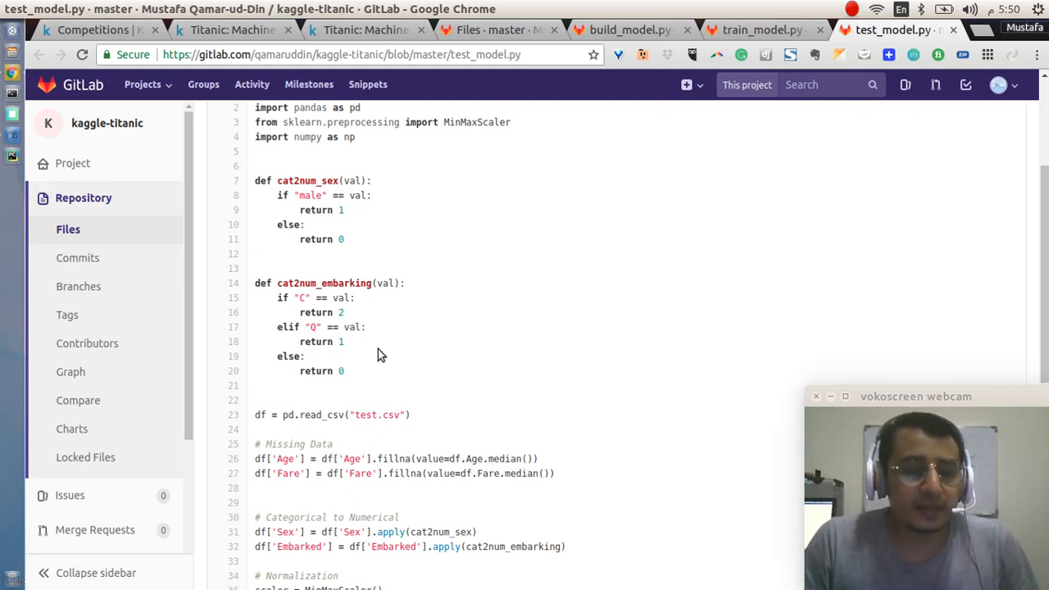
{"action": "mouse_move", "coordinate": [396, 338]}
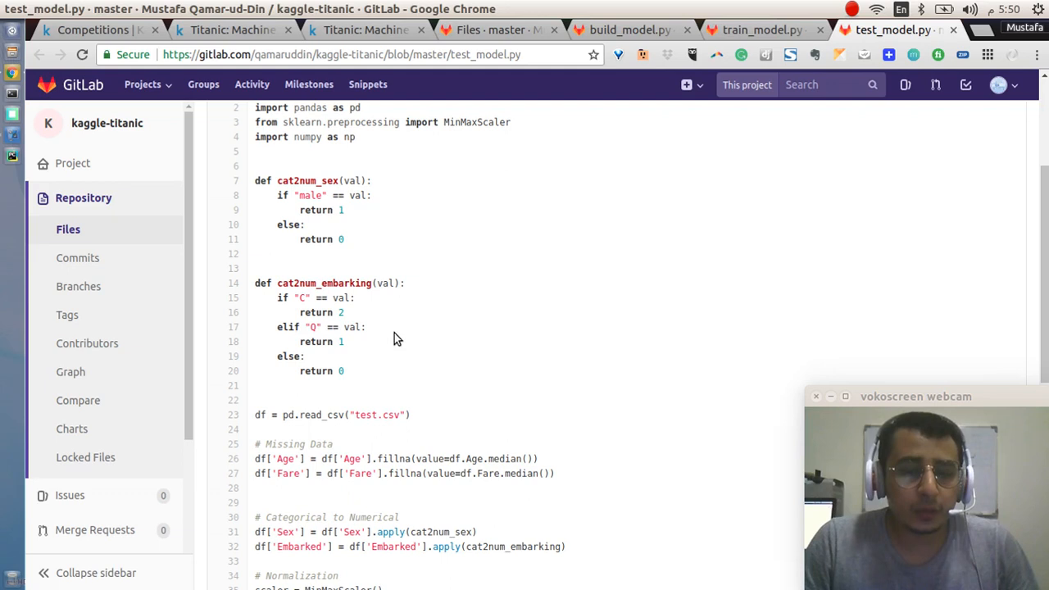
{"action": "mouse_move", "coordinate": [328, 289]}
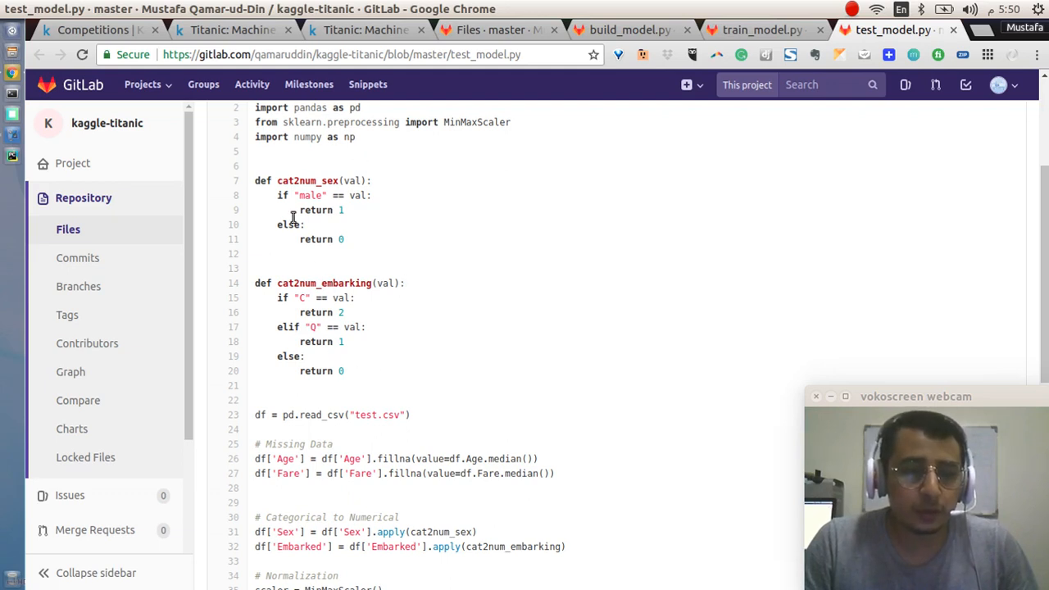
Reveal the script's end: normalization, weight loading, predict on X_test, and writing PassengerId,Survived to output.csv.
{"action": "scroll", "scroll_direction": "down", "scroll_amount": 3}
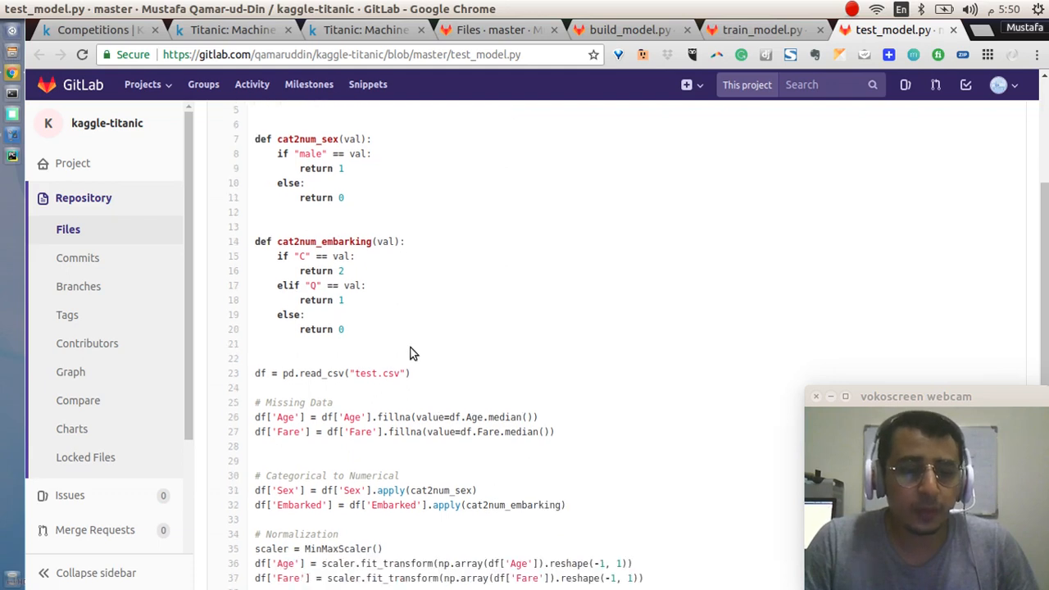
{"action": "scroll", "scroll_direction": "down", "scroll_amount": 3}
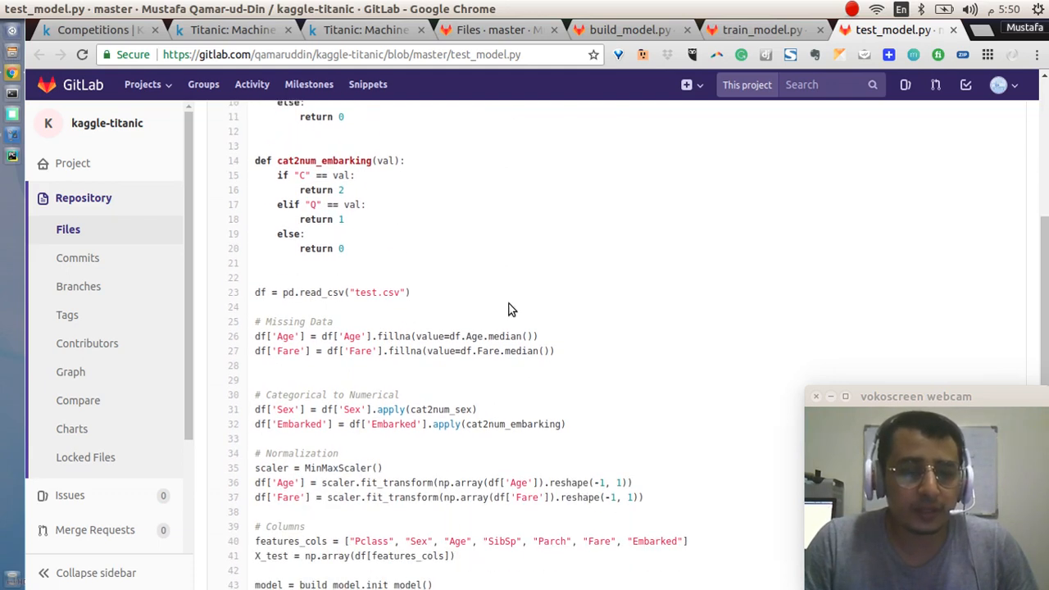
{"action": "scroll", "scroll_direction": "down", "scroll_amount": 3}
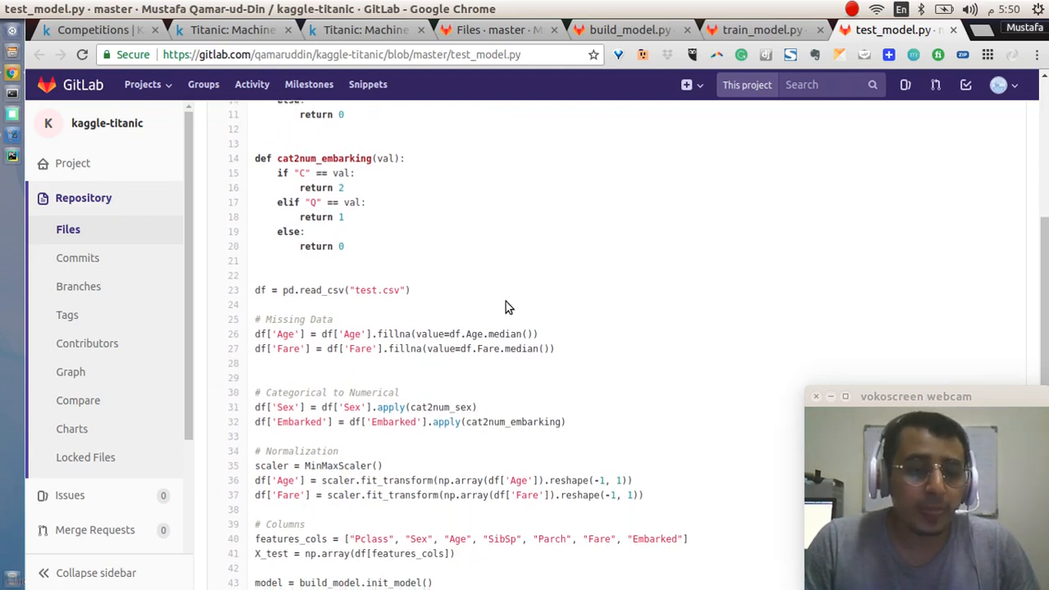
{"action": "scroll", "scroll_direction": "down", "scroll_amount": 3}
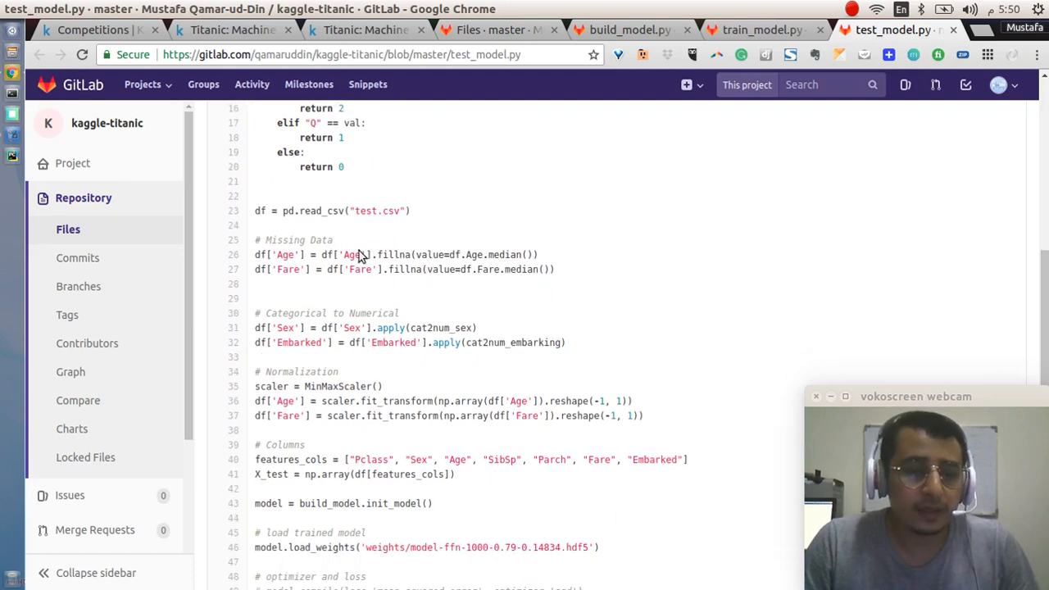
{"action": "mouse_move", "coordinate": [360, 282]}
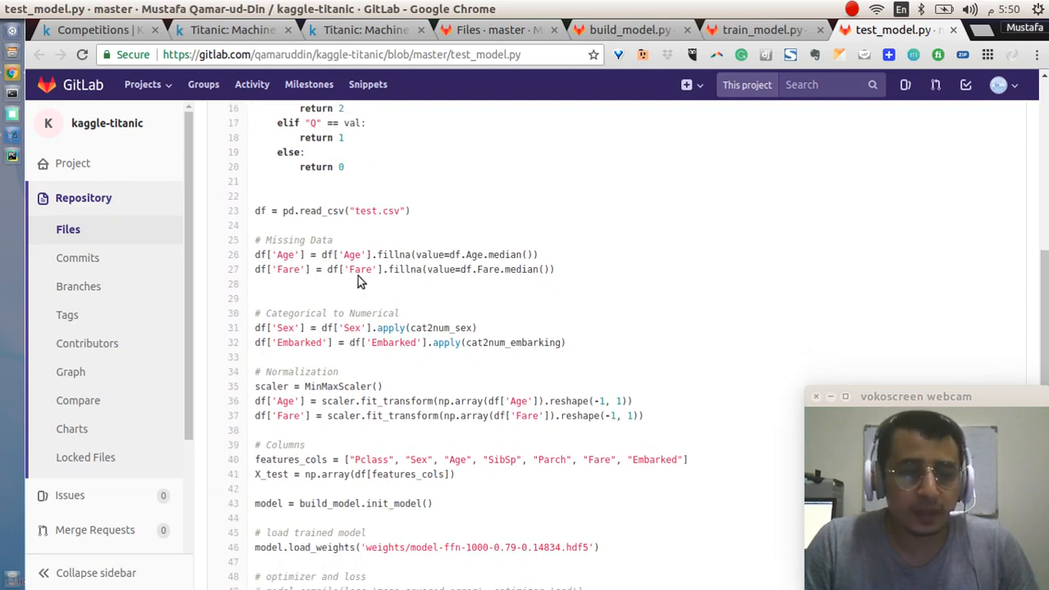
{"action": "mouse_move", "coordinate": [521, 278]}
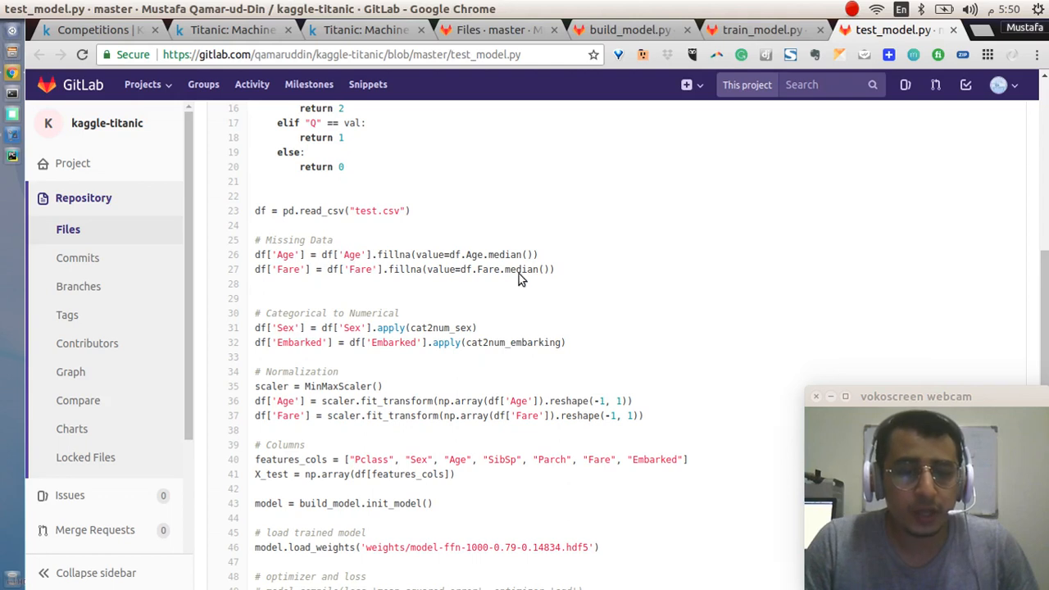
{"action": "mouse_move", "coordinate": [261, 282]}
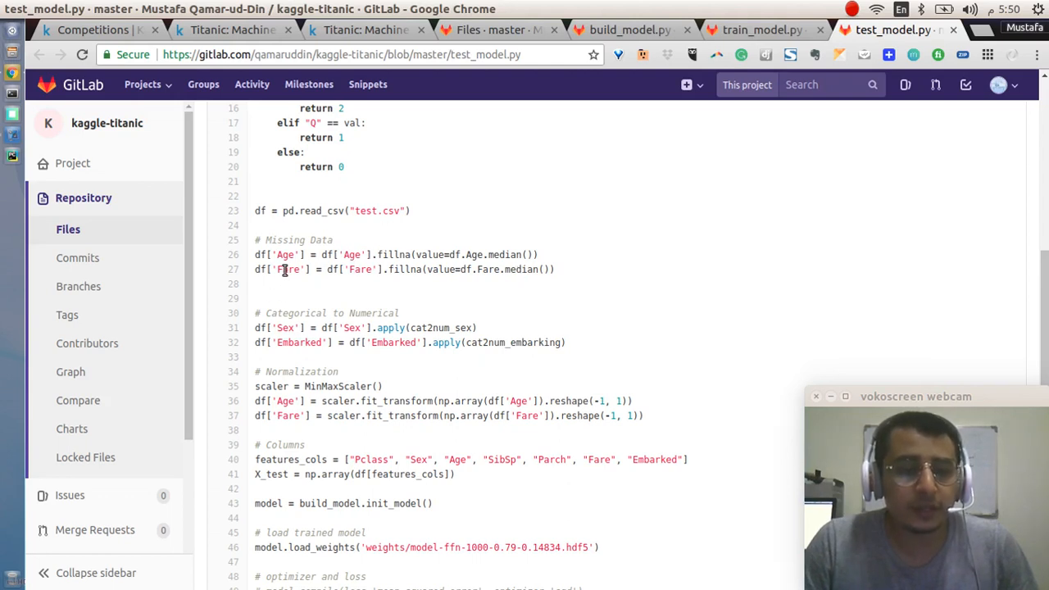
{"action": "mouse_move", "coordinate": [407, 272]}
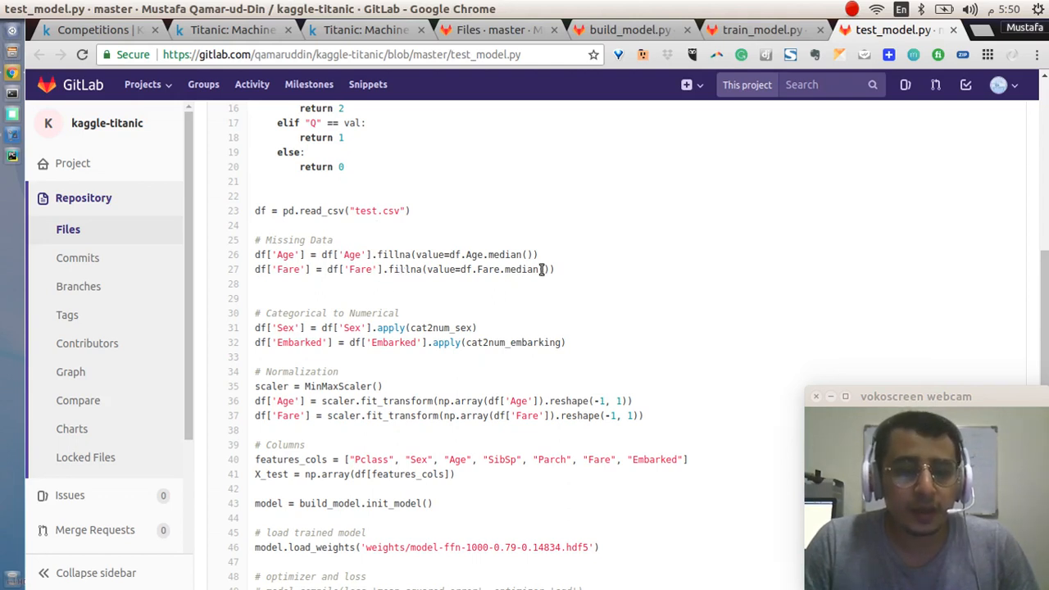
{"action": "scroll", "scroll_direction": "down", "scroll_amount": 3}
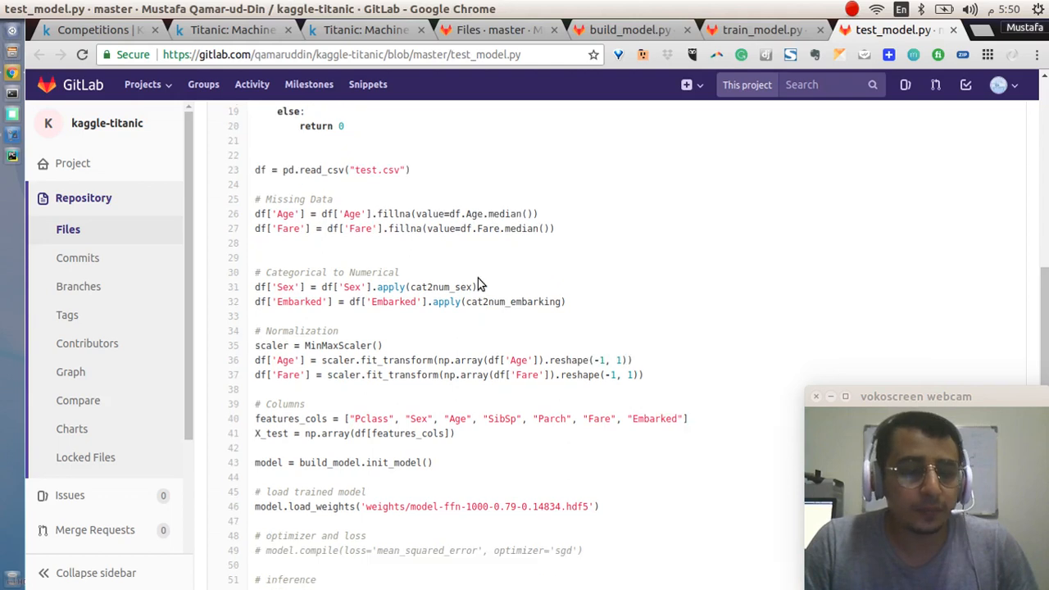
{"action": "scroll", "scroll_direction": "down", "scroll_amount": 3}
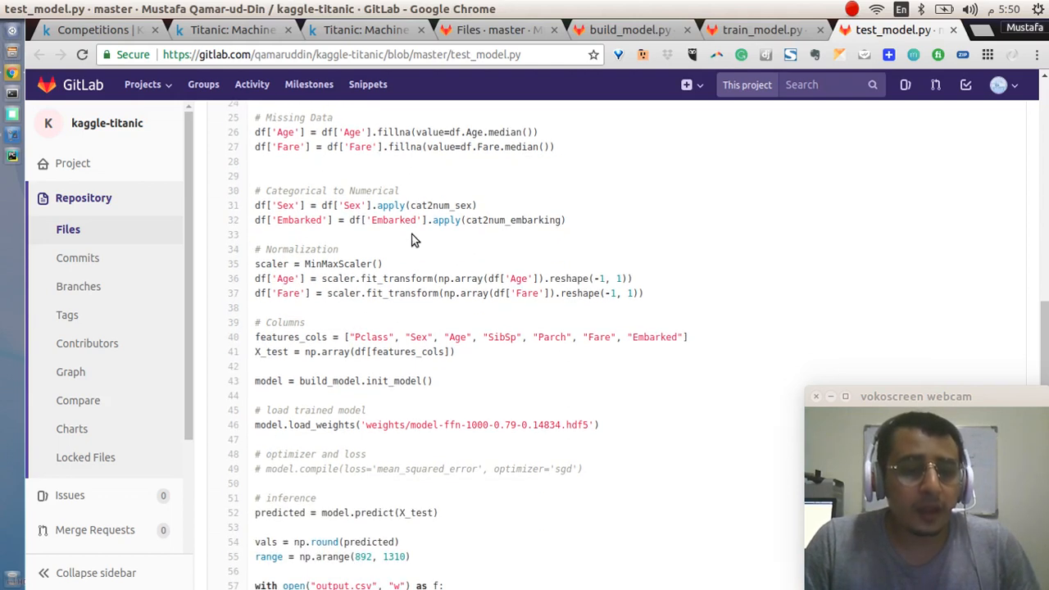
{"action": "mouse_move", "coordinate": [302, 190]}
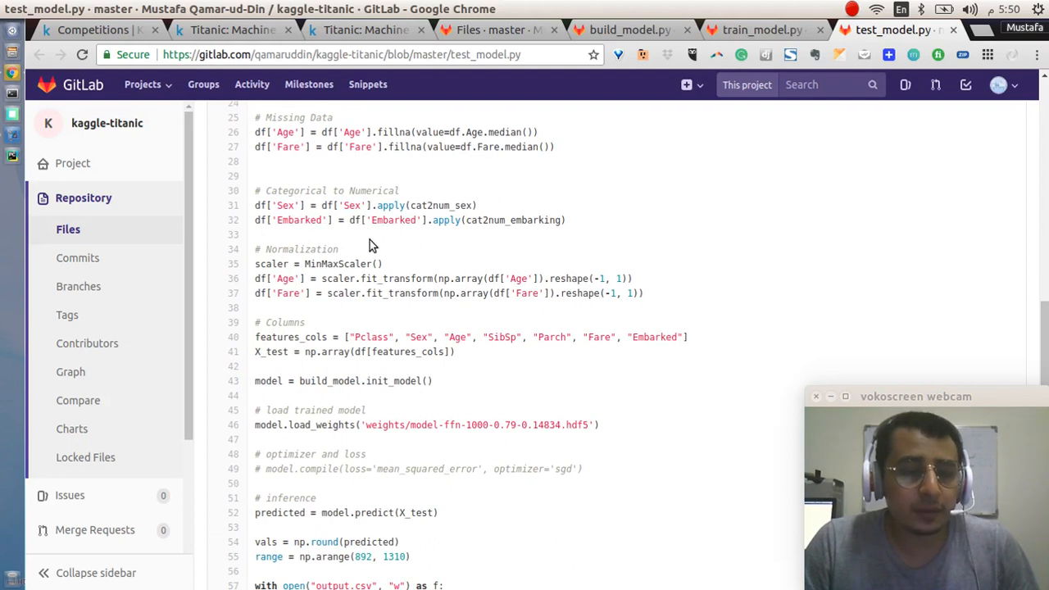
{"action": "scroll", "scroll_direction": "down", "scroll_amount": 3}
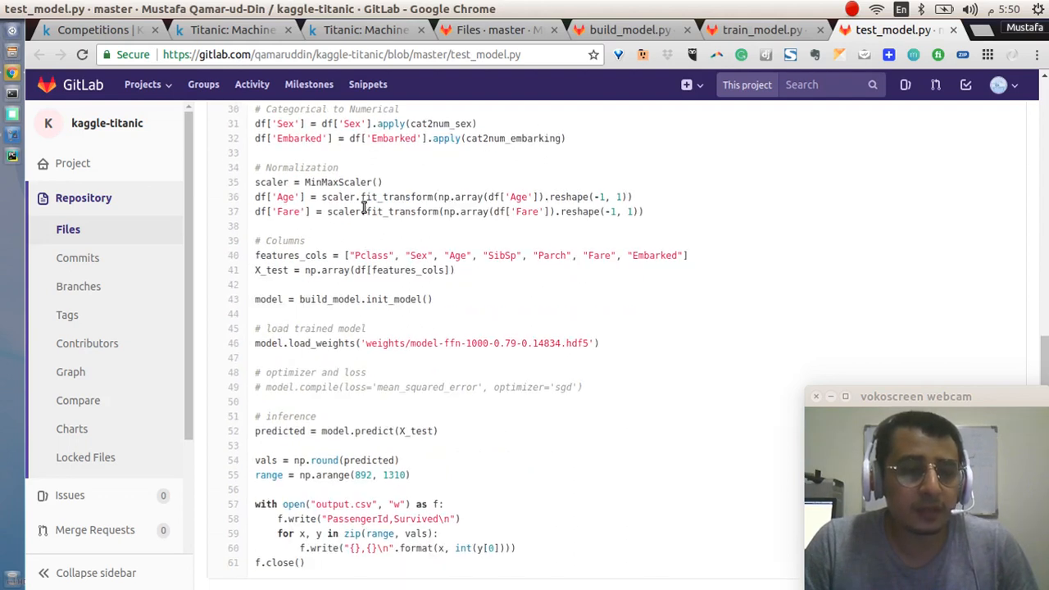
{"action": "scroll", "scroll_direction": "down", "scroll_amount": 3}
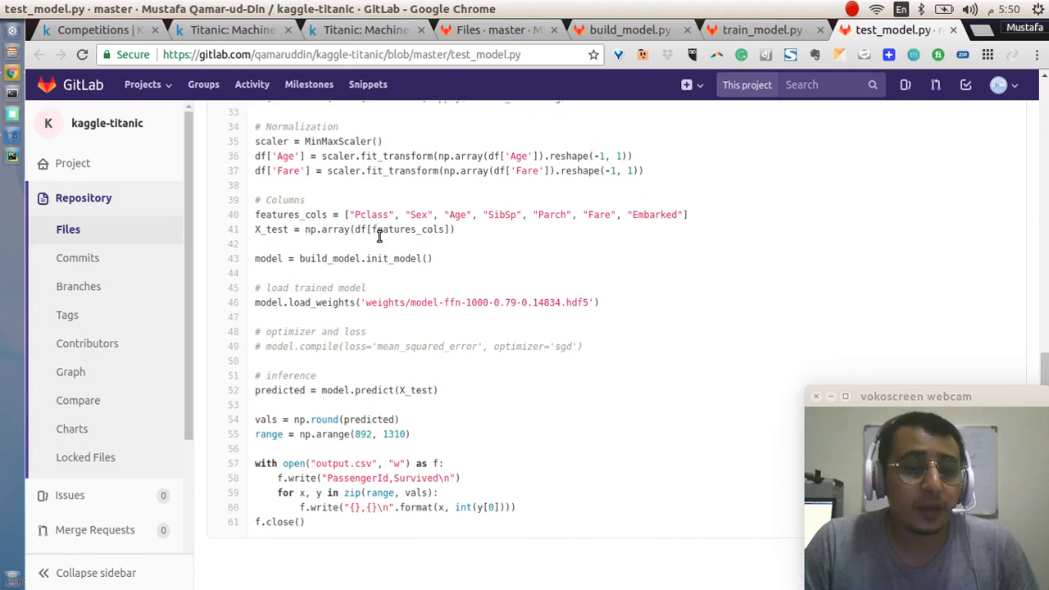
{"action": "scroll", "scroll_direction": "down", "scroll_amount": 3}
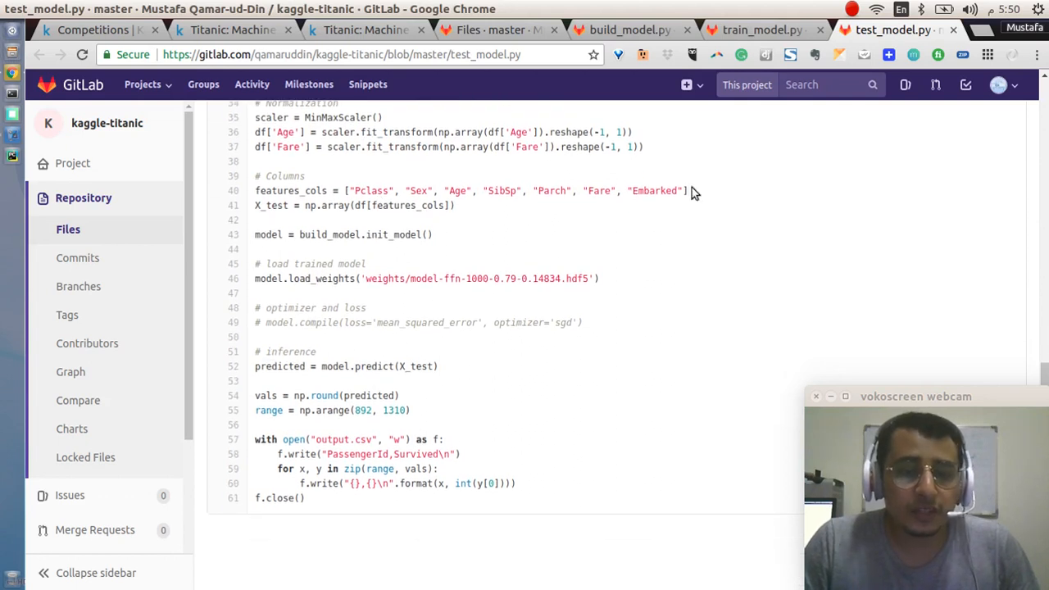
{"action": "mouse_move", "coordinate": [698, 197]}
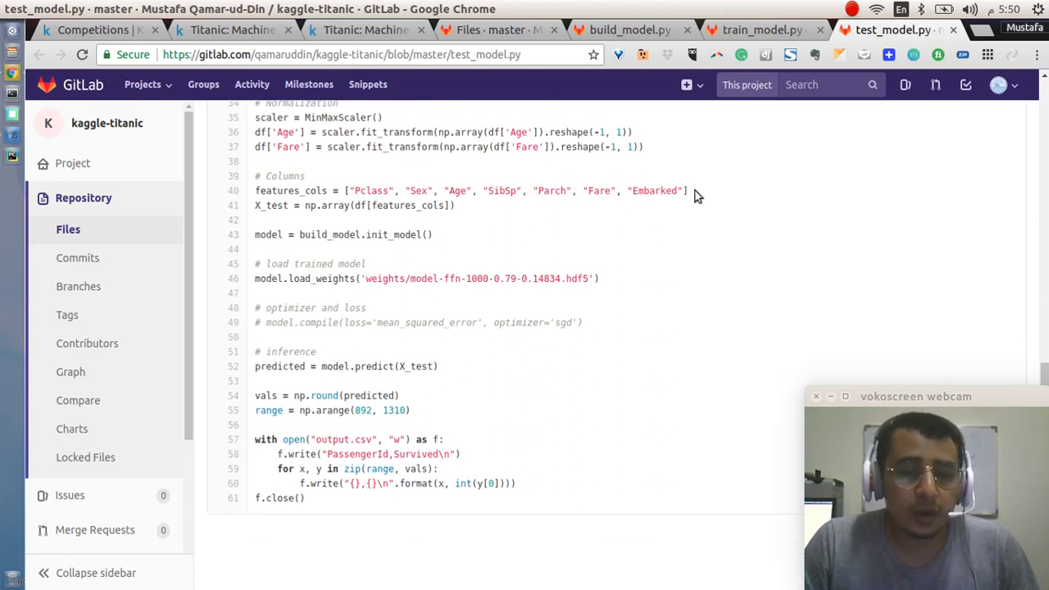
{"action": "mouse_move", "coordinate": [324, 262]}
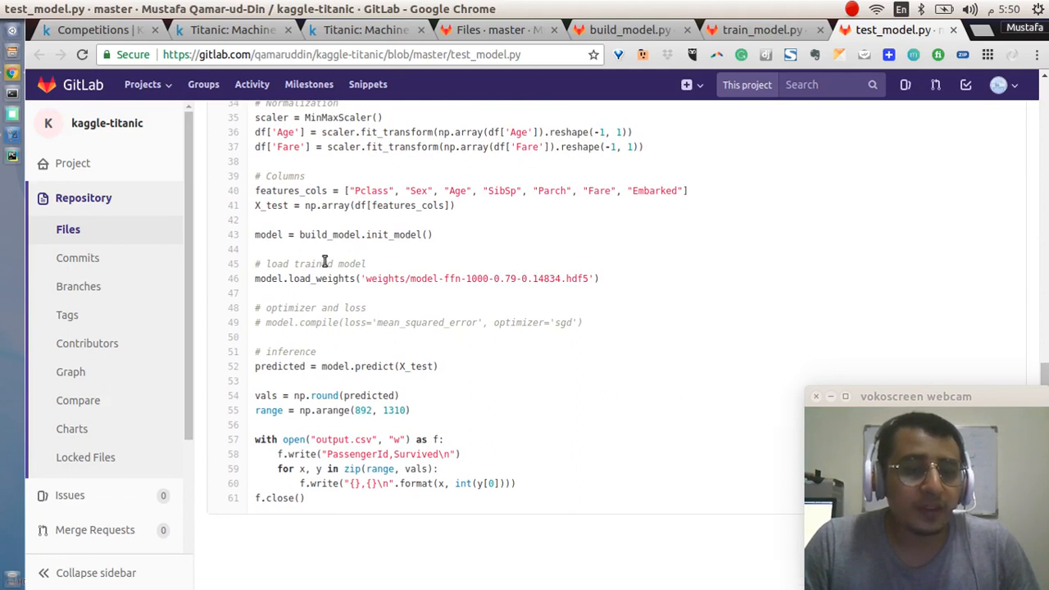
{"action": "mouse_move", "coordinate": [406, 253]}
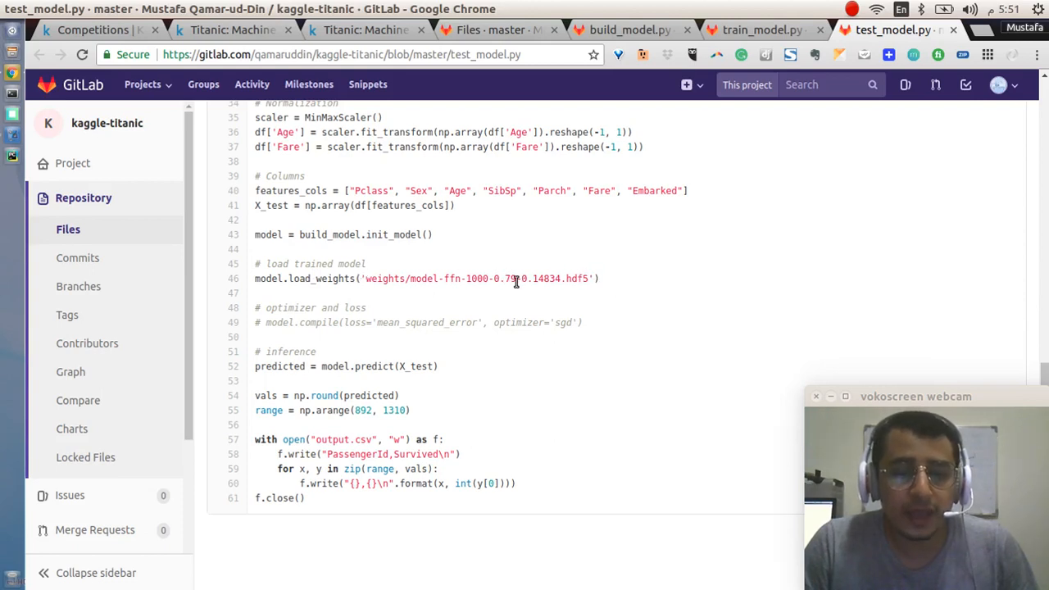
{"action": "mouse_move", "coordinate": [654, 296]}
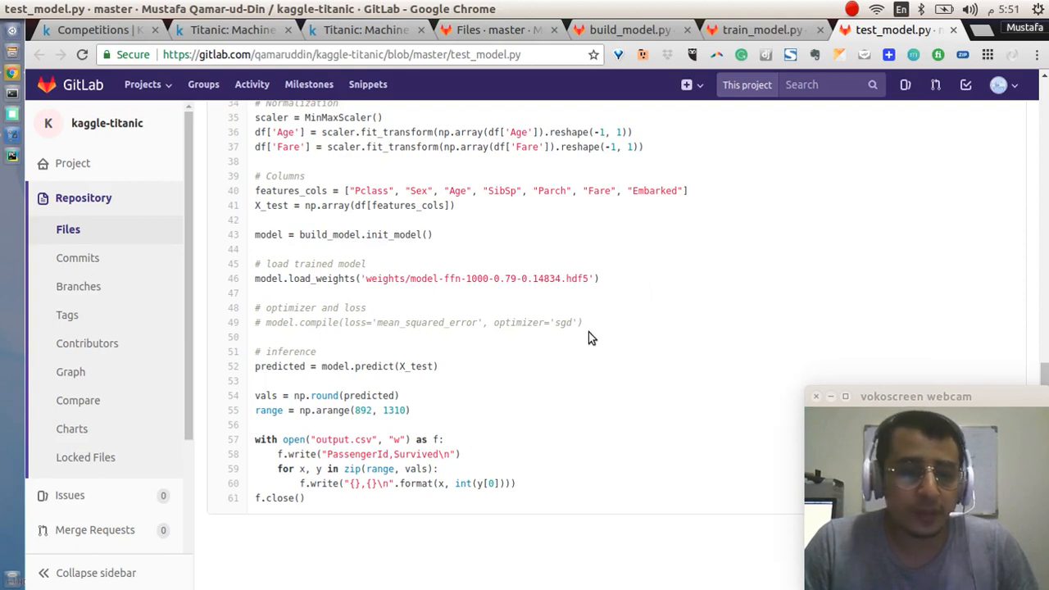
{"action": "mouse_move", "coordinate": [531, 365]}
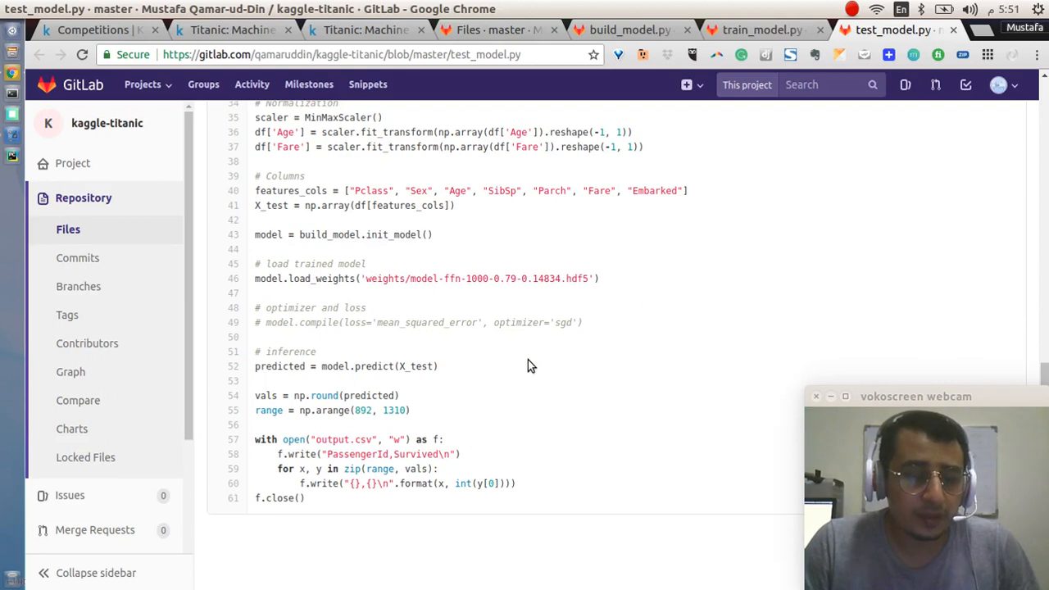
{"action": "mouse_move", "coordinate": [524, 373]}
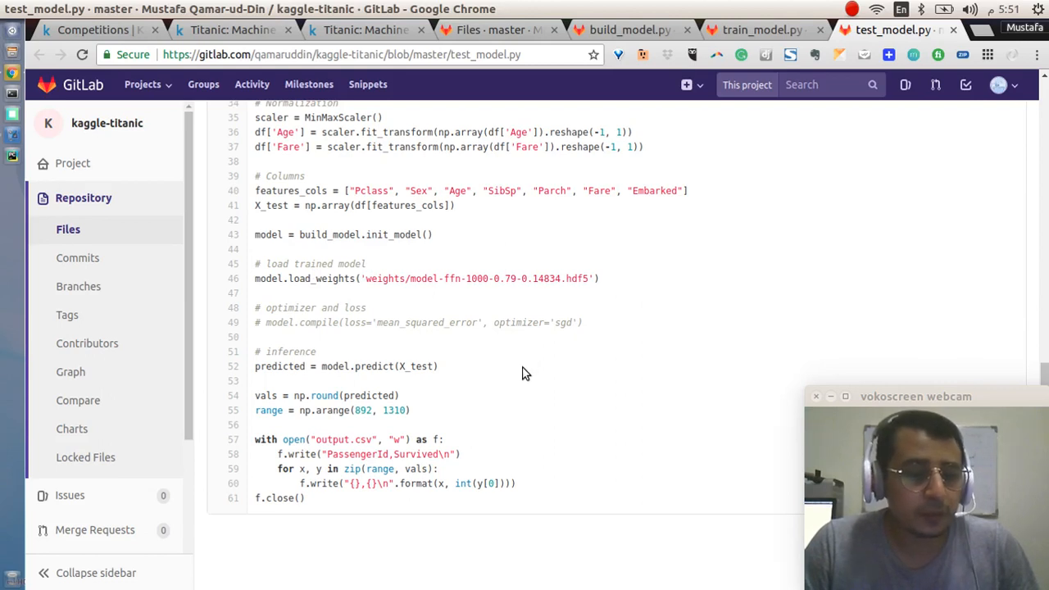
{"action": "mouse_move", "coordinate": [493, 372]}
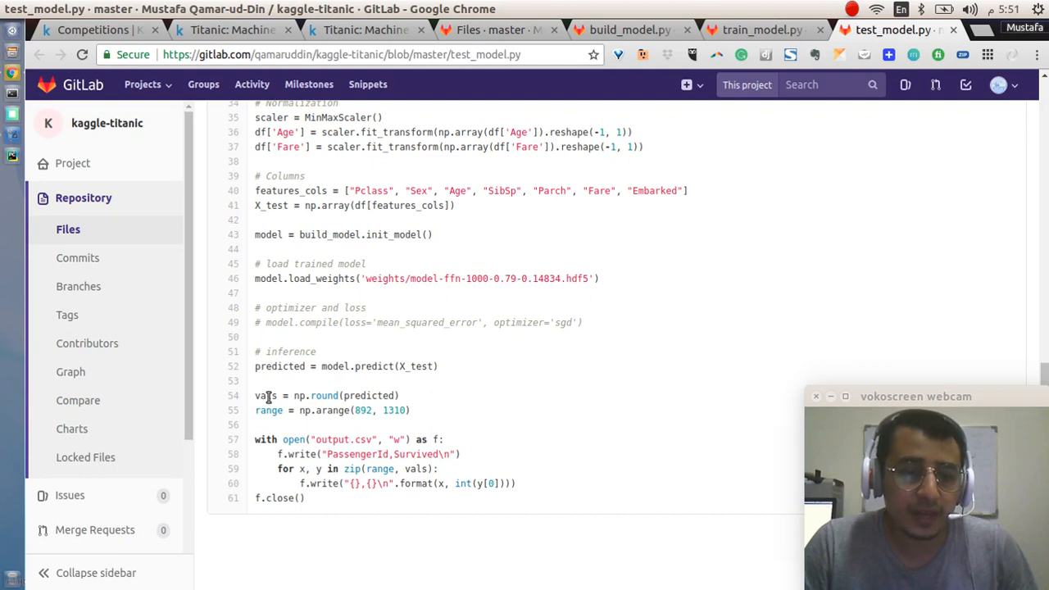
{"action": "mouse_move", "coordinate": [331, 395]}
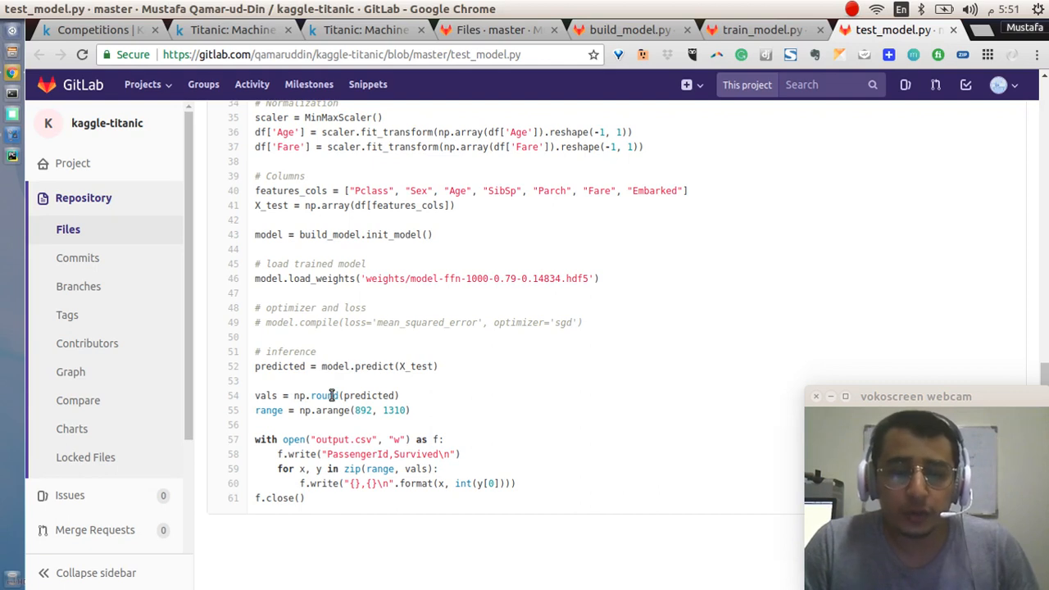
{"action": "mouse_move", "coordinate": [485, 410]}
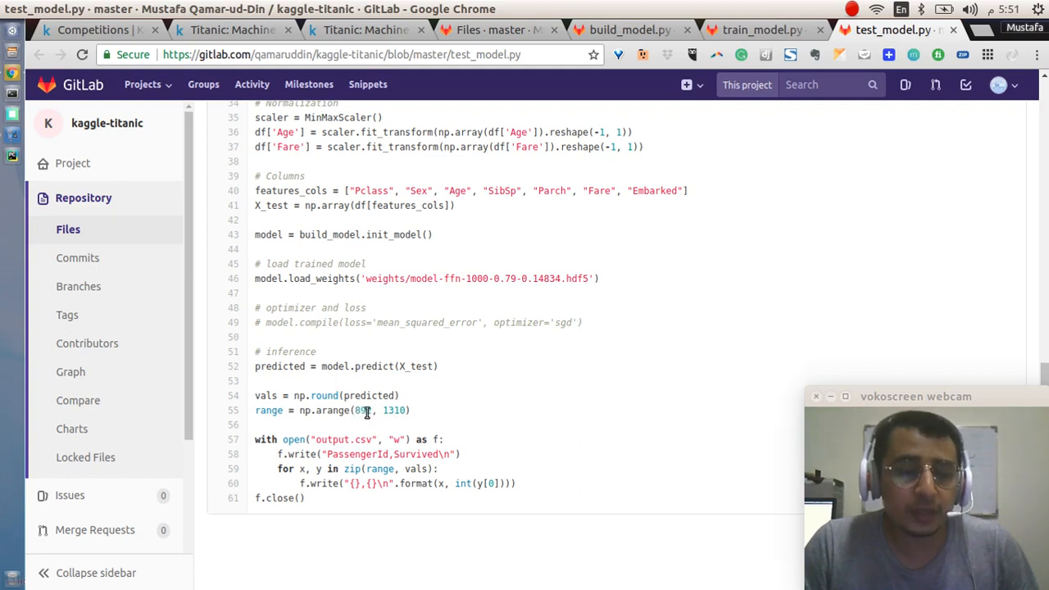
{"action": "mouse_move", "coordinate": [365, 432]}
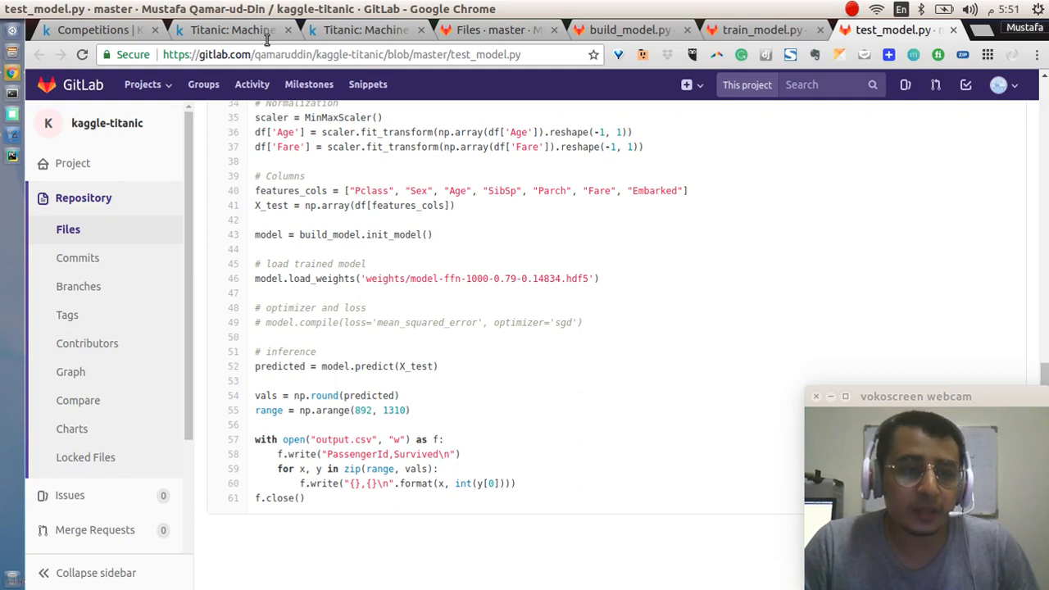
{"action": "mouse_move", "coordinate": [302, 343]}
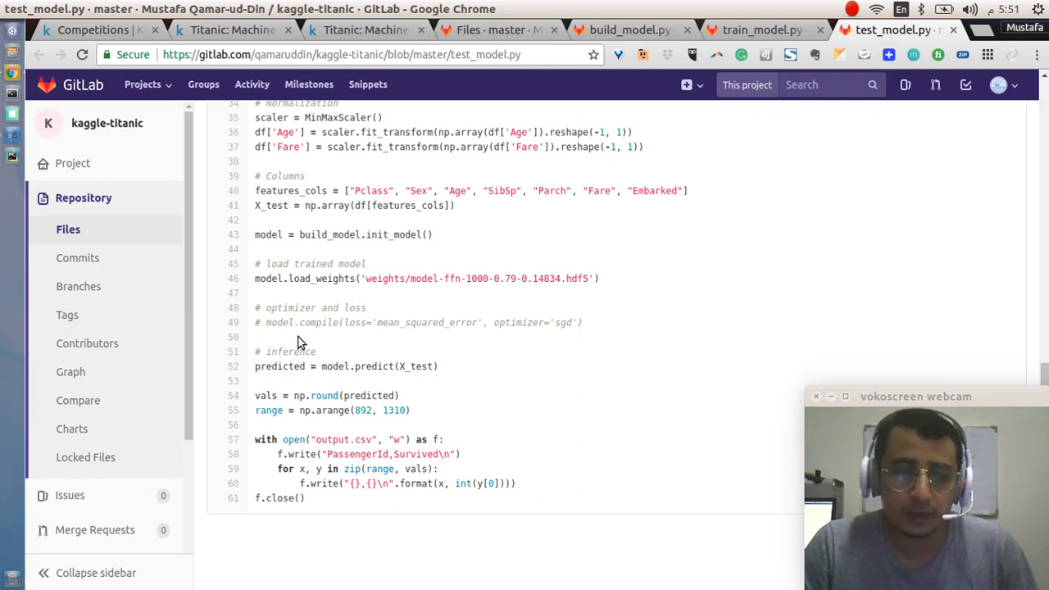
{"action": "mouse_move", "coordinate": [426, 469]}
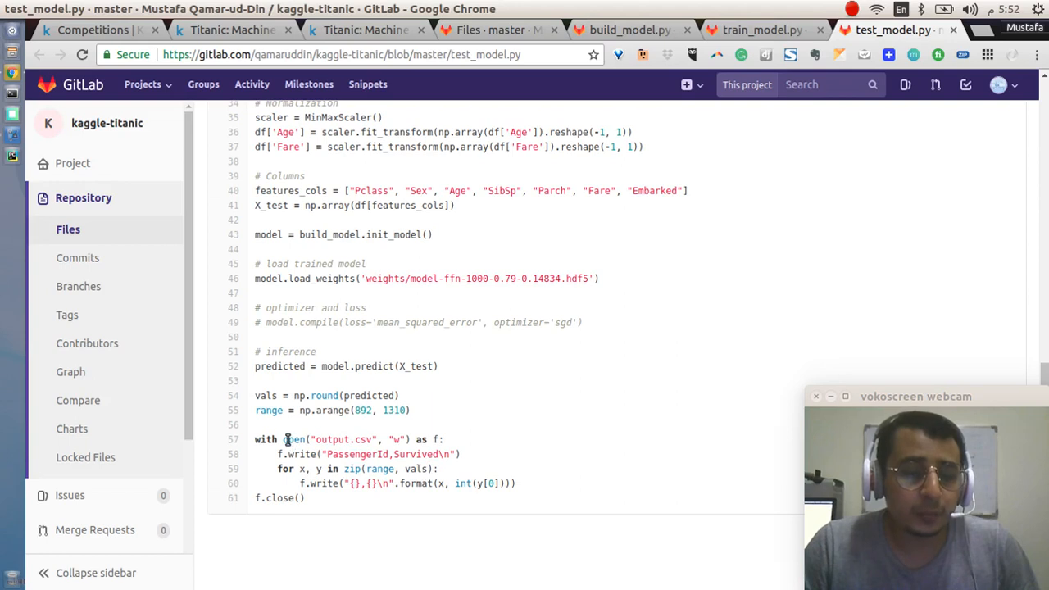
{"action": "mouse_move", "coordinate": [322, 485]}
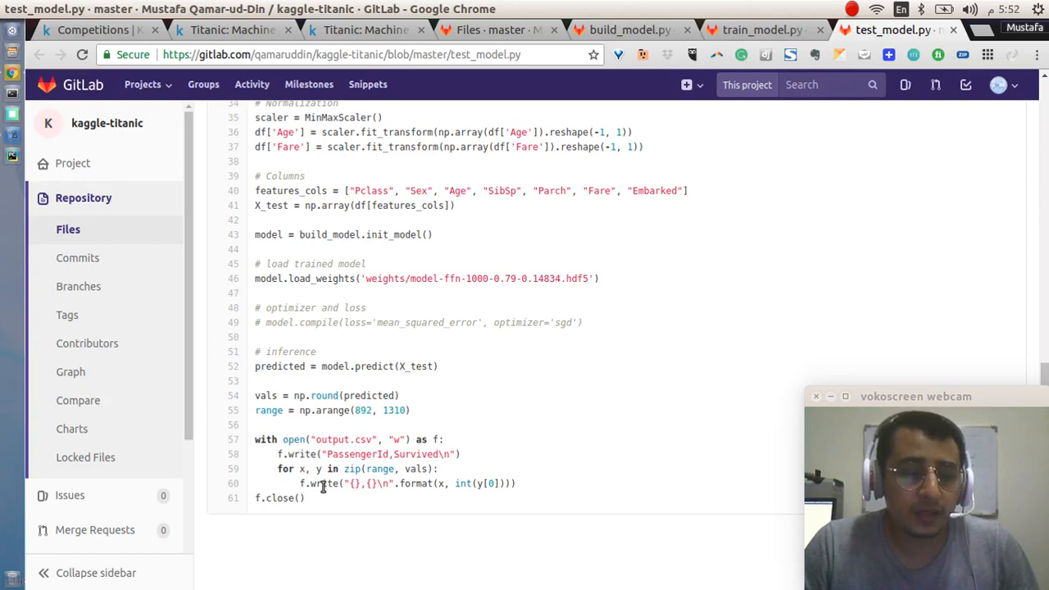
{"action": "mouse_move", "coordinate": [337, 490]}
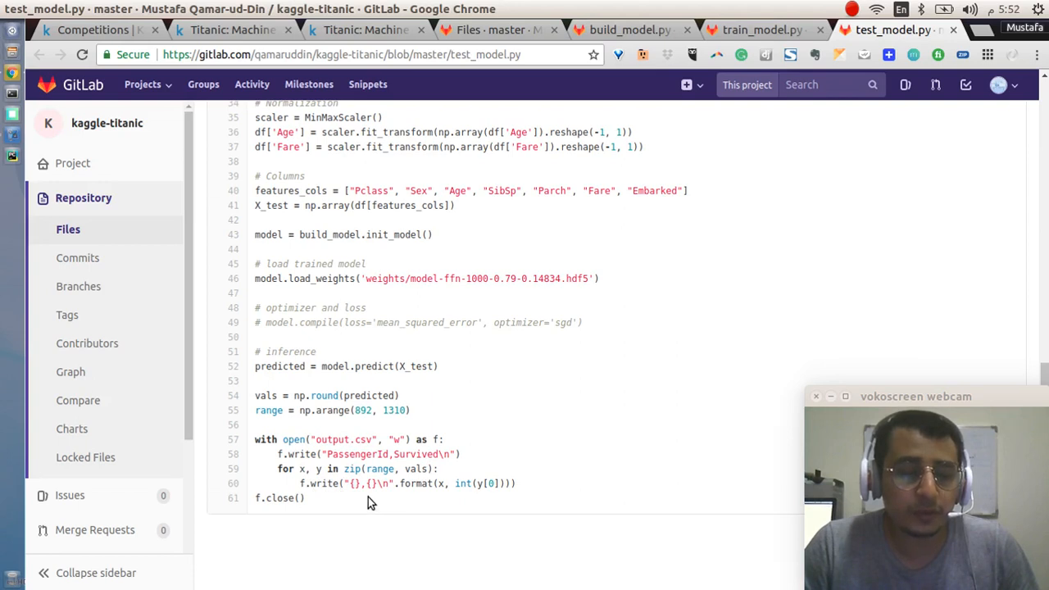
{"action": "mouse_move", "coordinate": [359, 439]}
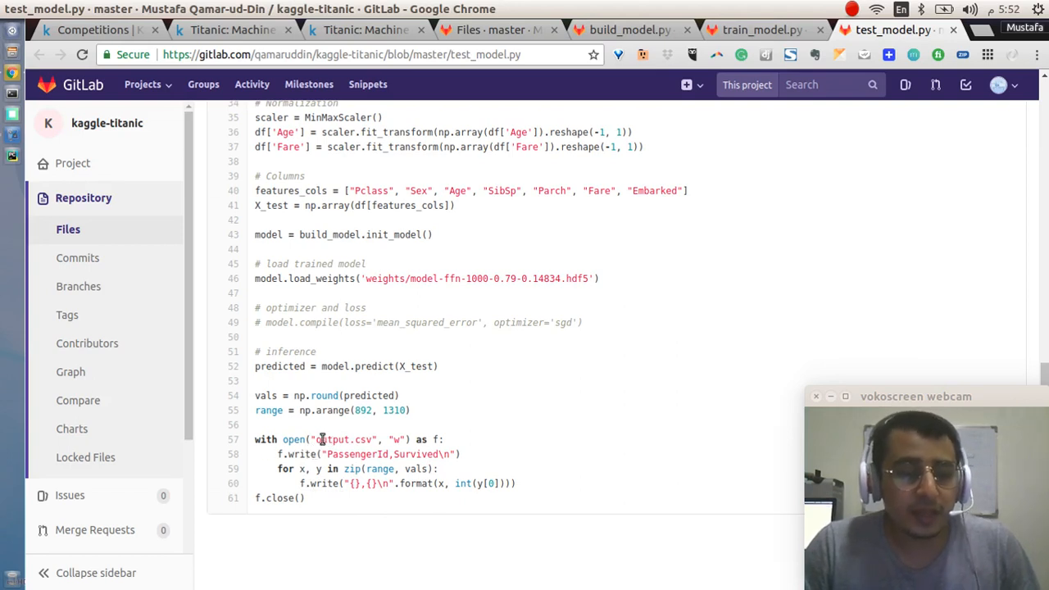
{"action": "mouse_move", "coordinate": [343, 439]}
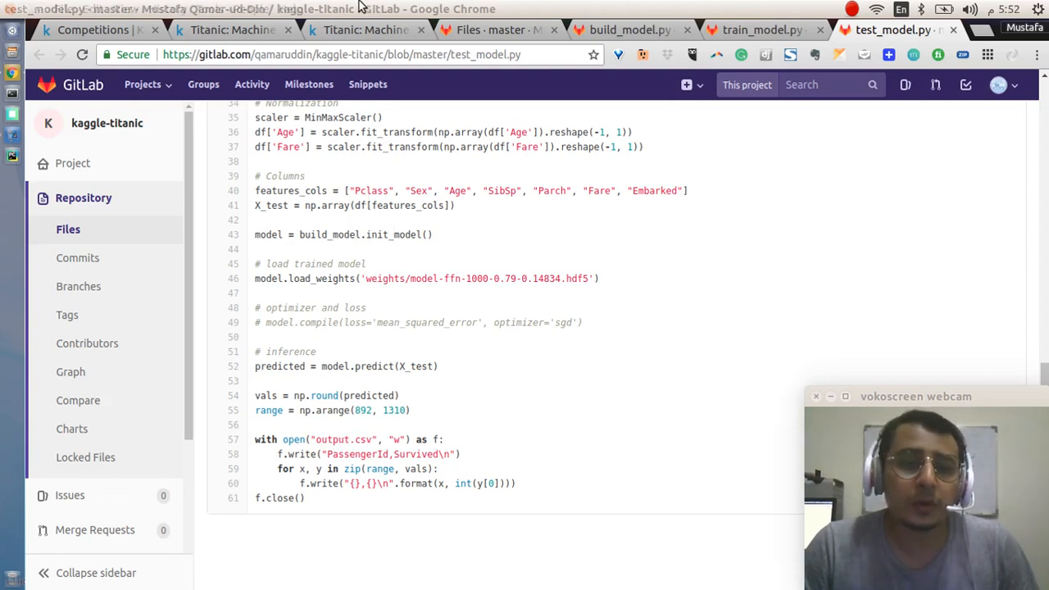
Show the Kaggle Titanic Kernels page with the public kernels list including the titanic kernel.
{"action": "left_click", "coordinate": [364, 29]}
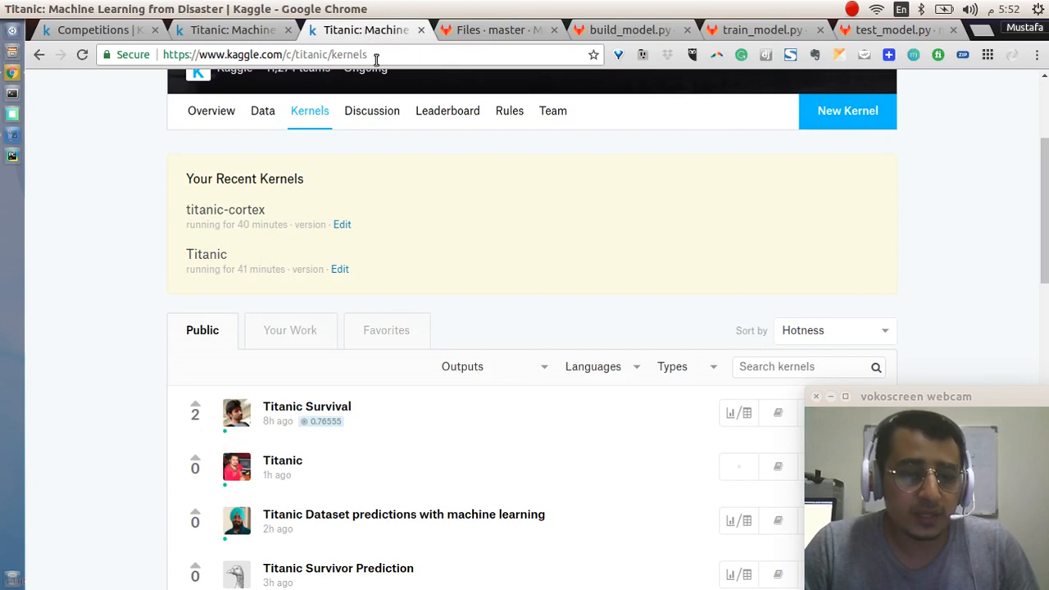
{"action": "scroll", "scroll_direction": "down", "scroll_amount": 3}
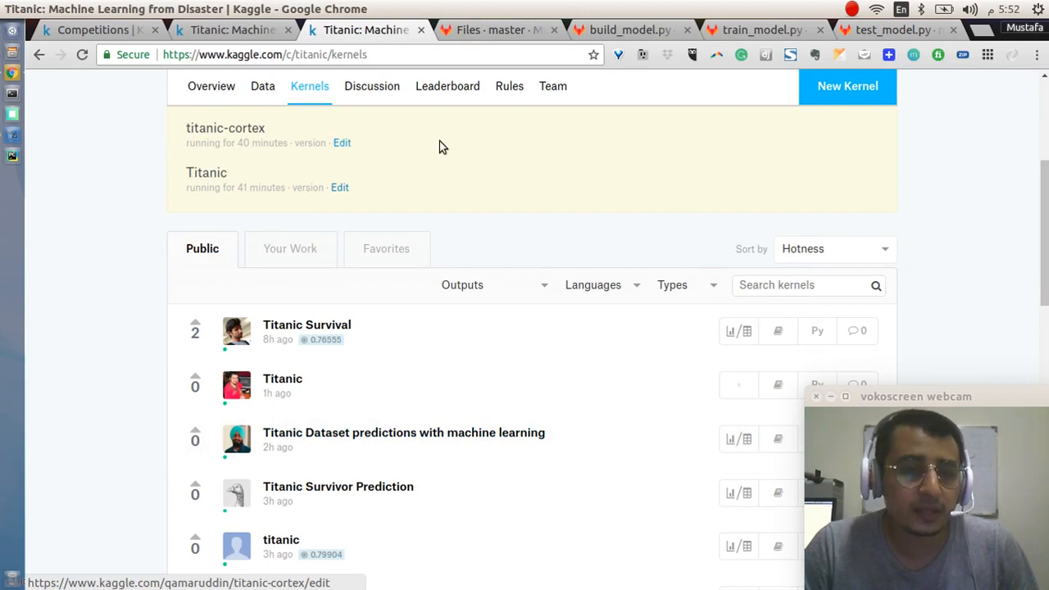
{"action": "mouse_move", "coordinate": [472, 390]}
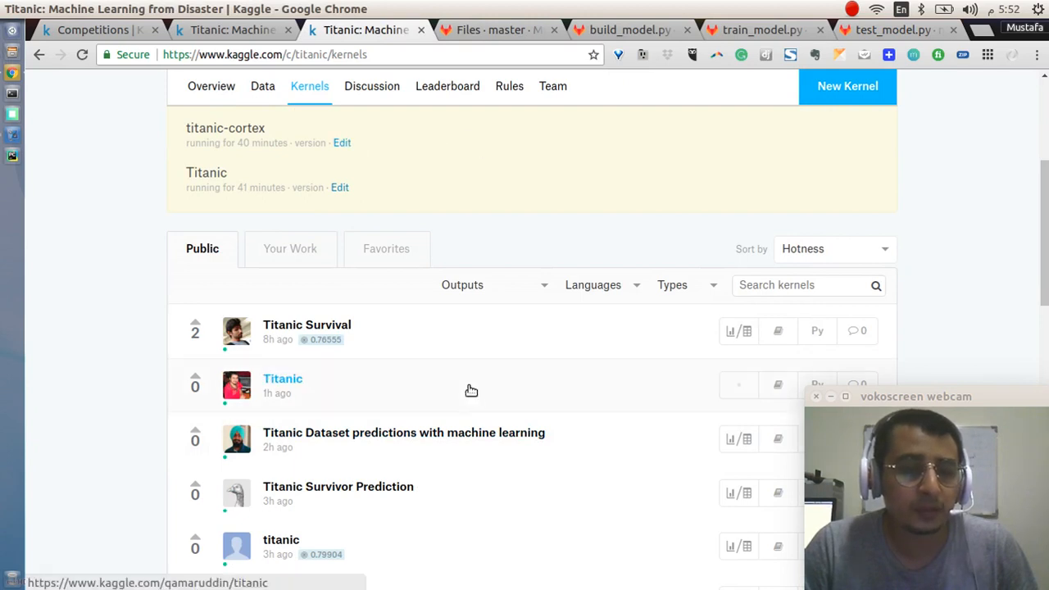
{"action": "mouse_move", "coordinate": [443, 381]}
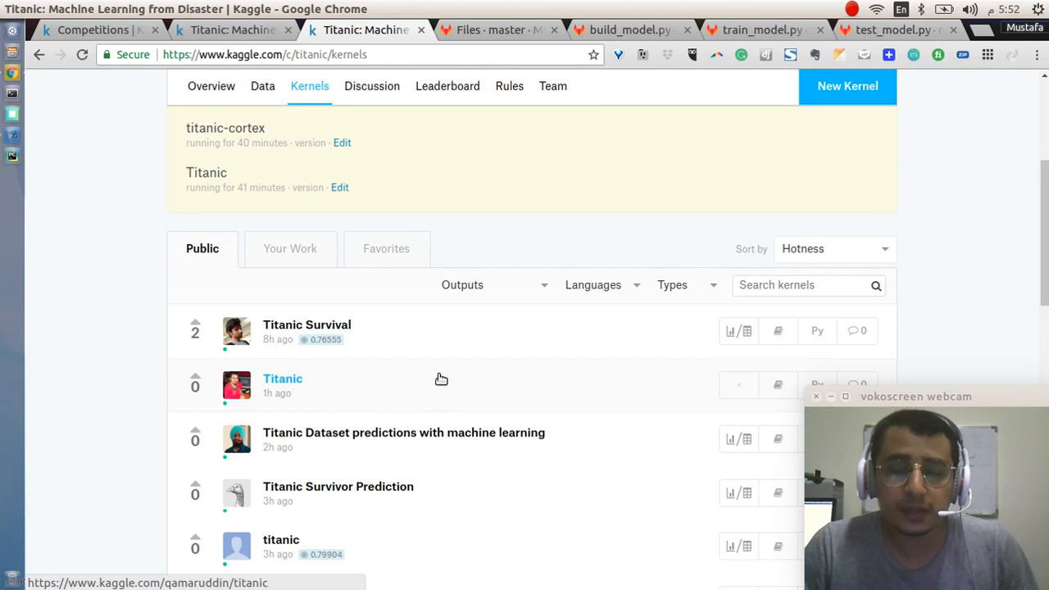
{"action": "mouse_move", "coordinate": [439, 377]}
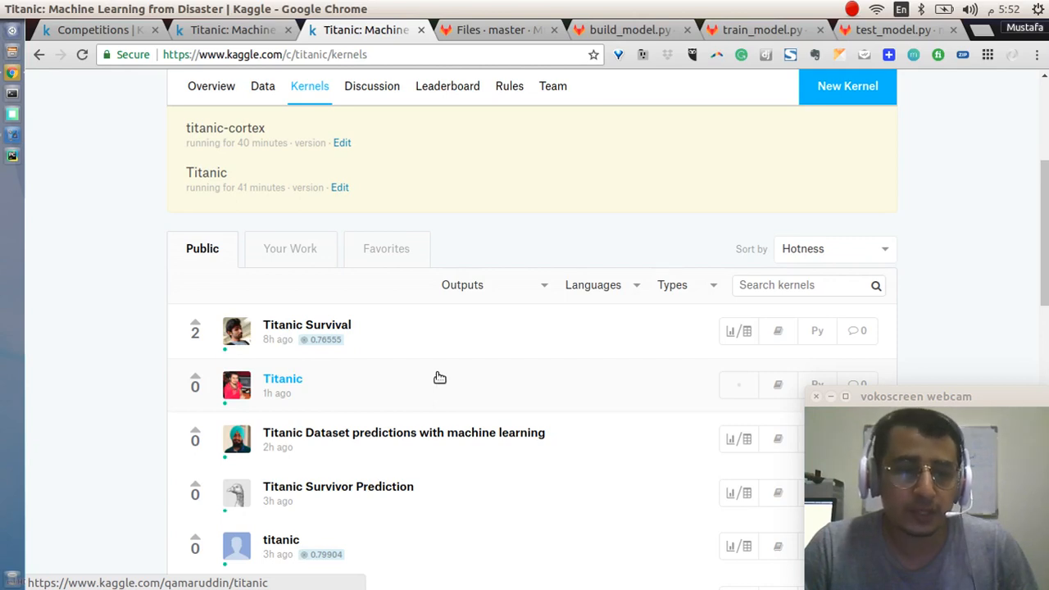